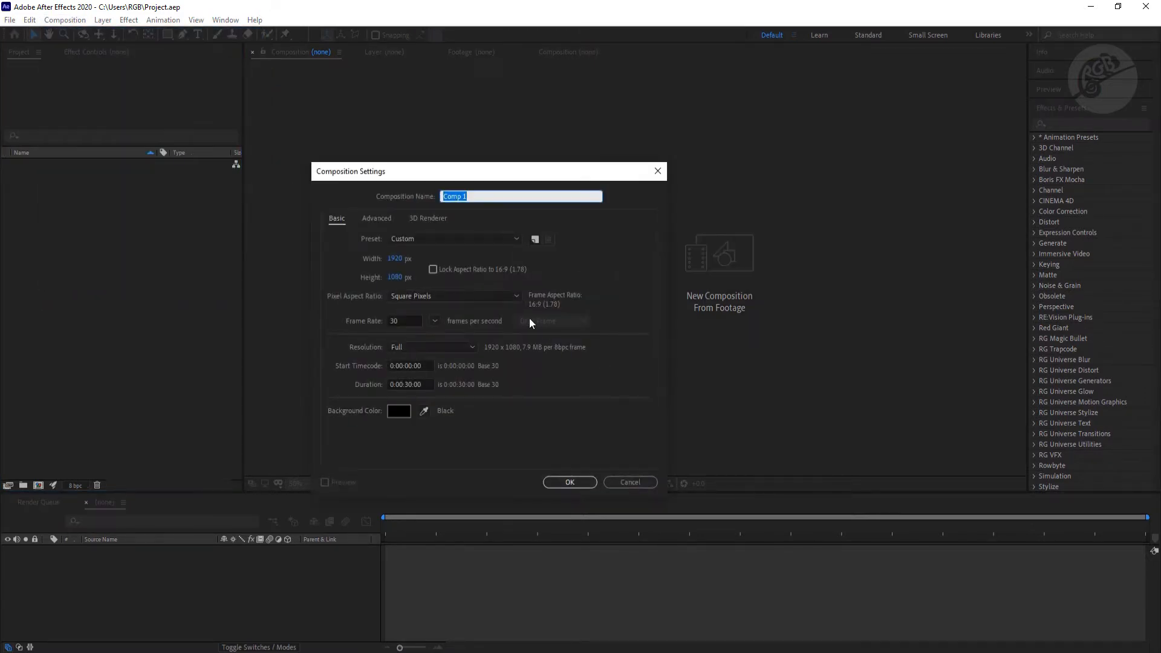
Name the 1920×1080, 30 fps, 30-second composition Main_Comp and confirm
text(Main_)
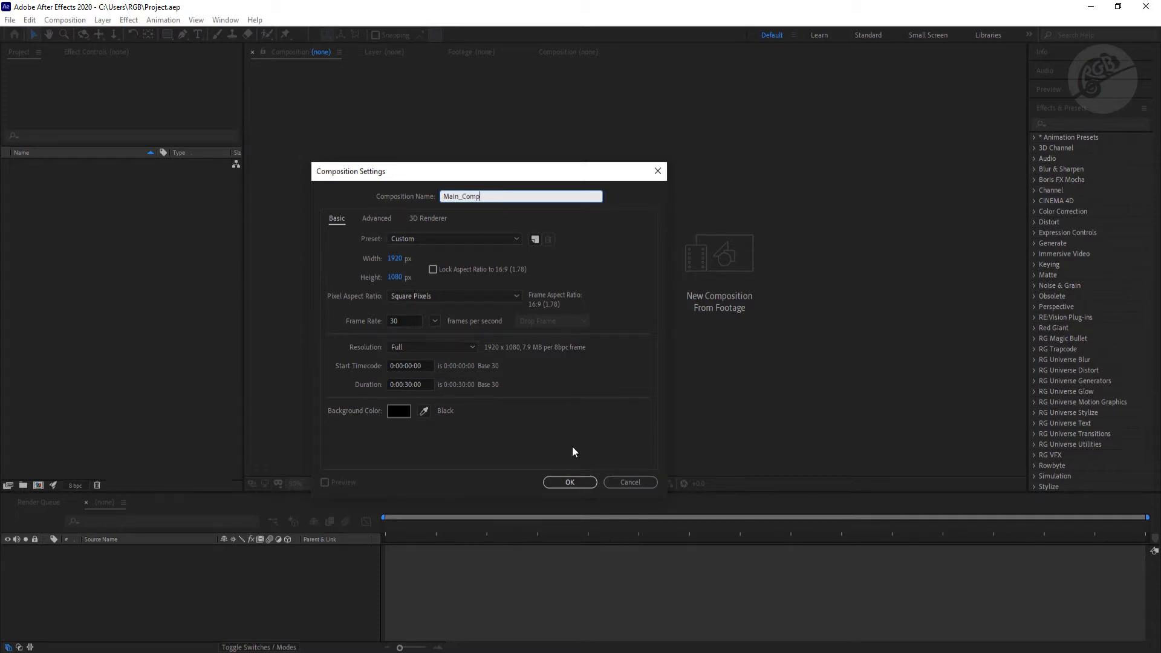
click(569, 482)
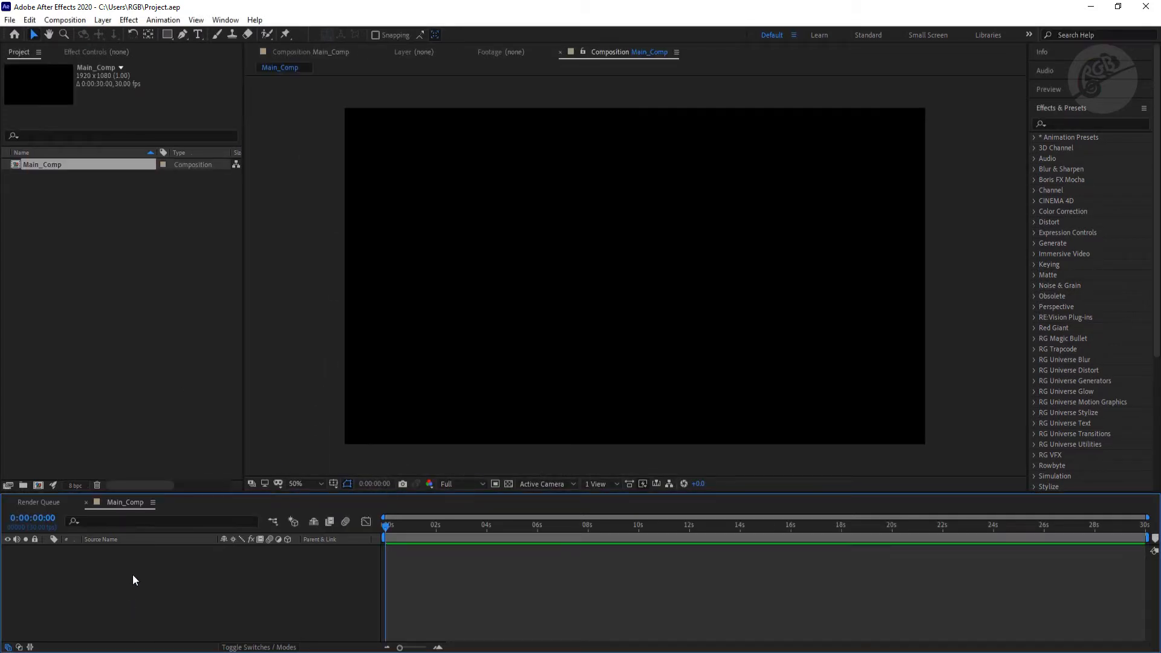
Add a comp-sized White Solid 1 through New > Solid
right_click(135, 580)
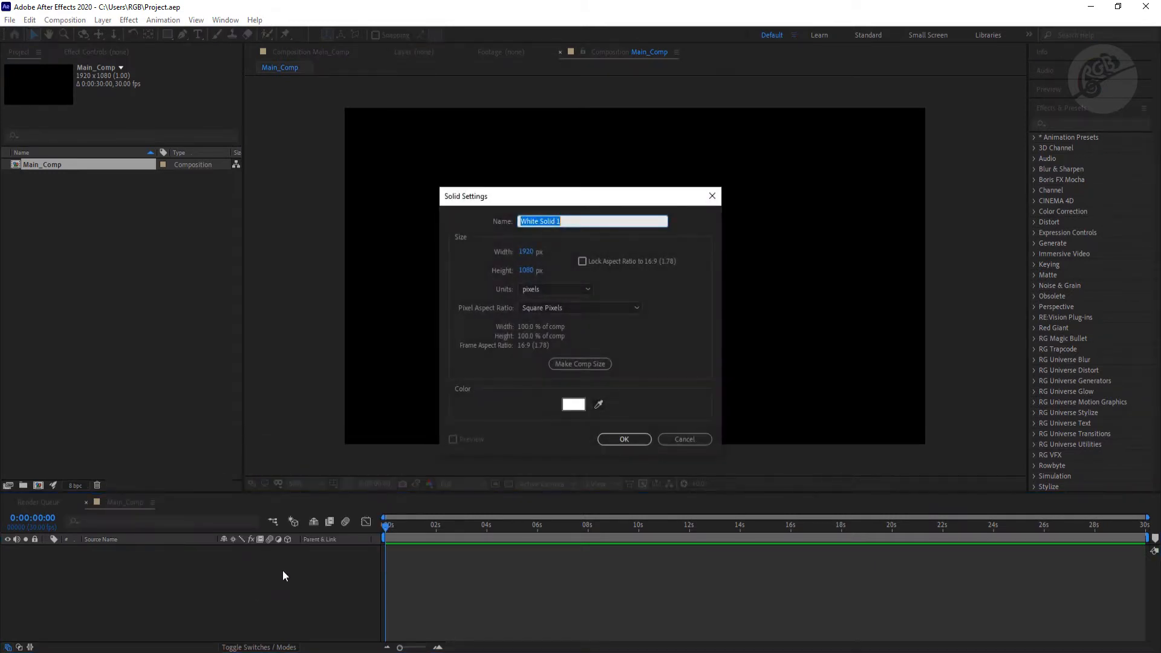
mouse_move(623, 433)
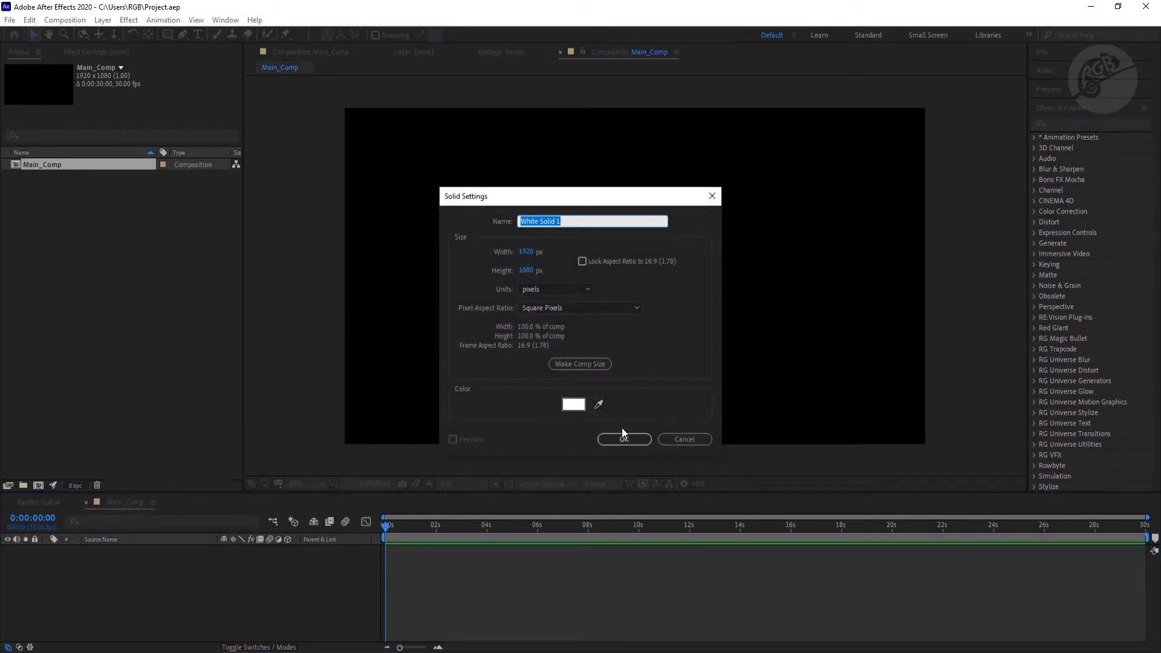
click(623, 439)
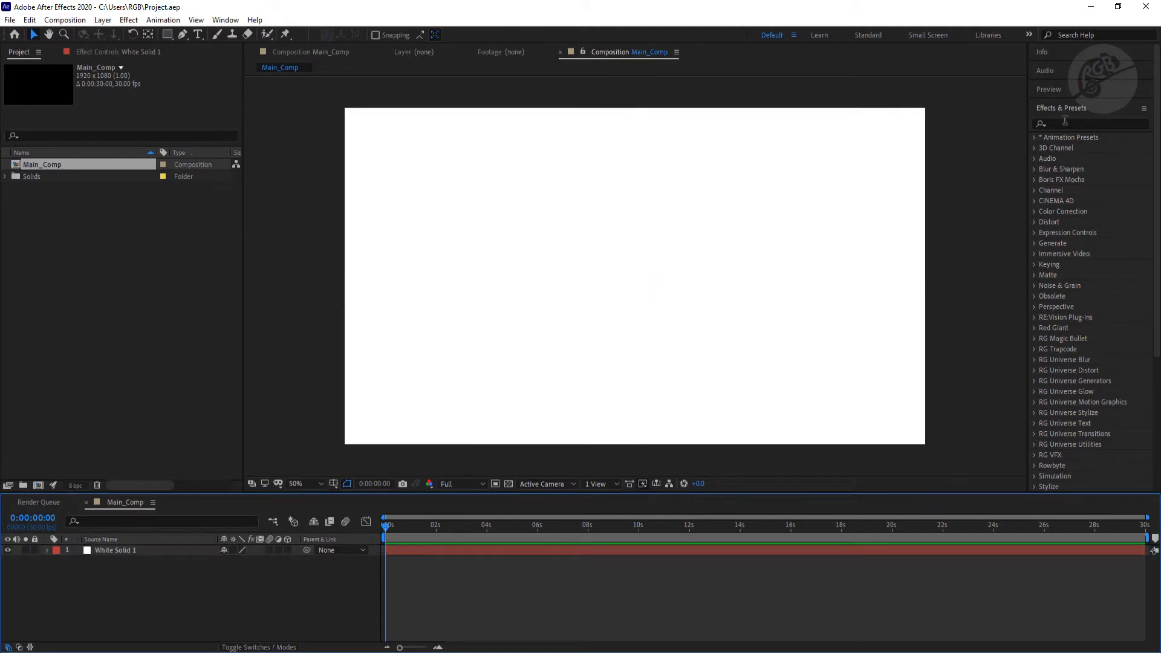
Search 'foam' in the restored Effects & Presets panel and apply Foam to White Solid 1
click(1089, 123)
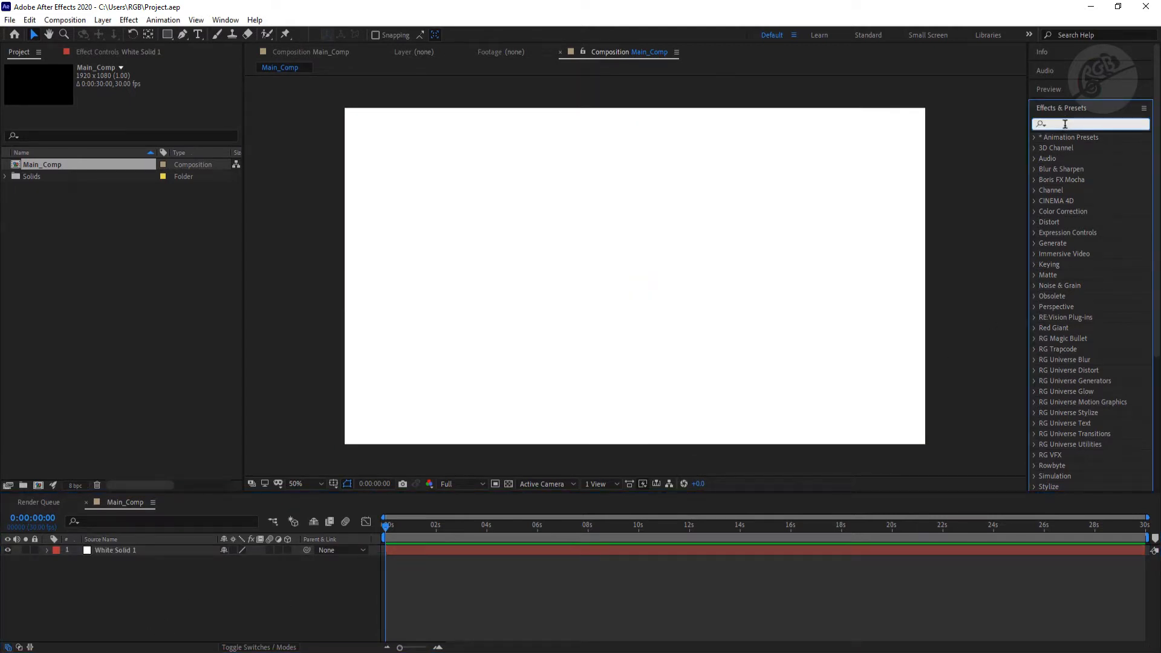
text(foam)
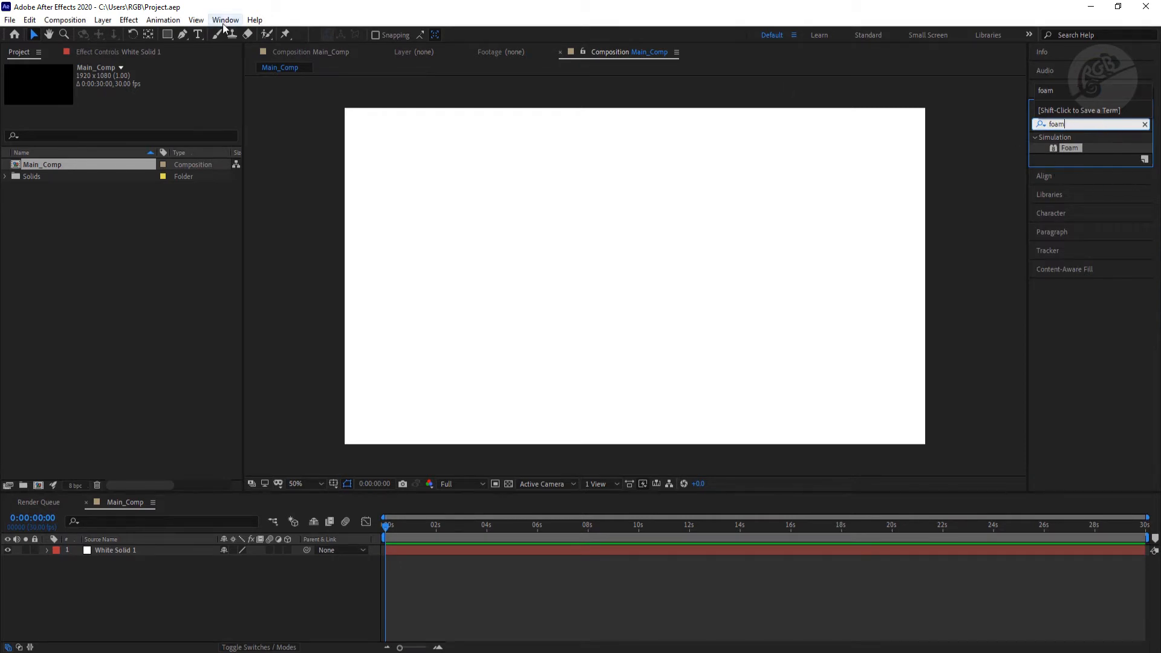
click(225, 20)
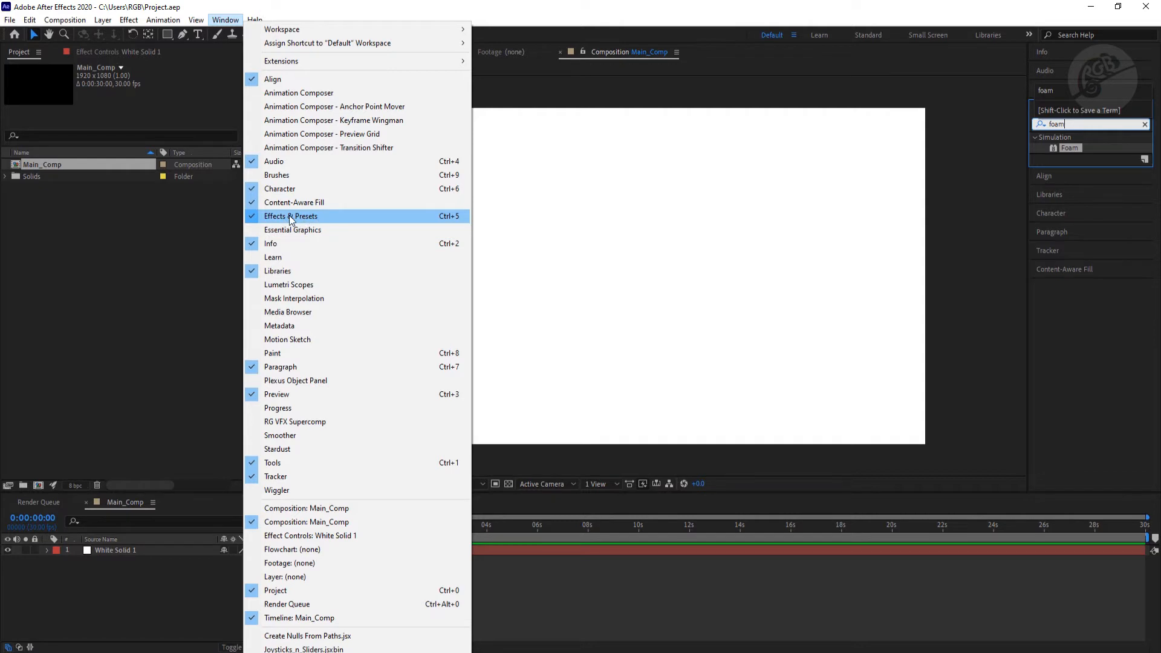
click(290, 215)
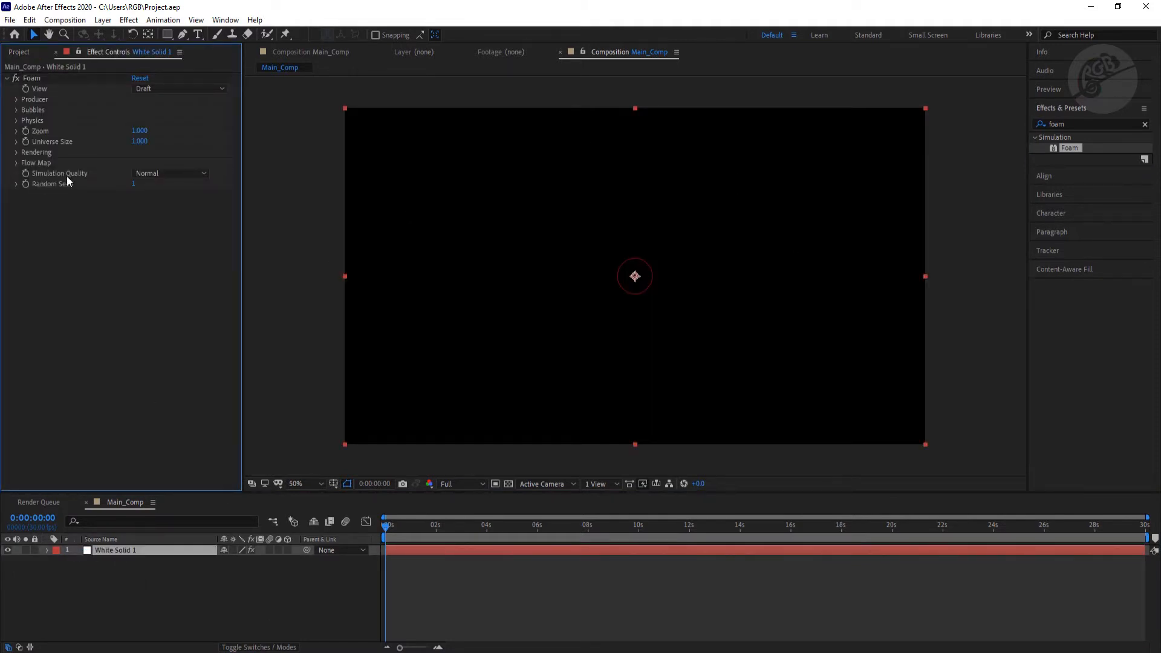
Import 1.png–4.png below White Solid 1 and switch their eye icons off
click(18, 52)
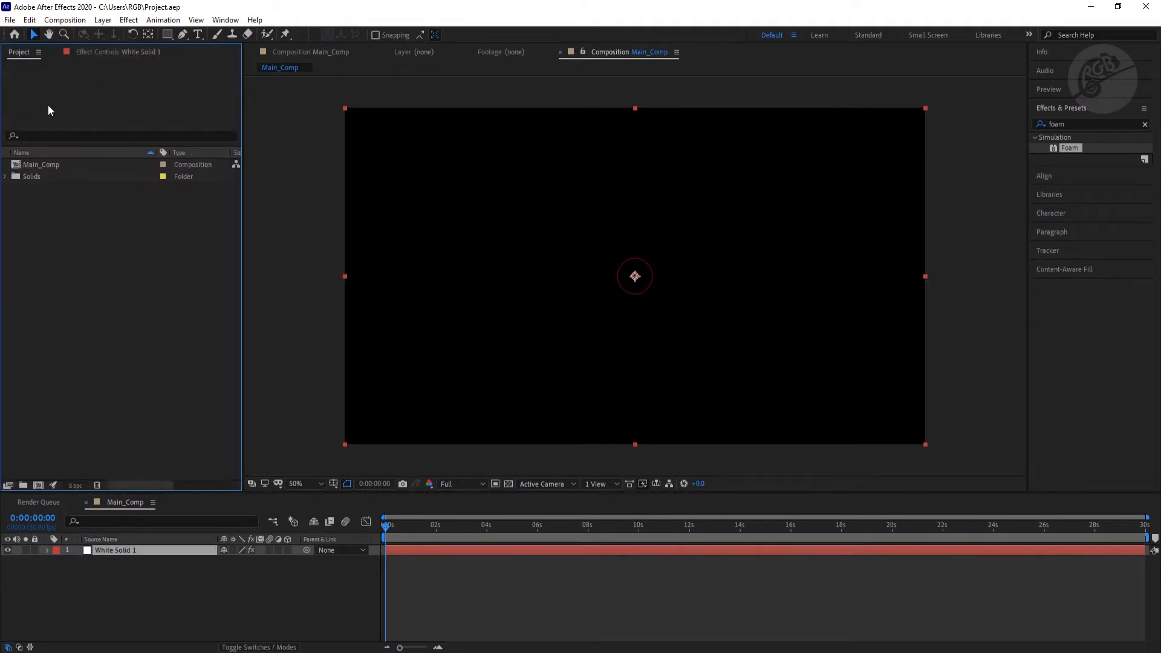
click(10, 20)
text(fill)
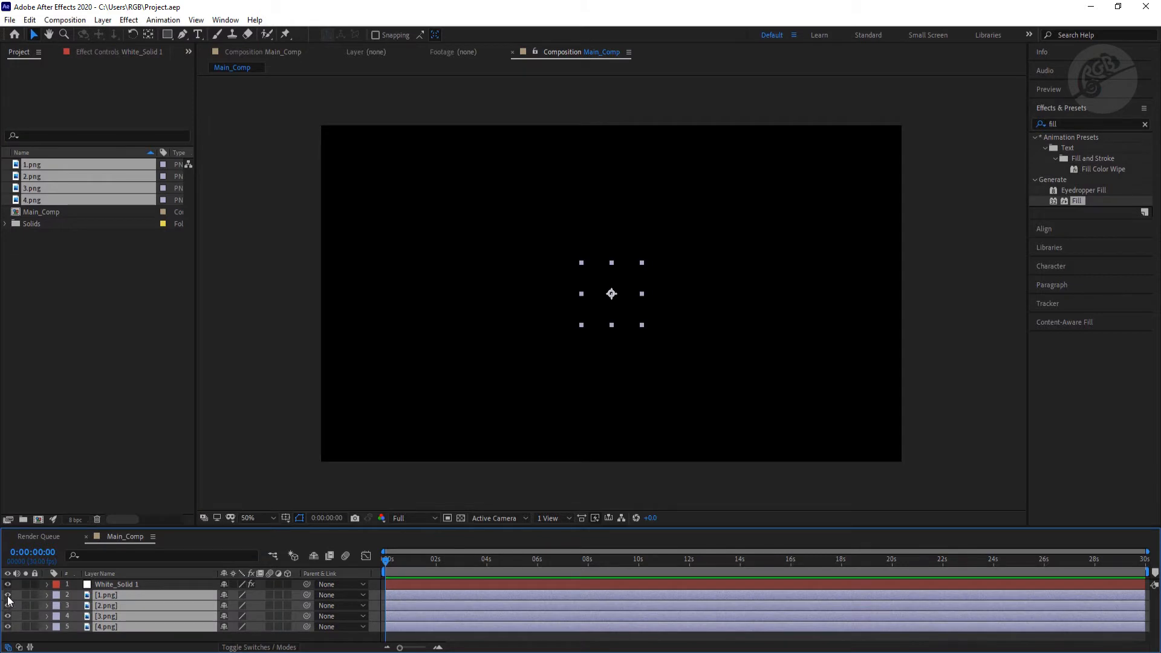
click(7, 594)
text(foam)
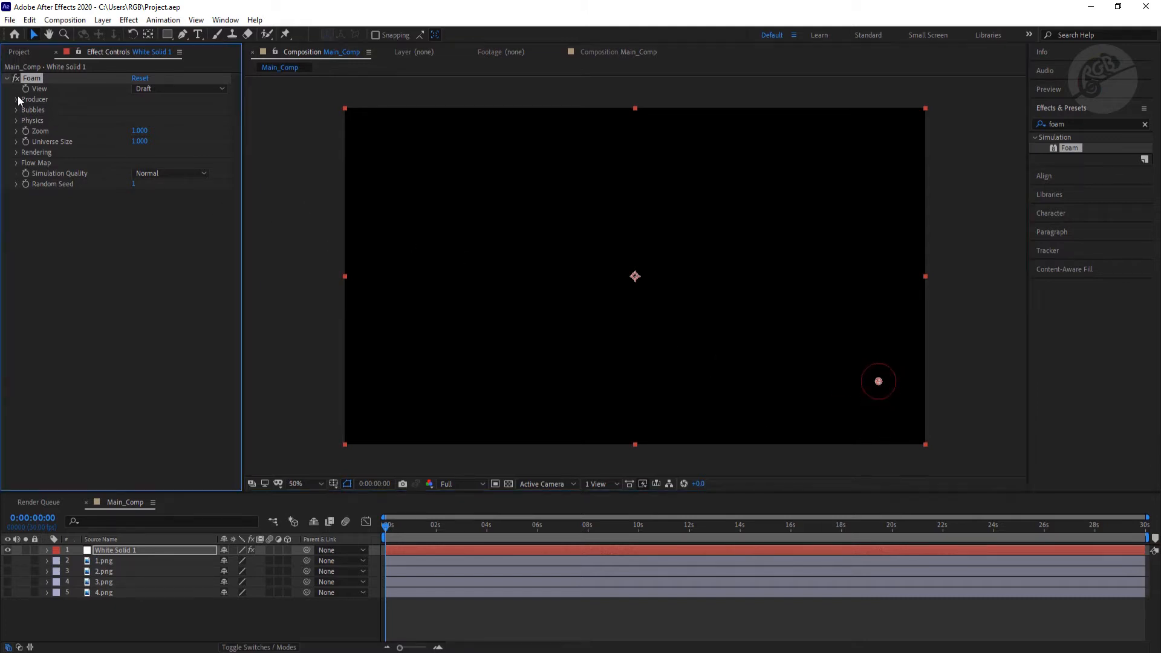
Set Producer X and Y Size to 0 and Production Rate to 0.1, checking a later frame
click(17, 100)
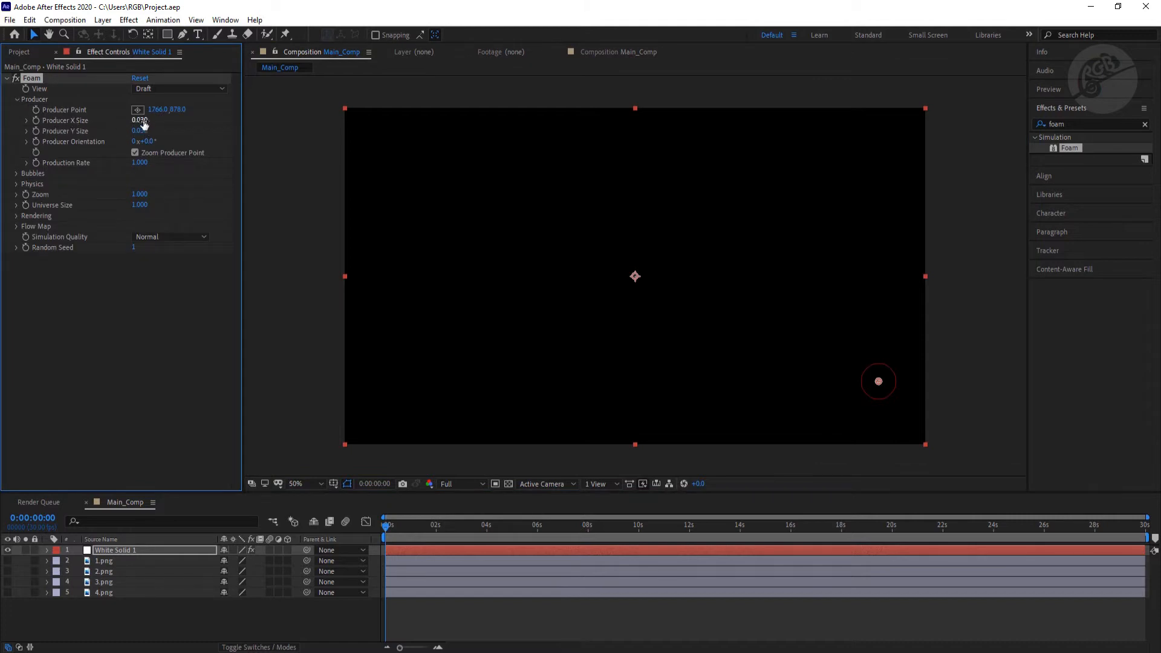
click(141, 121)
text(0.000)
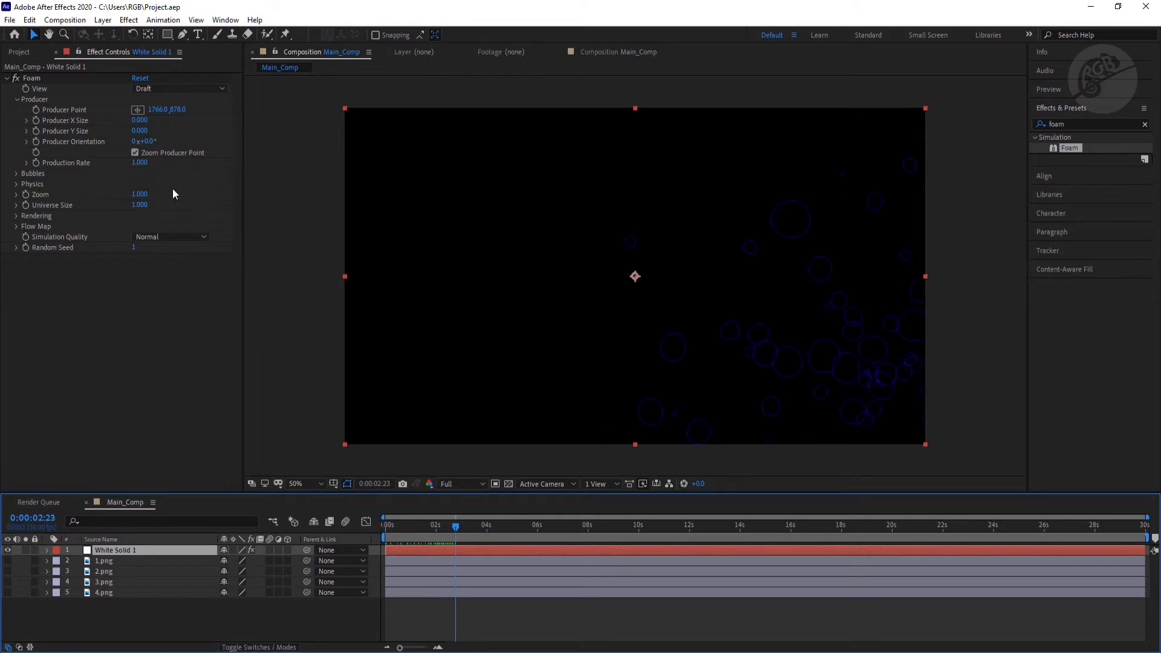
mouse_move(683, 345)
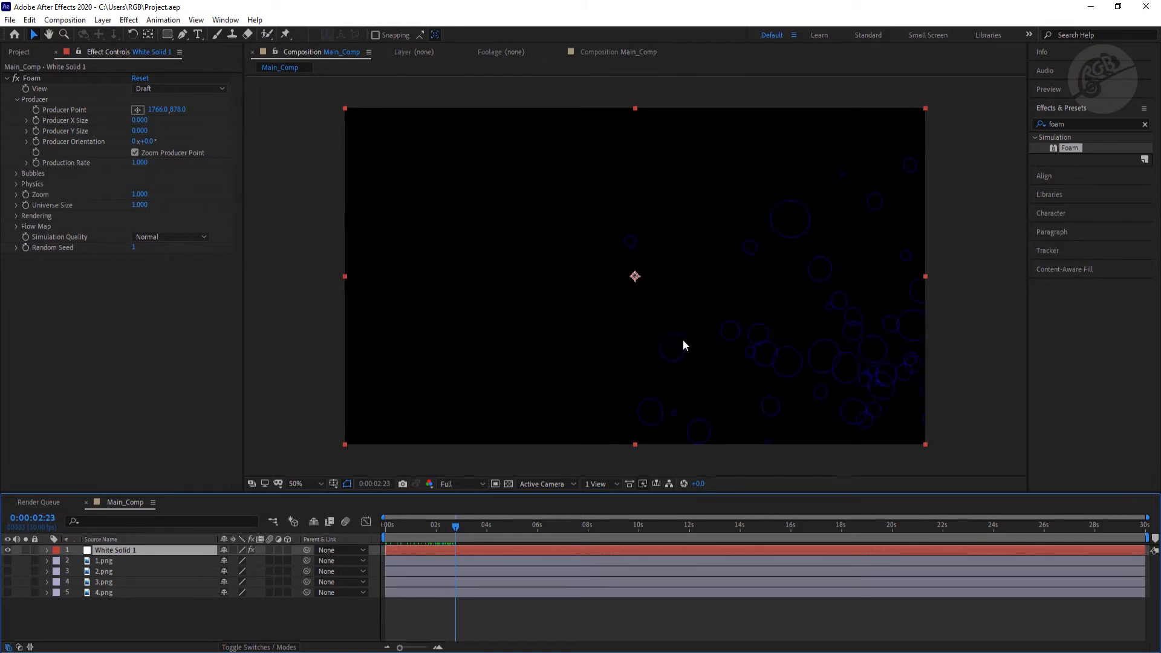
mouse_move(100, 185)
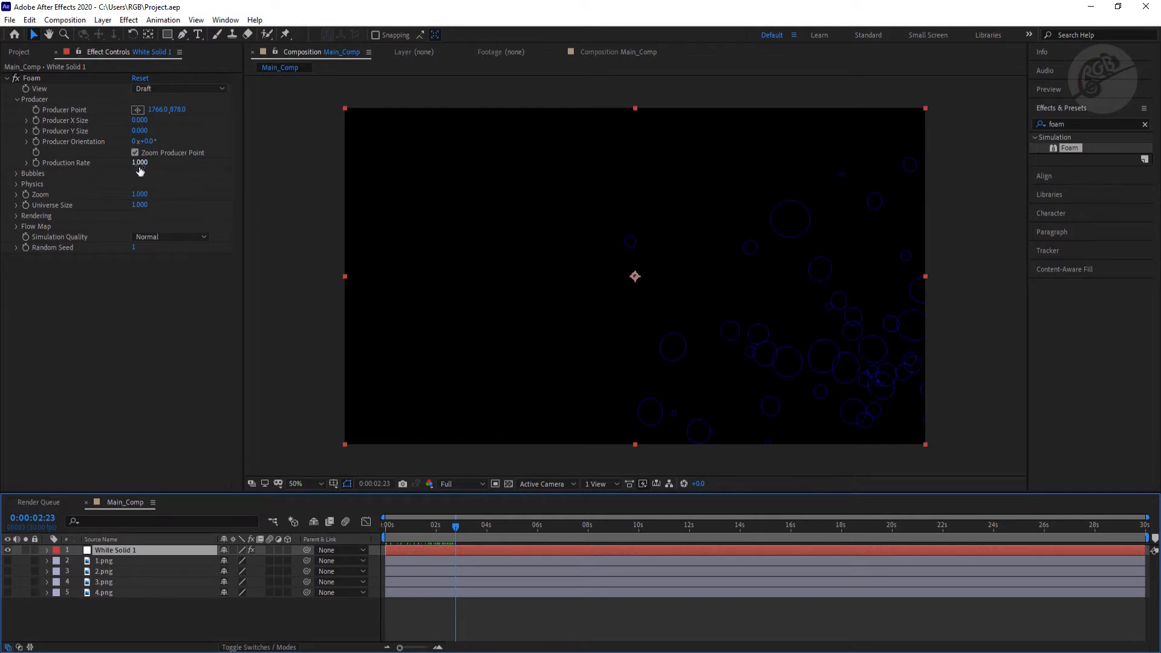
click(139, 162)
text(0.100)
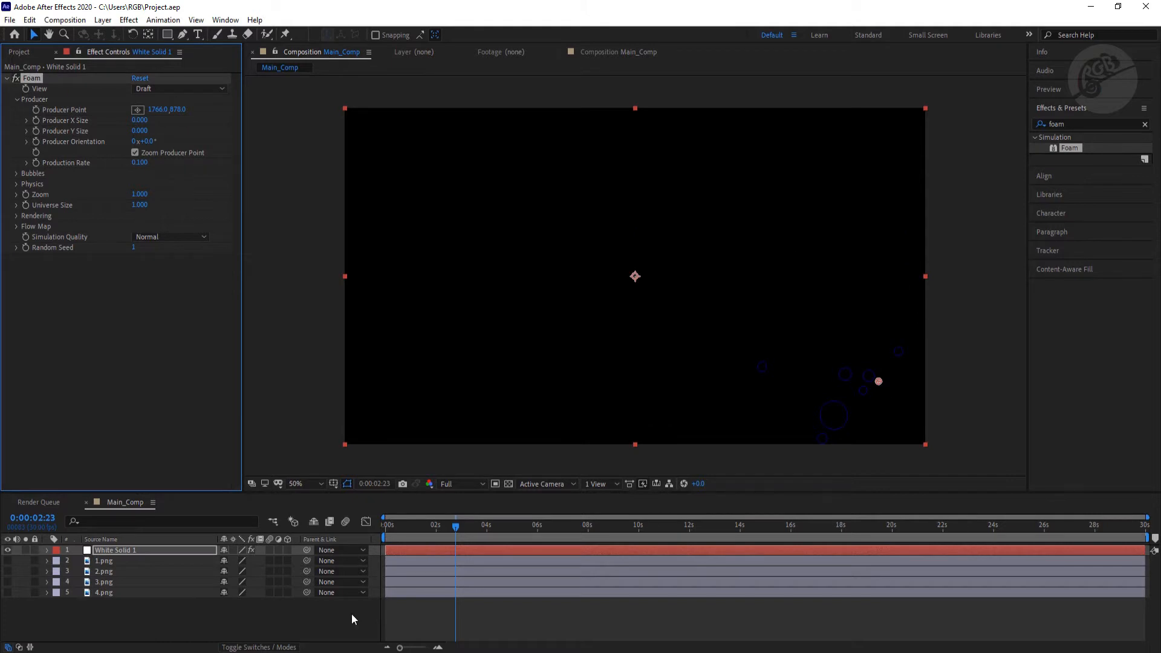
click(535, 525)
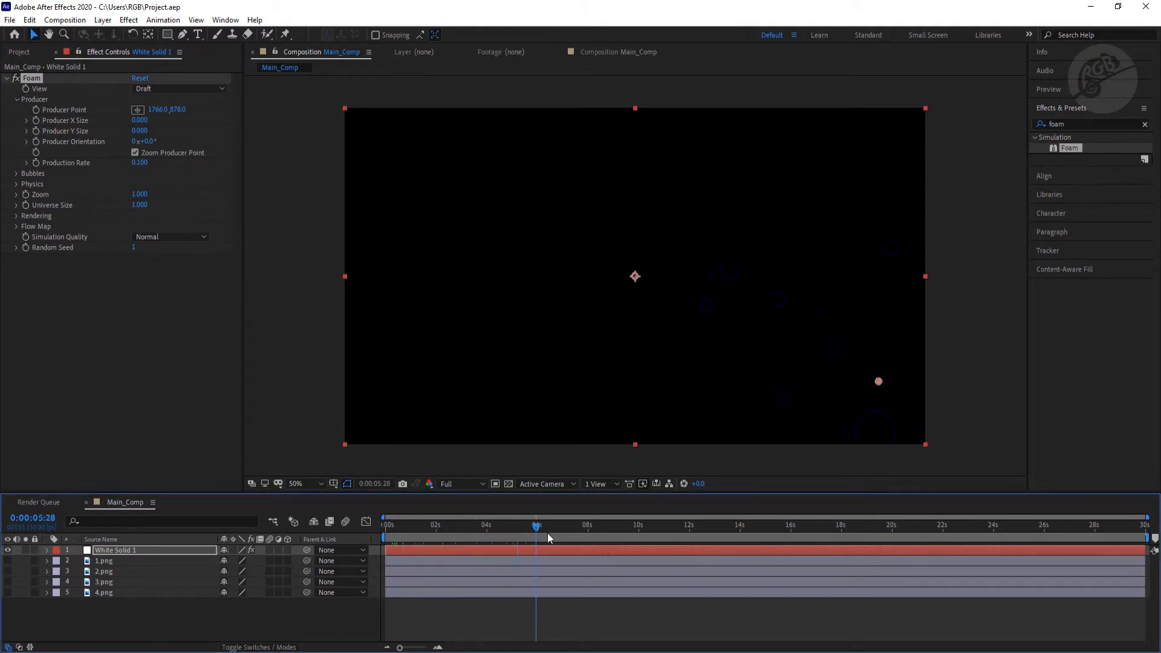
click(696, 525)
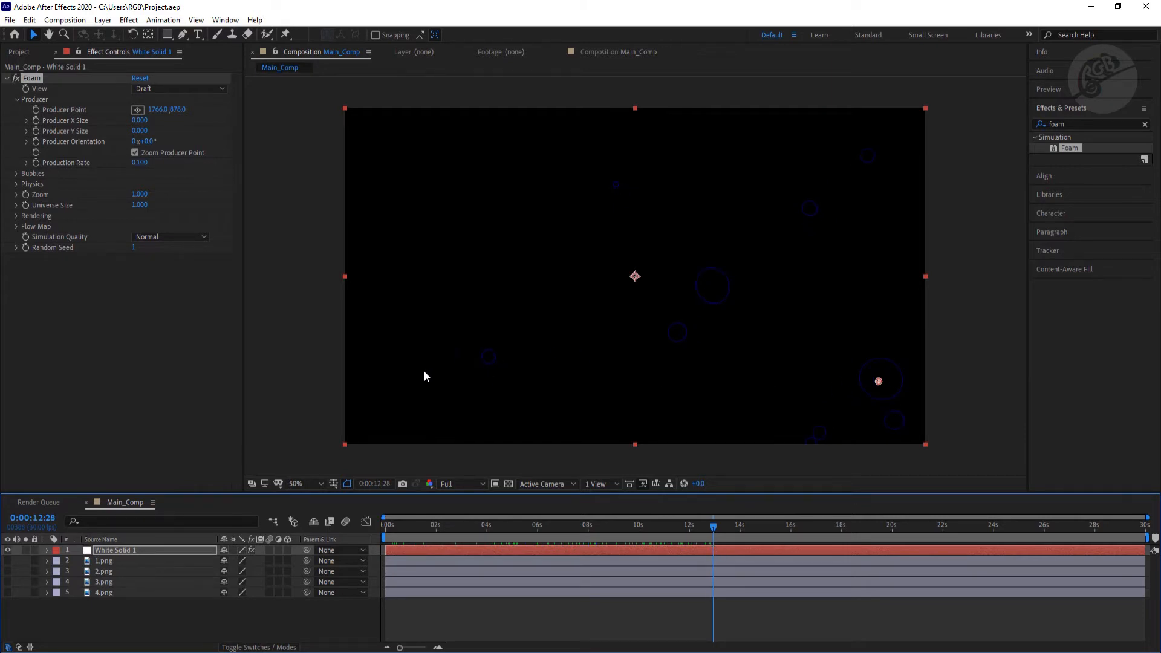
mouse_move(878, 391)
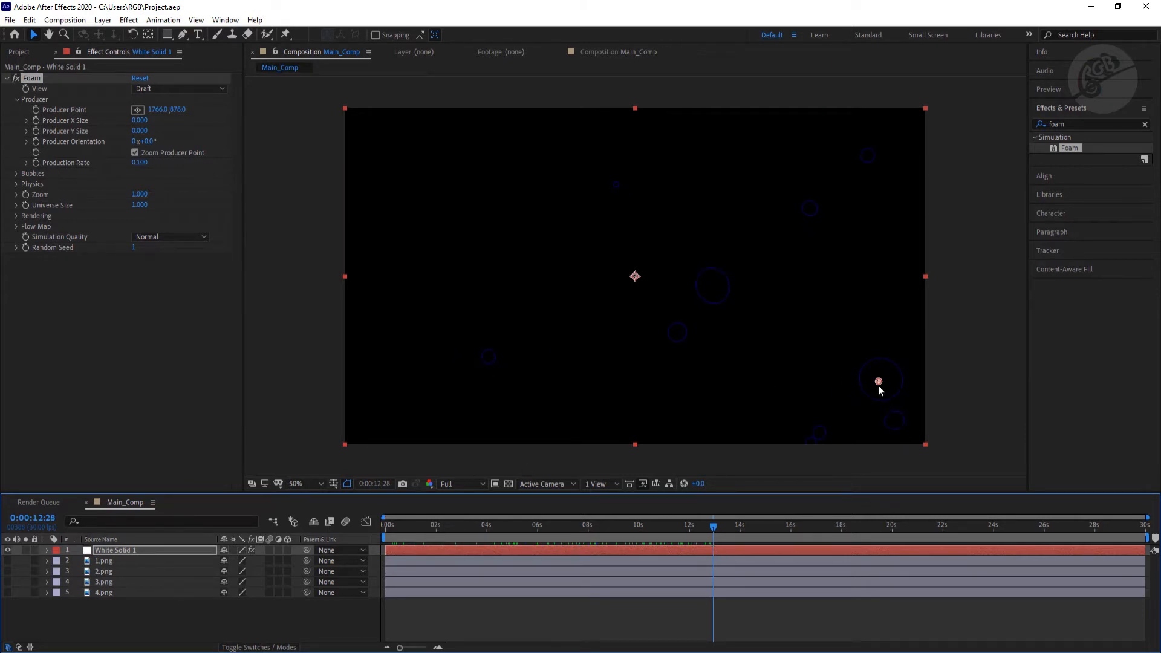
mouse_move(806, 277)
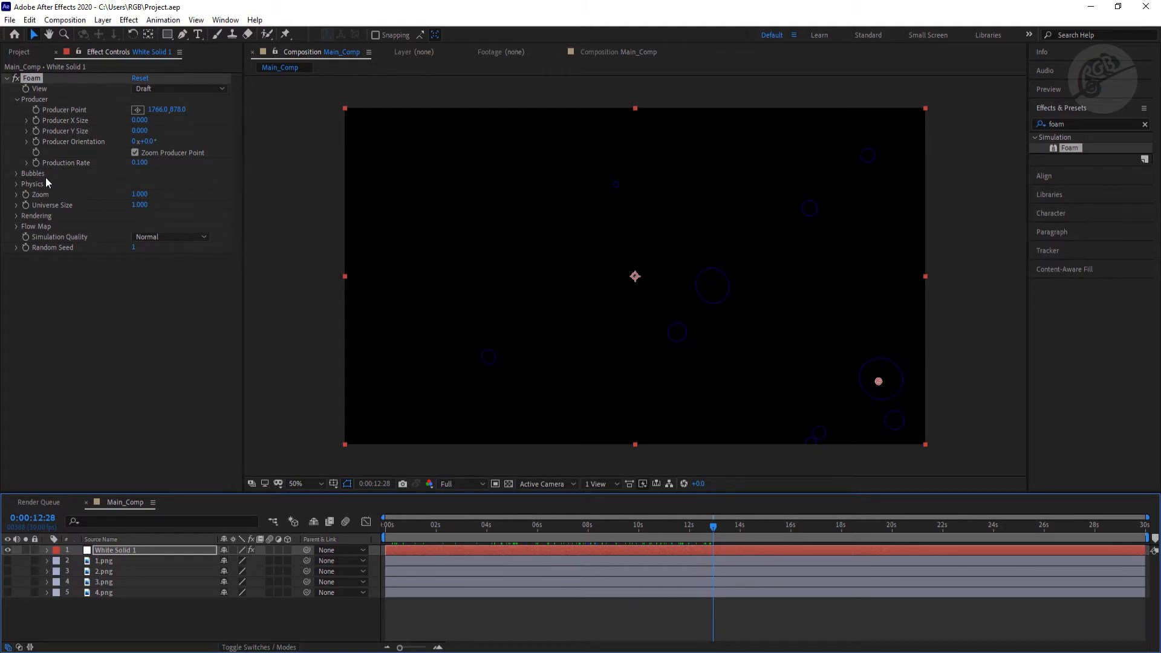
Set Physics Initial Speed to 2.0 and Initial Direction to -90°, scrubbing to preview
click(17, 184)
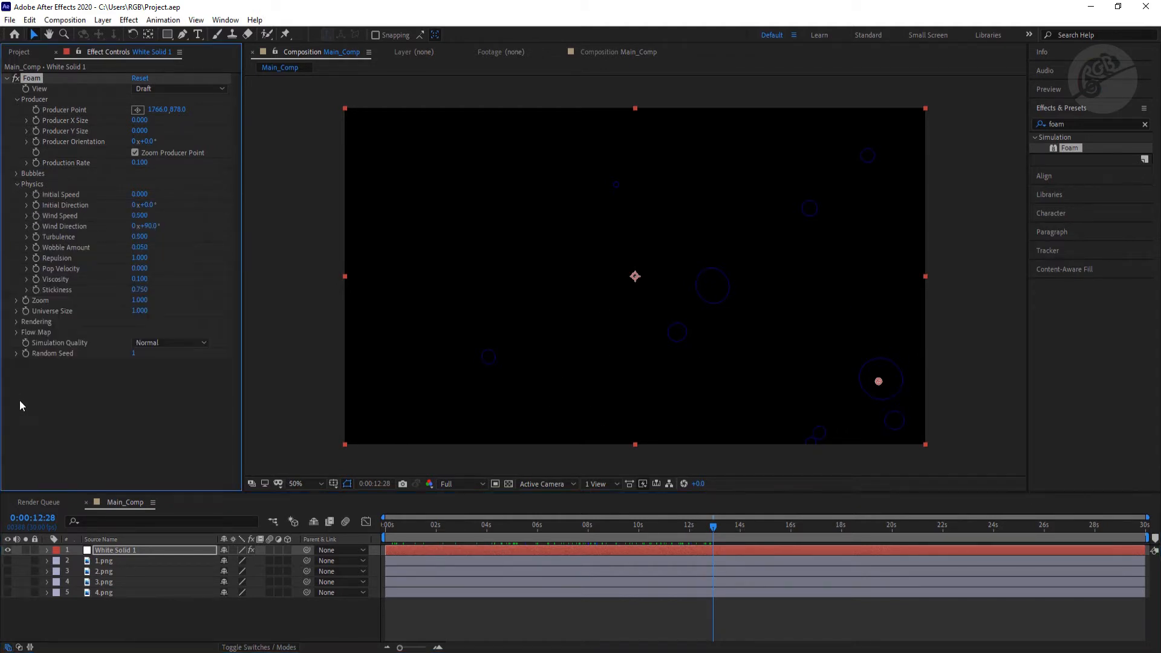
click(138, 194)
text(2.000)
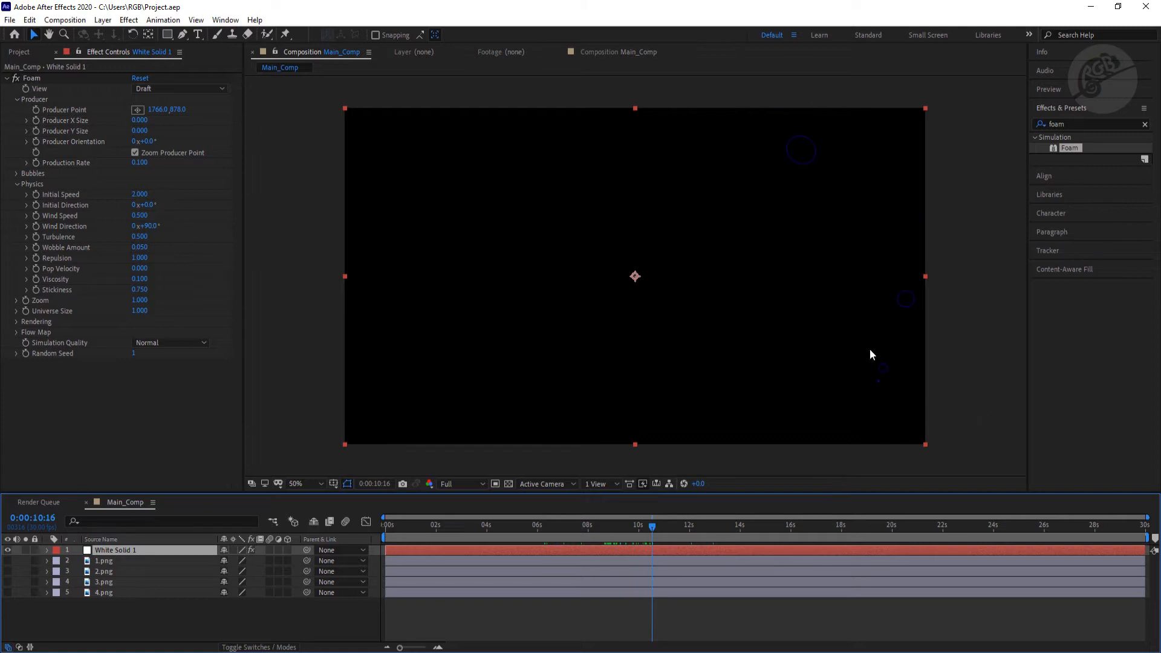
mouse_move(897, 376)
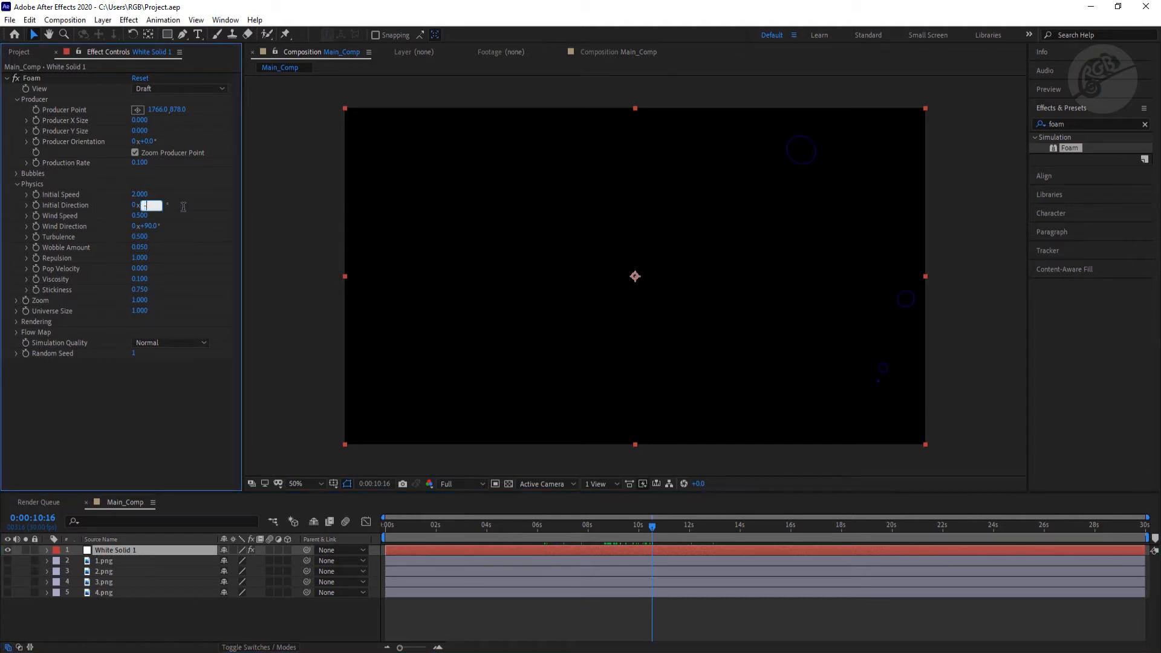
text(-90.0°)
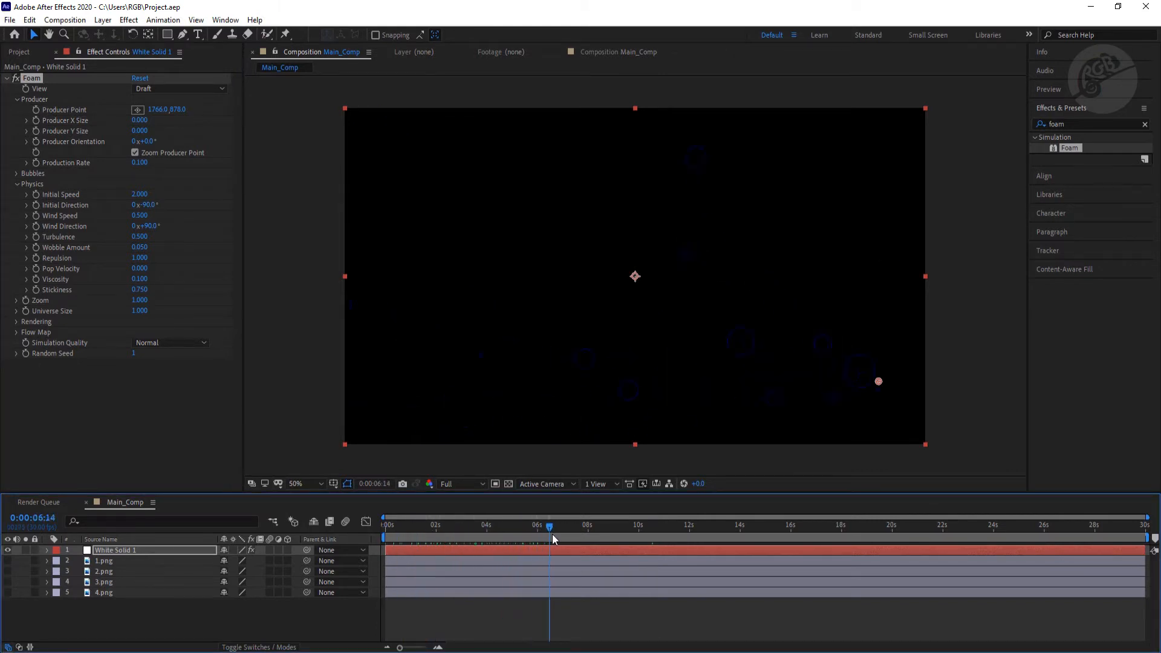
drag(550, 524, 611, 524)
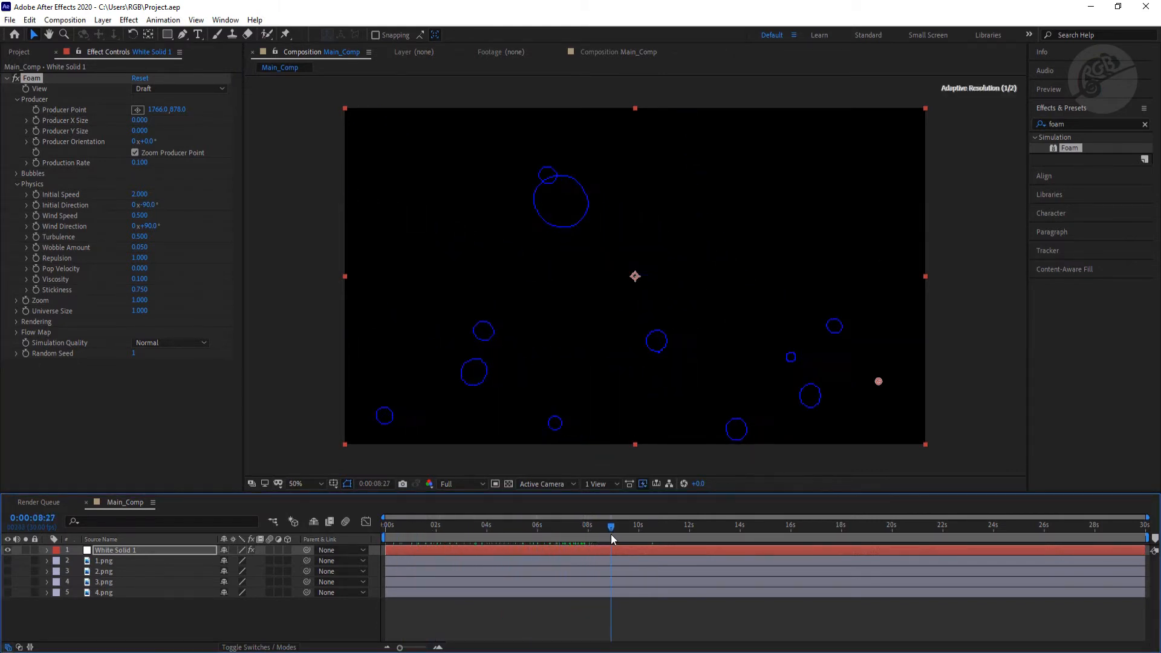
drag(610, 524, 627, 525)
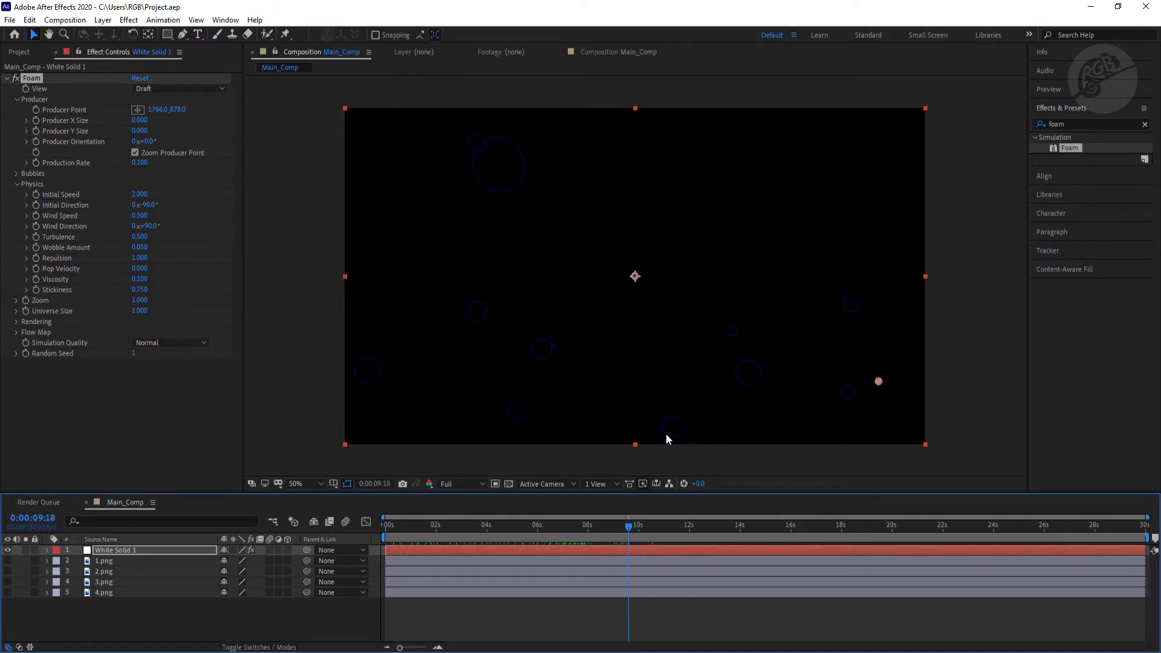
mouse_move(165, 230)
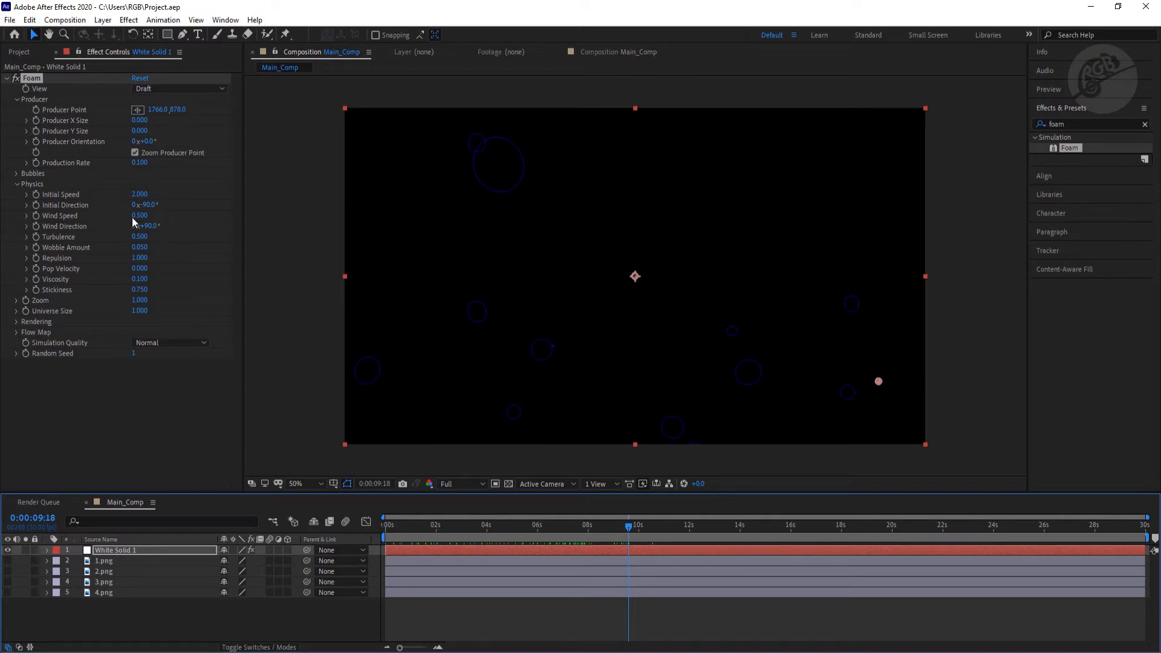
mouse_move(146, 220)
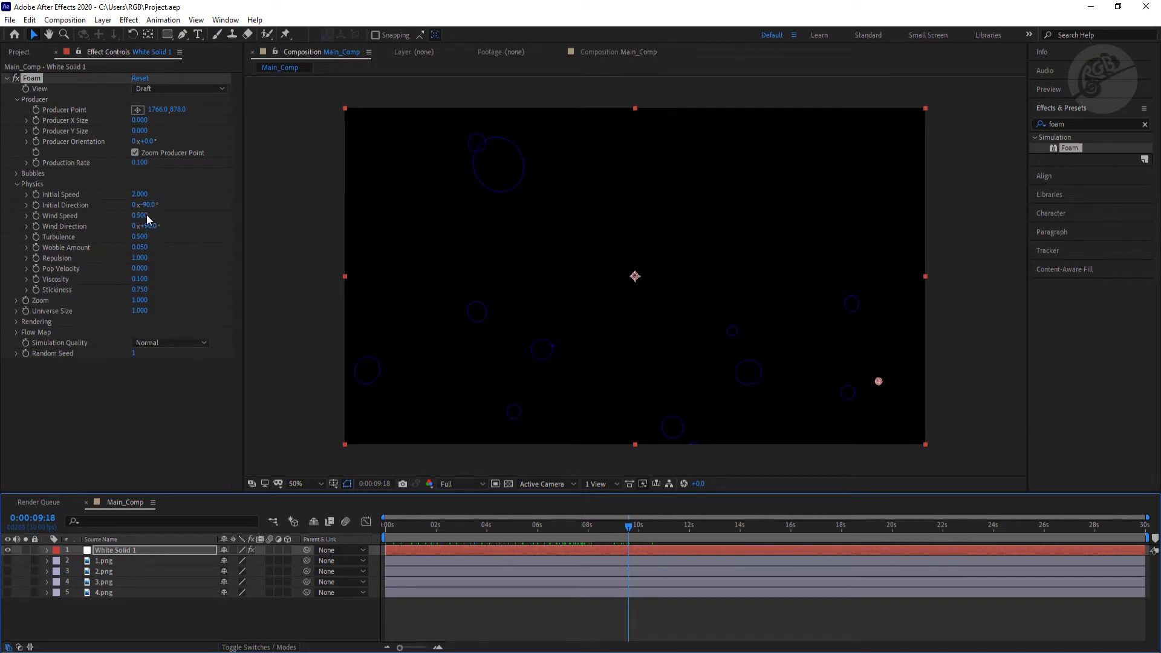
Set Wind Speed to 2.0 and Wind Direction to -90°, scrubbing to check motion
click(140, 215)
text(2.000)
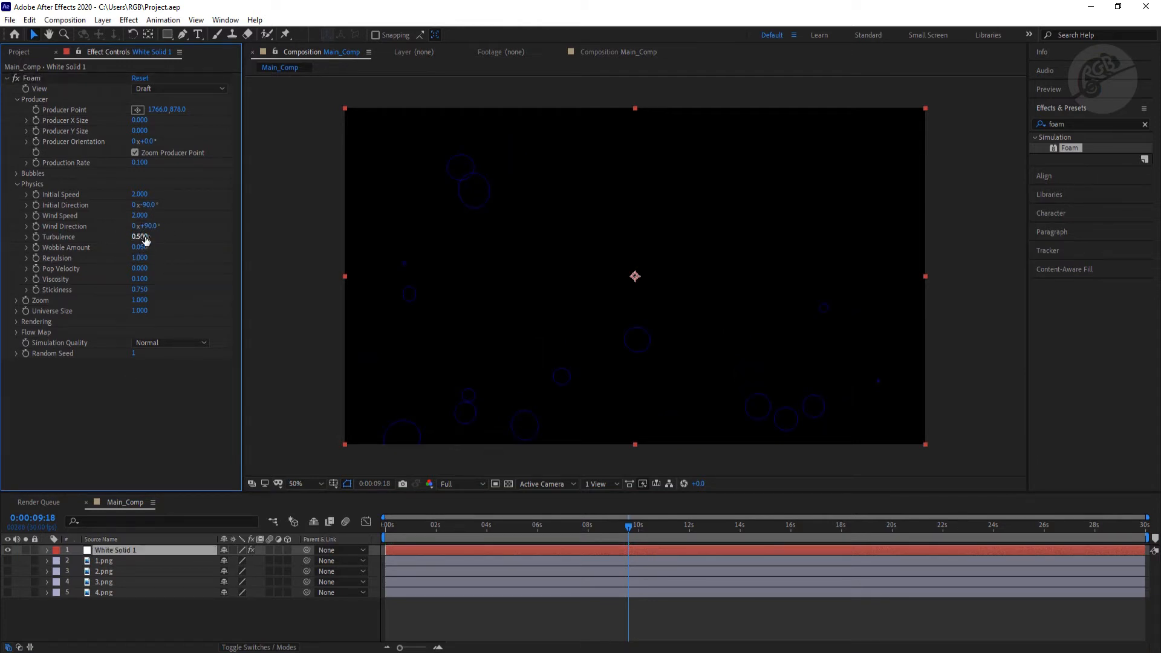
double_click(142, 226)
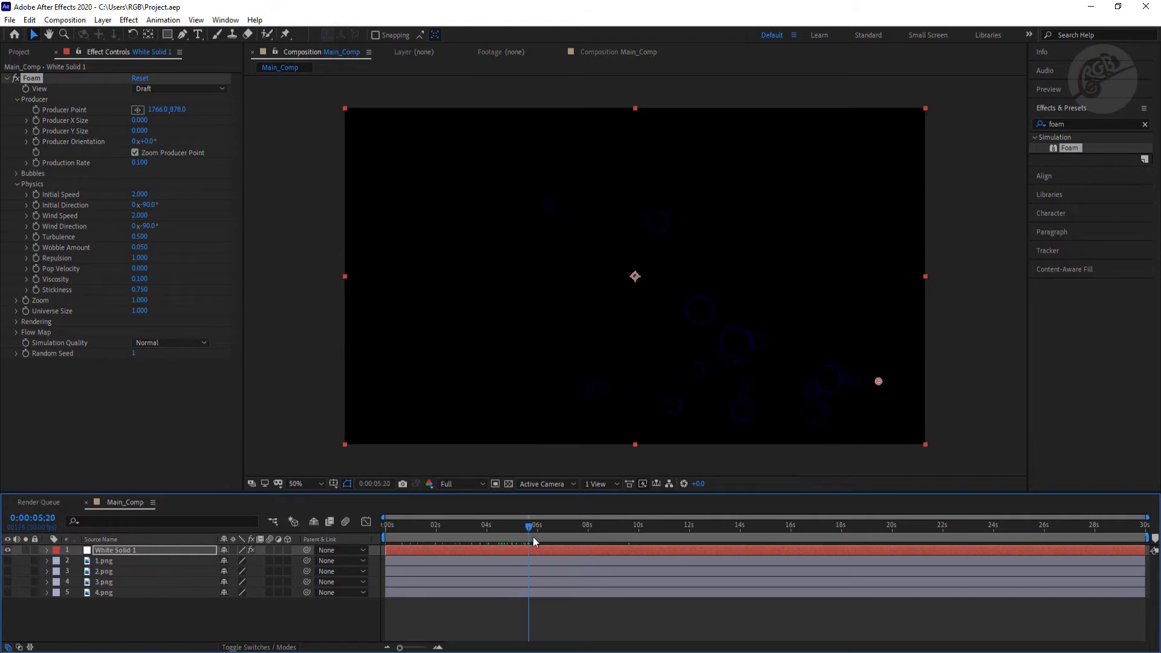
drag(530, 524, 581, 525)
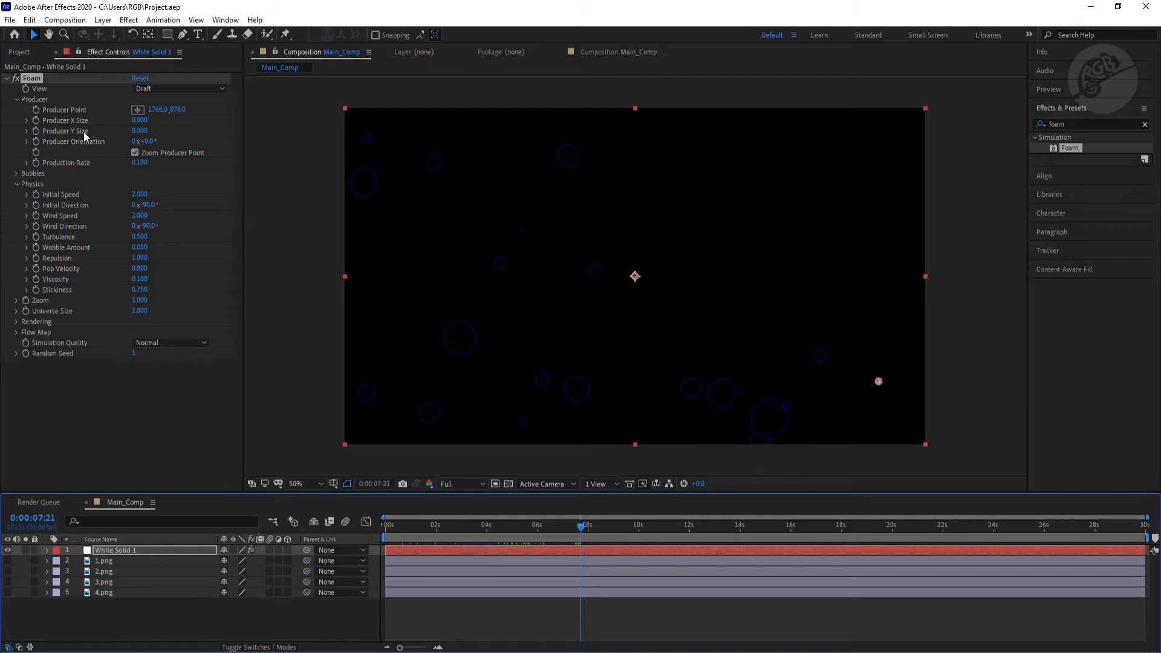
mouse_move(46, 392)
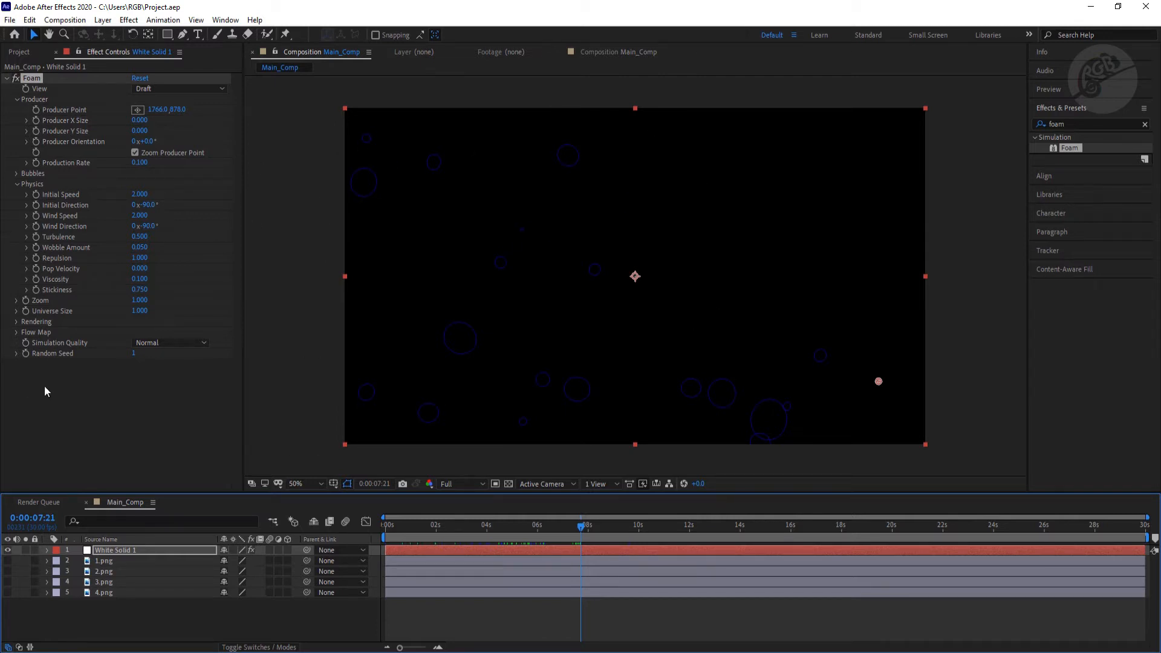
mouse_move(137, 246)
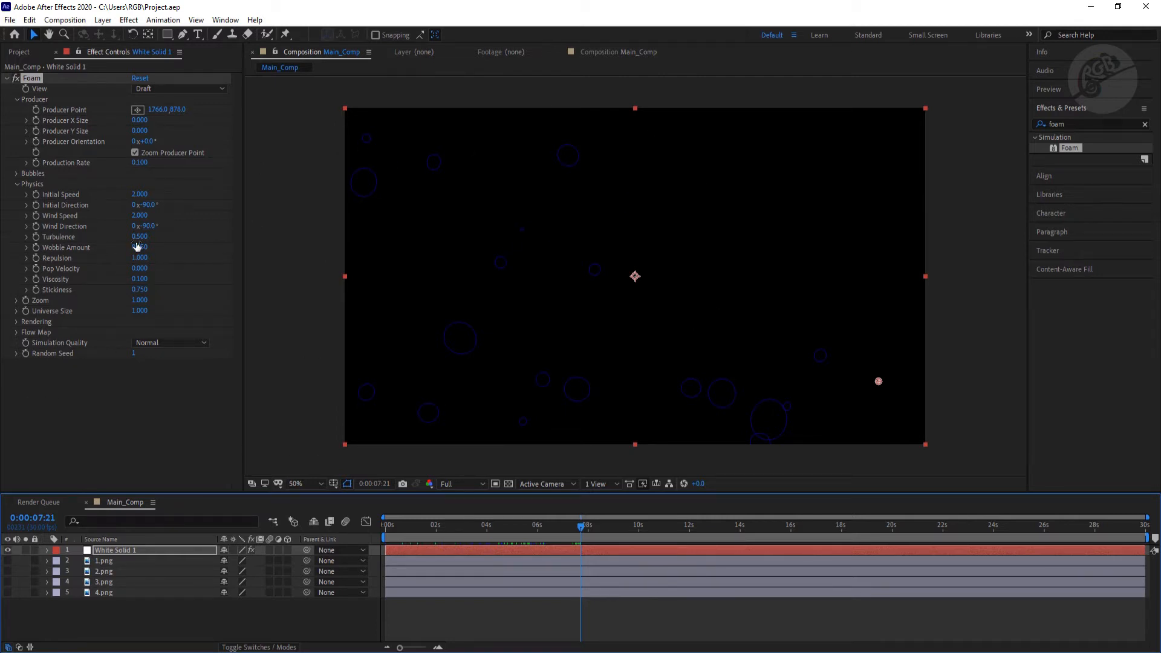
Set Turbulence to 0.700, with Wobble Amount and Repulsion at 0
double_click(139, 236)
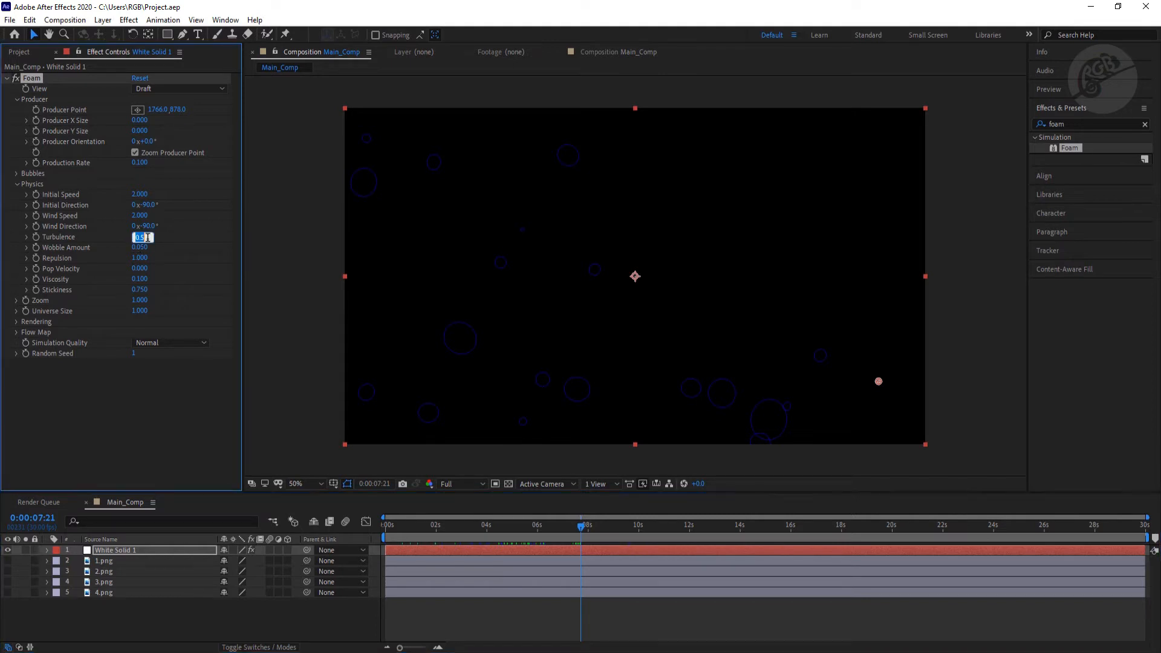
text(0.6)
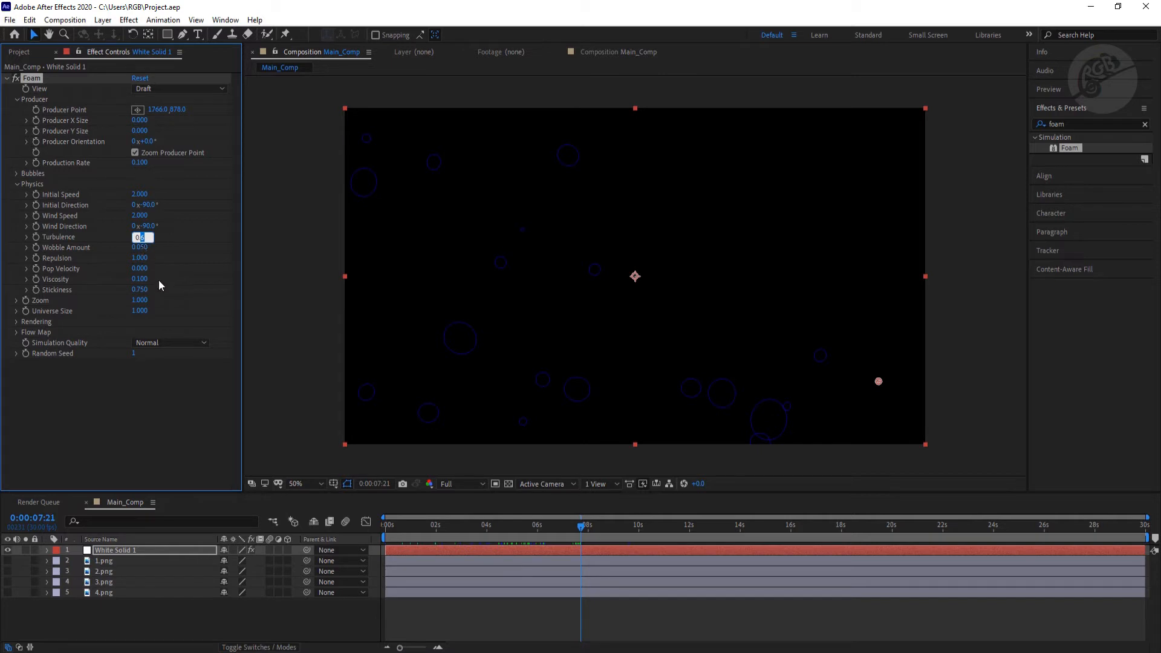
text(0.700)
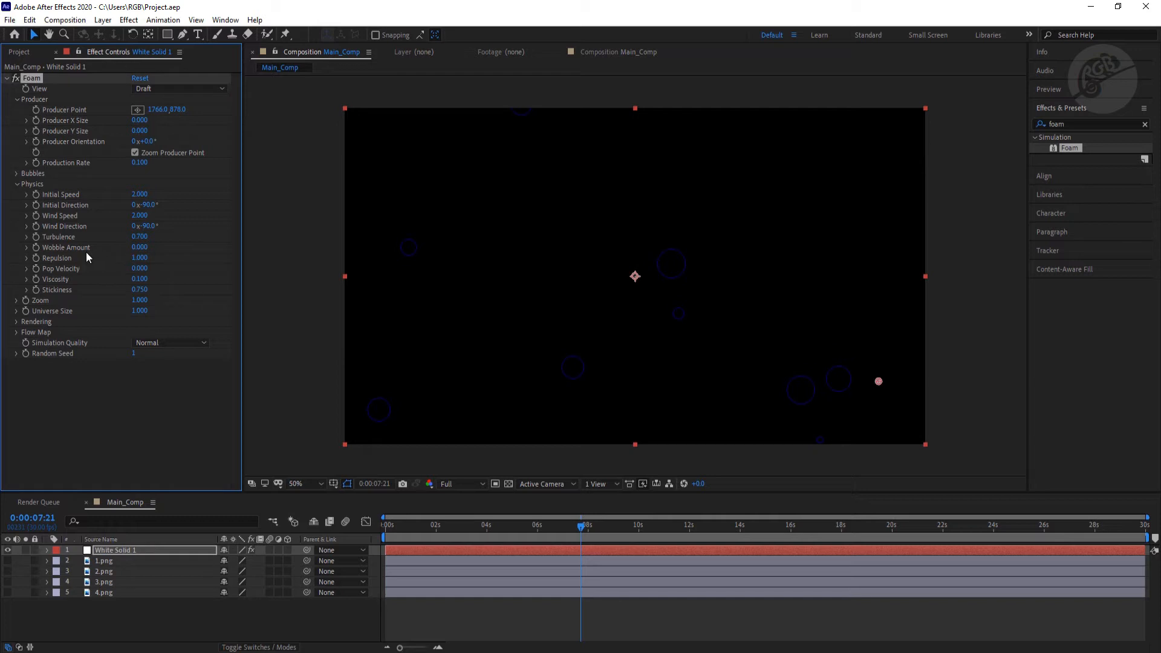
mouse_move(152, 258)
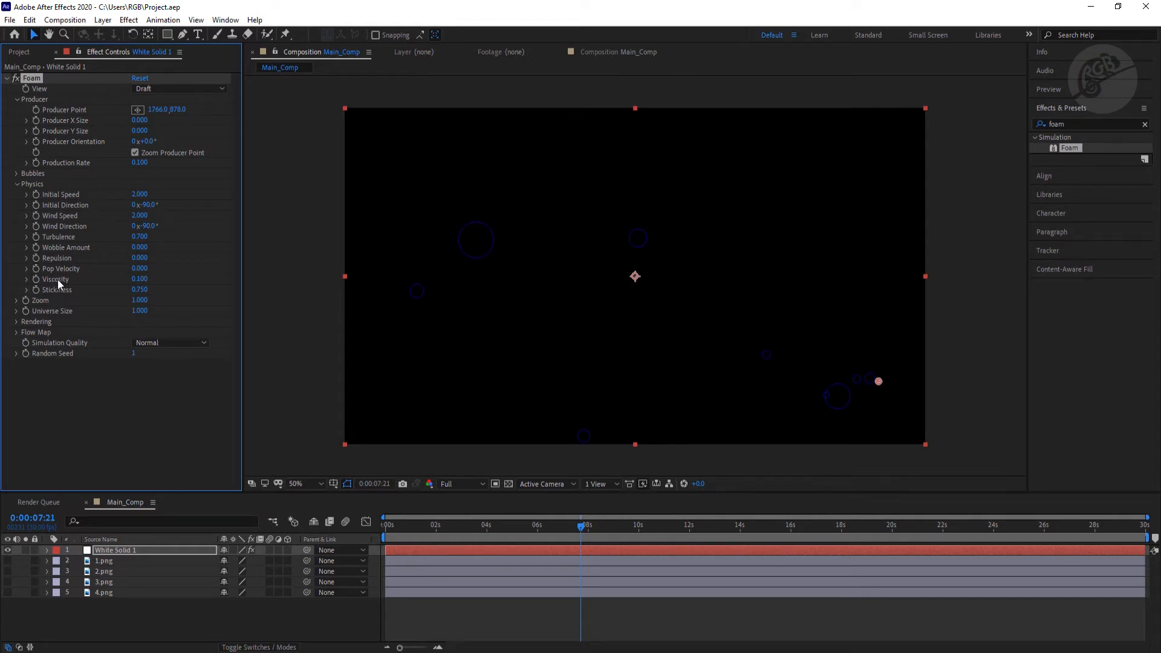
mouse_move(58, 287)
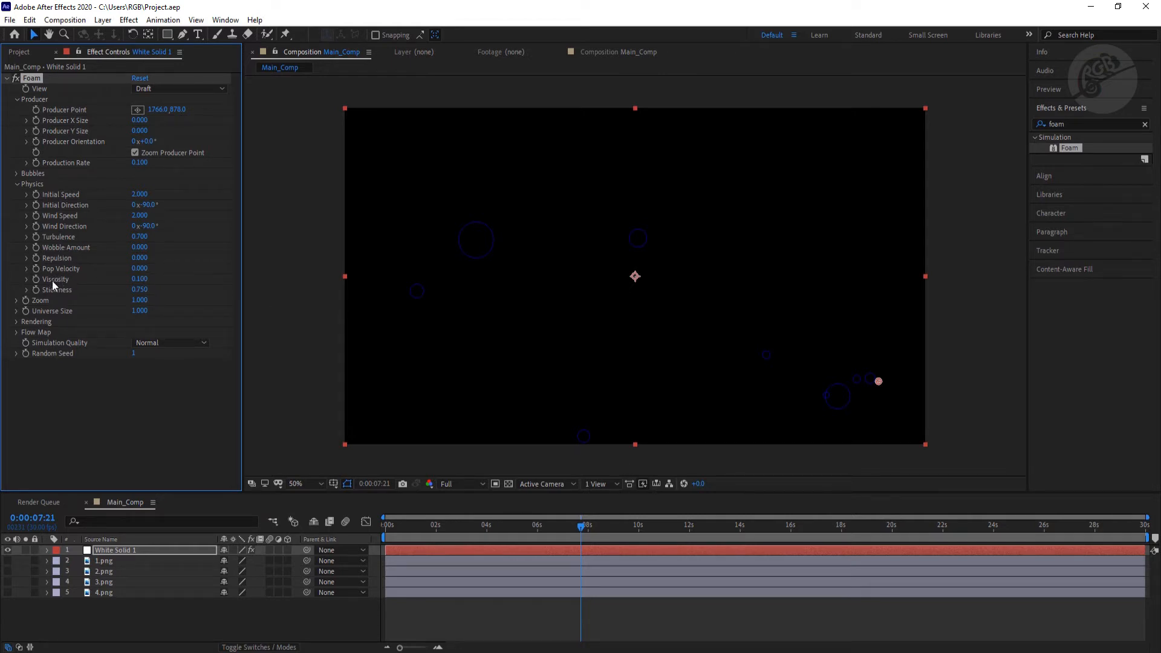
mouse_move(56, 284)
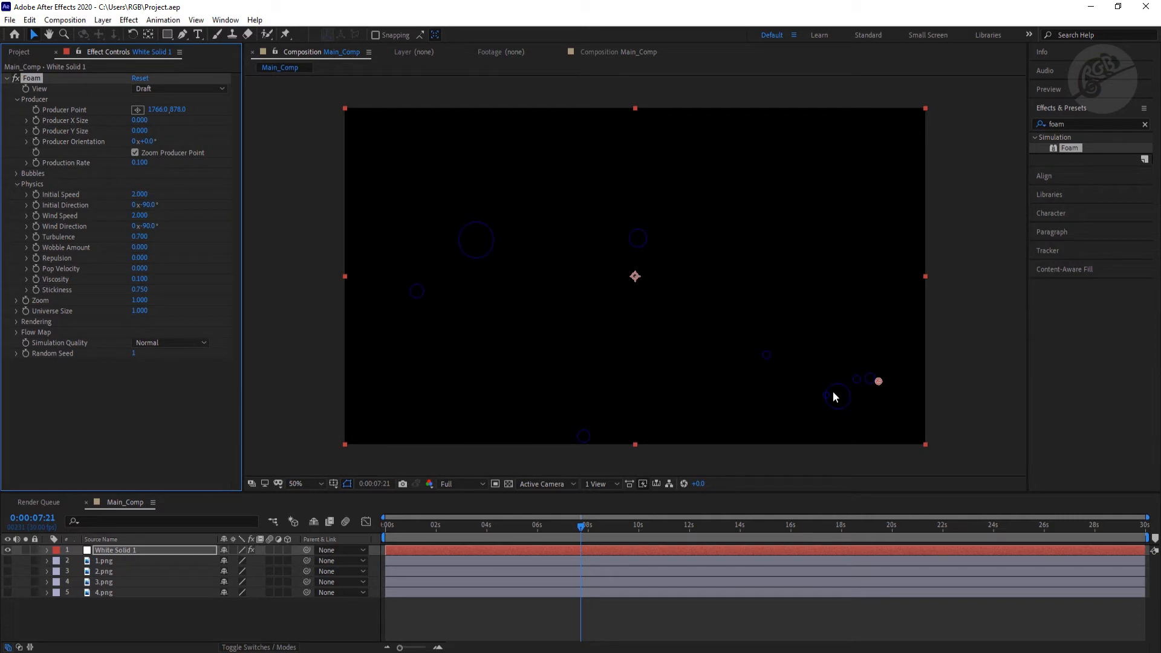
mouse_move(621, 318)
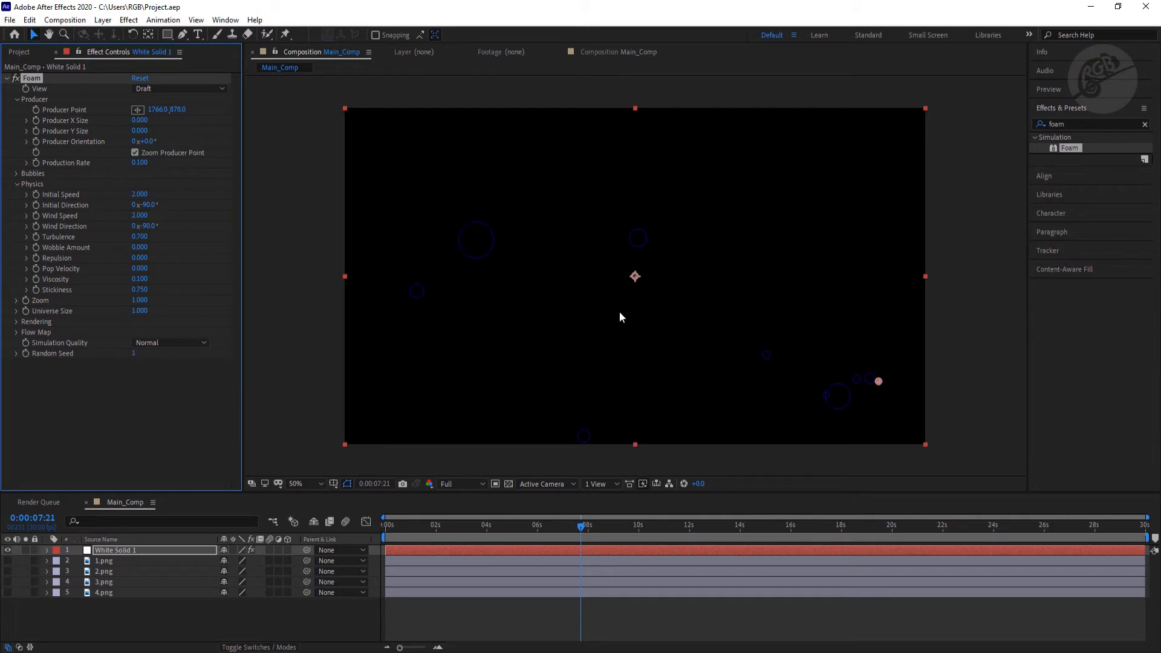
mouse_move(840, 354)
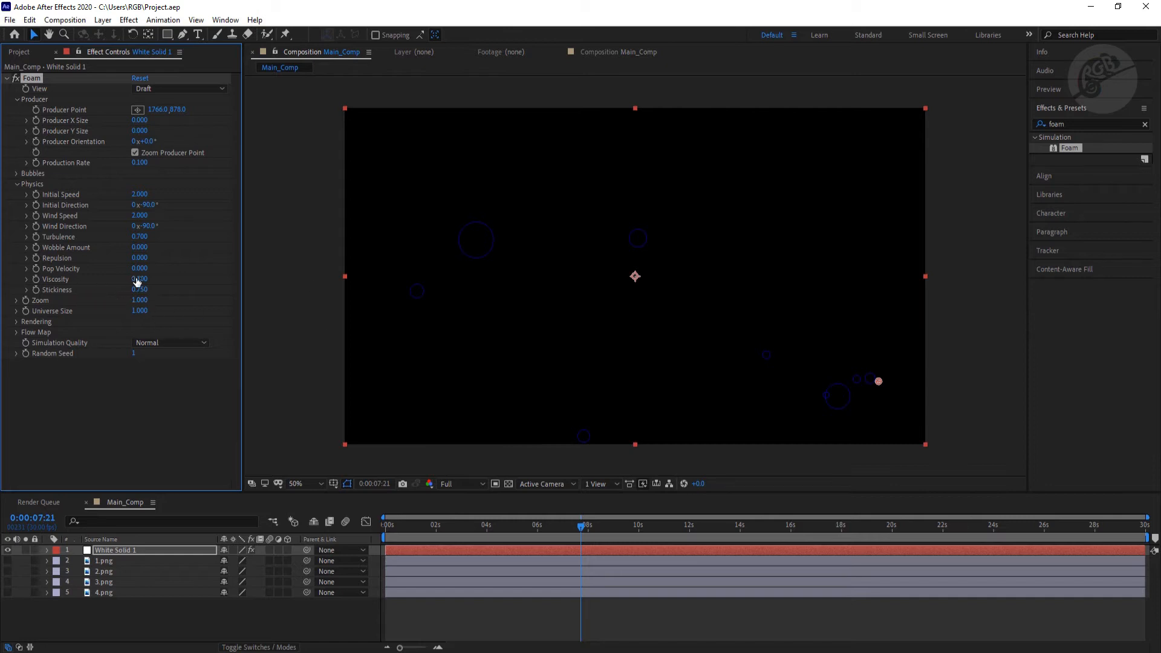
Try Viscosity 1.5 with a preview playback, then change Viscosity to 2.0
click(139, 278)
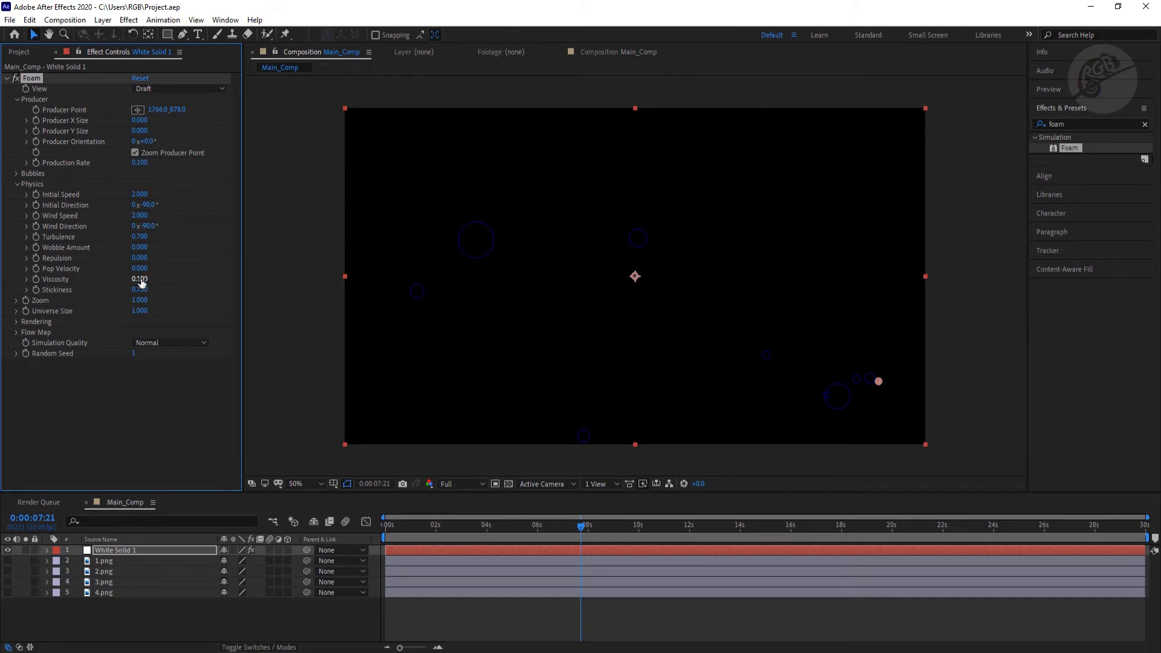
double_click(139, 279)
text(1.500)
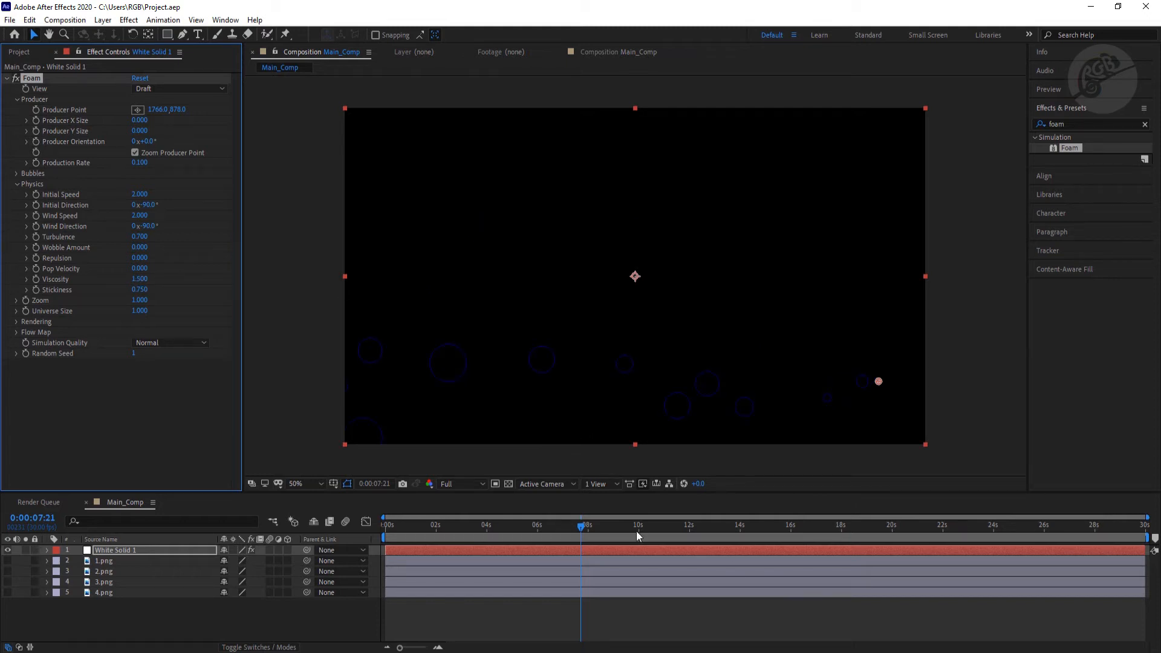
click(383, 524)
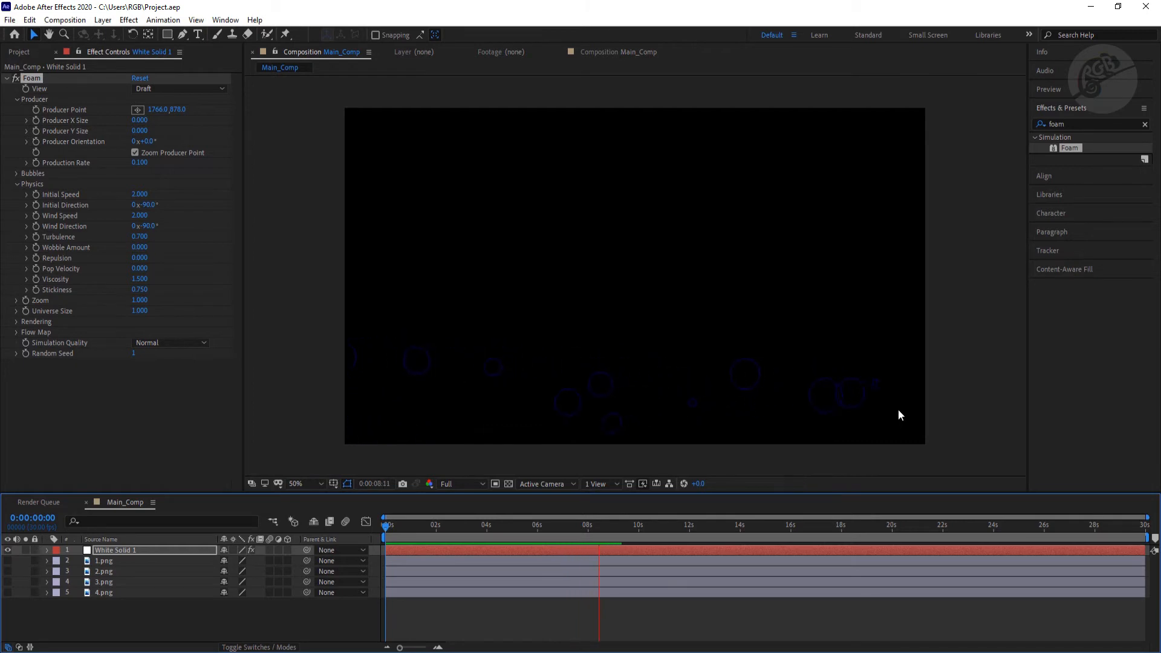
click(703, 524)
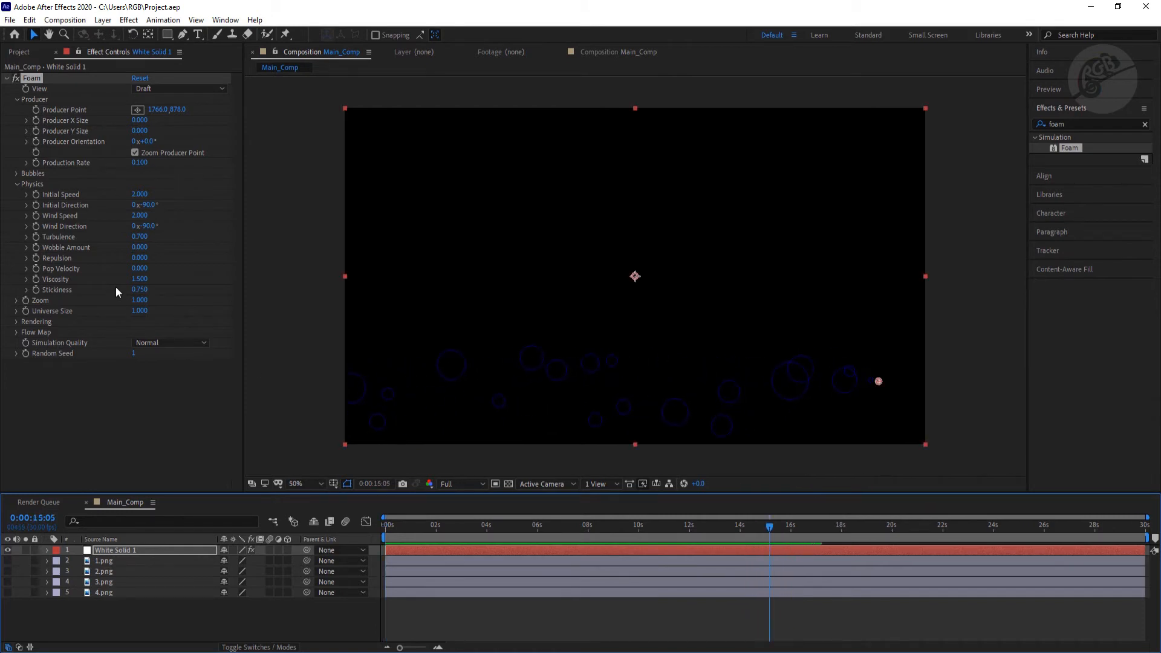
double_click(139, 279)
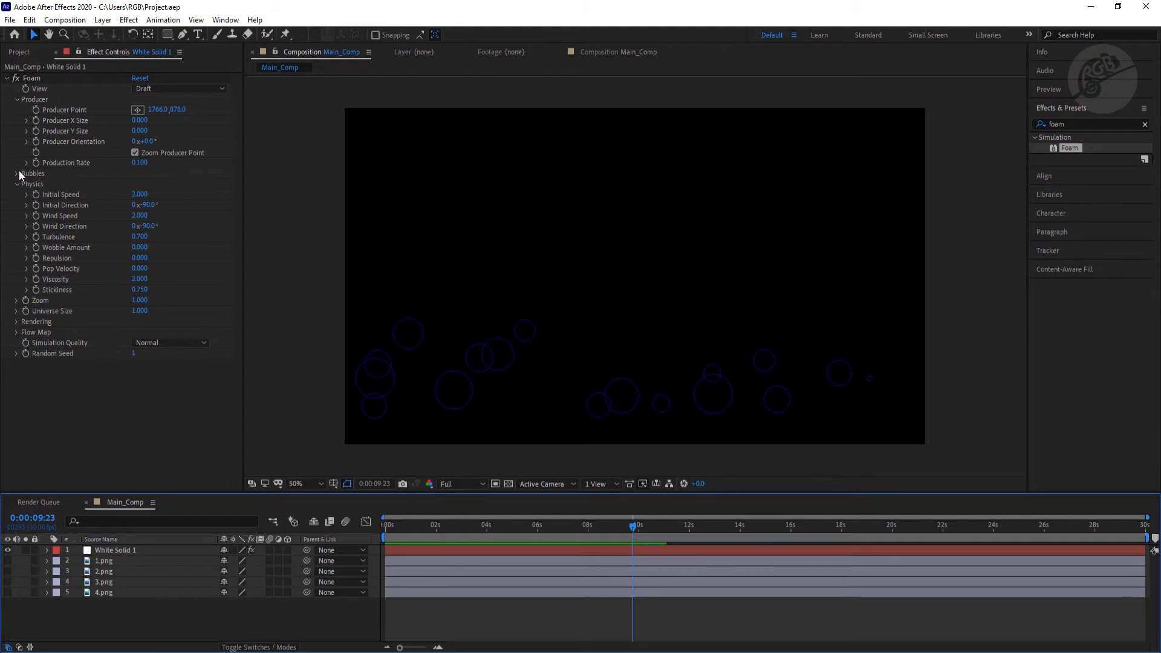
Set bubble Size 0.700, Size Variance 0.200, Lifespan 300 and Strength 10
click(17, 100)
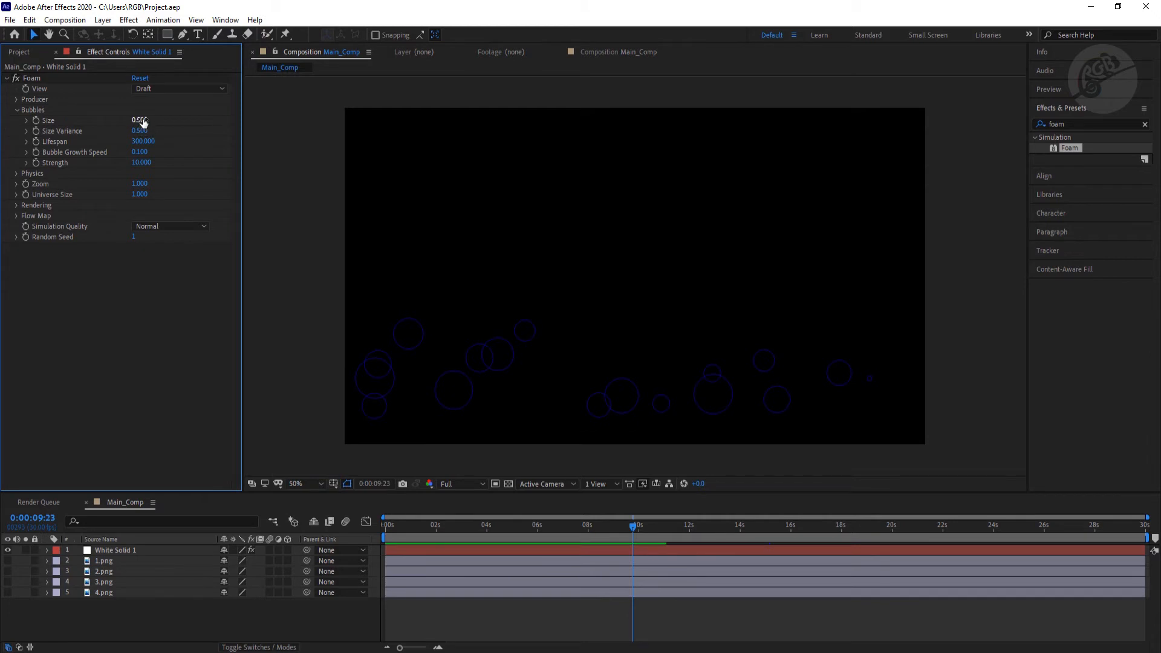
double_click(140, 120)
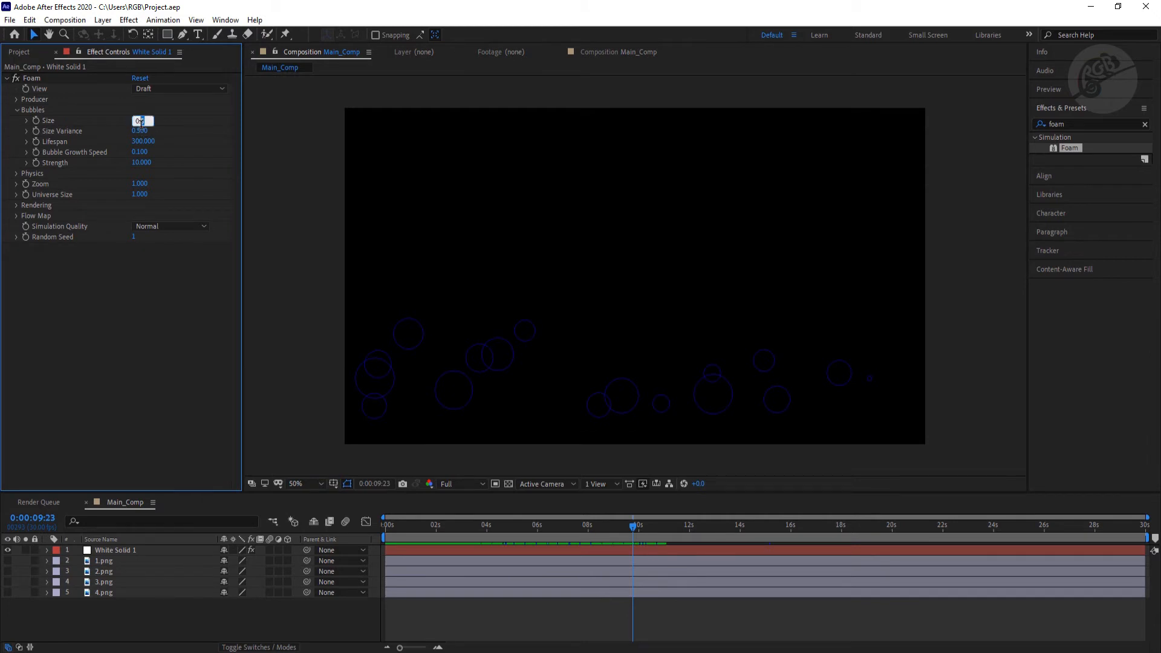
text(0.700)
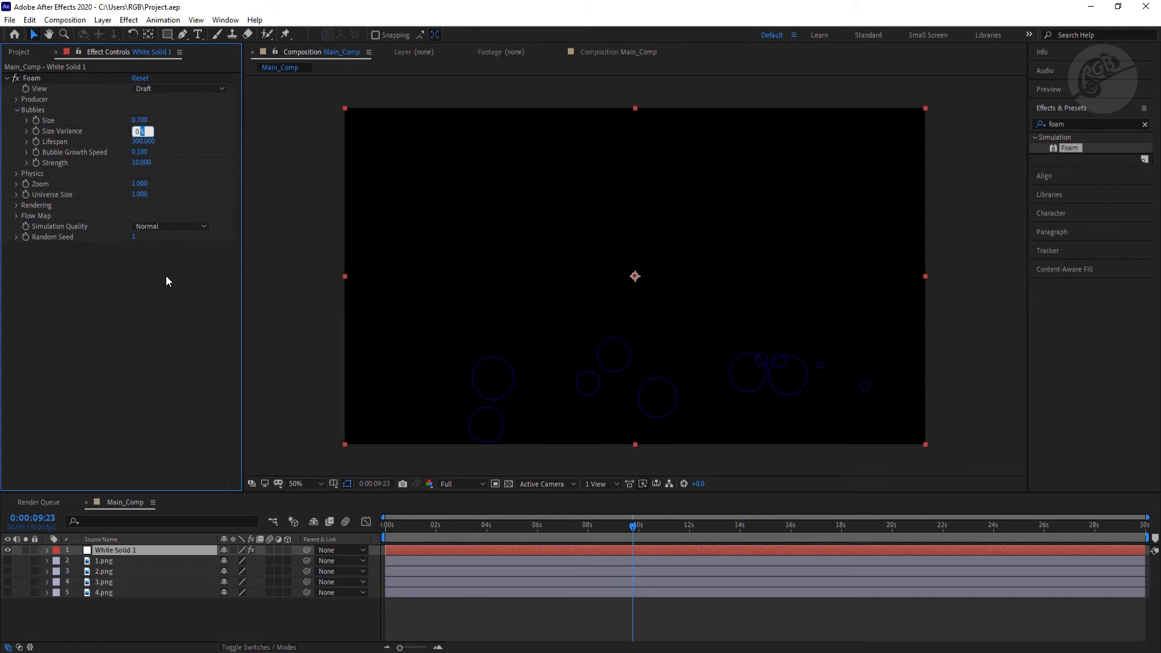
text(0.200)
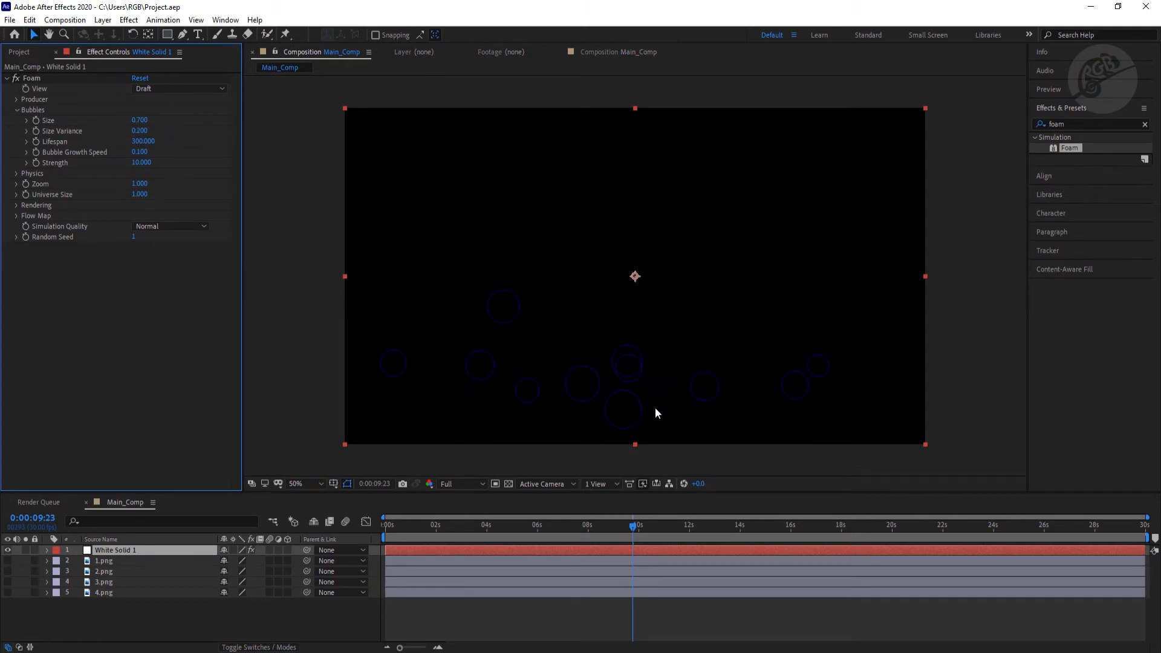
mouse_move(254, 251)
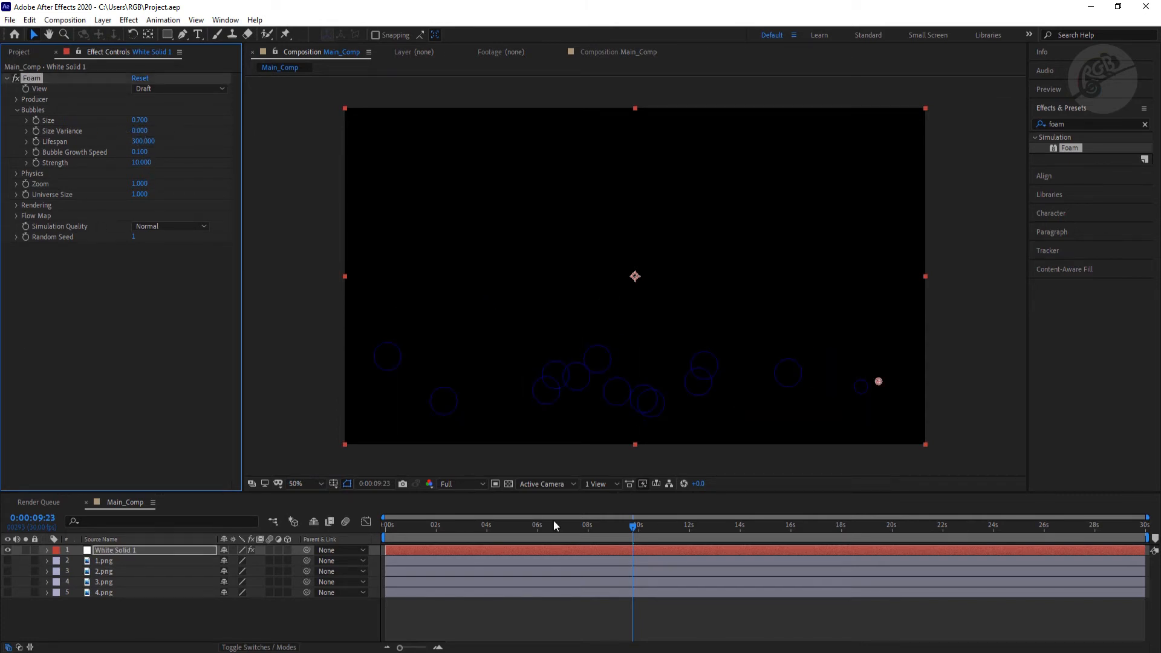
mouse_move(736, 472)
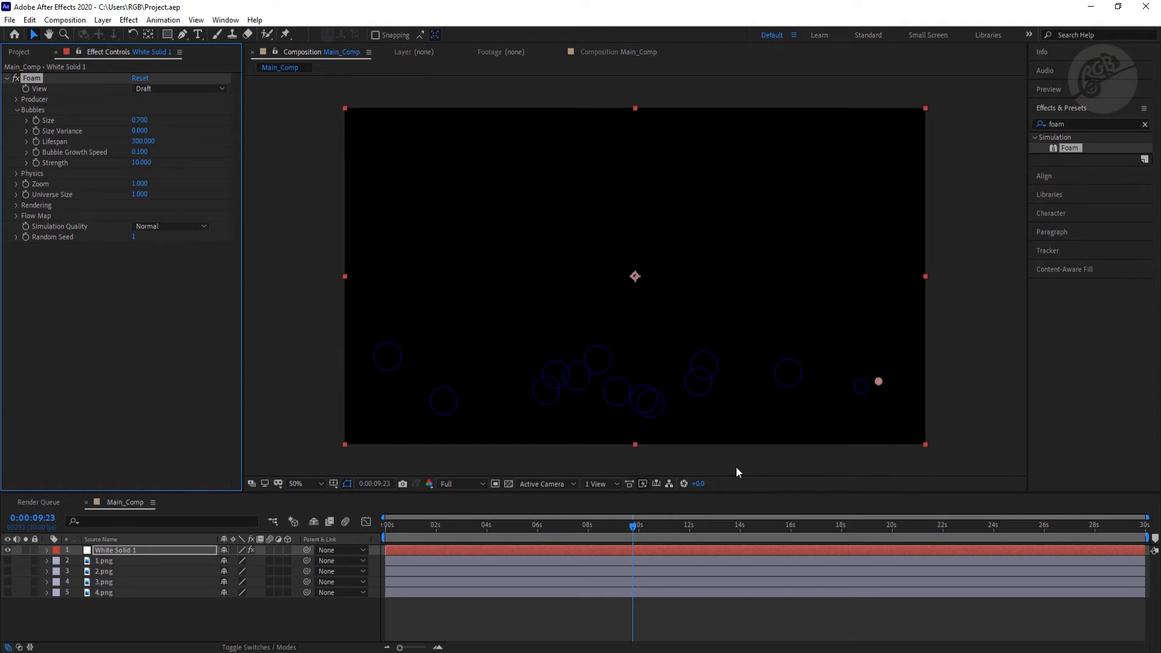
double_click(140, 131)
text(0.200)
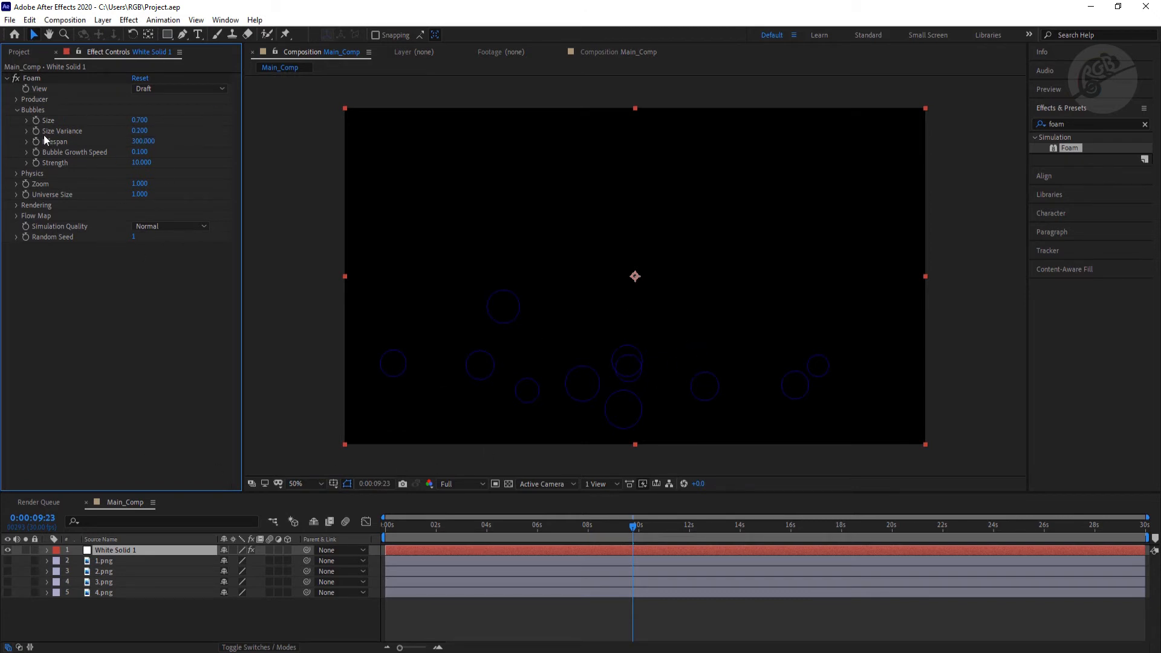
mouse_move(122, 151)
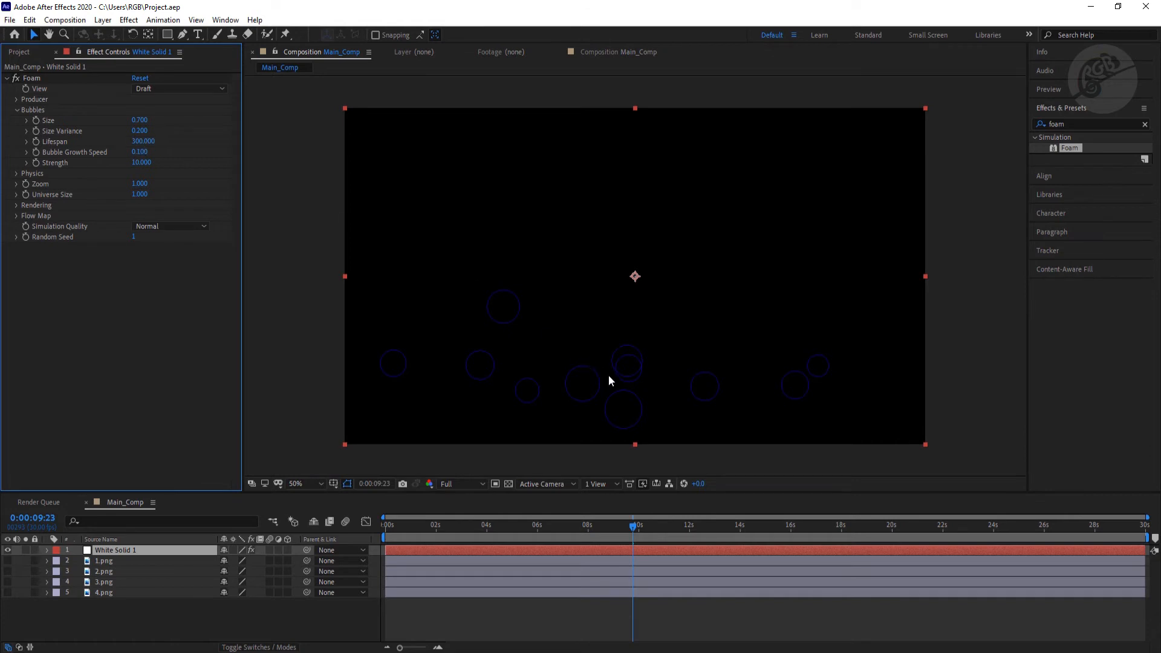
mouse_move(778, 407)
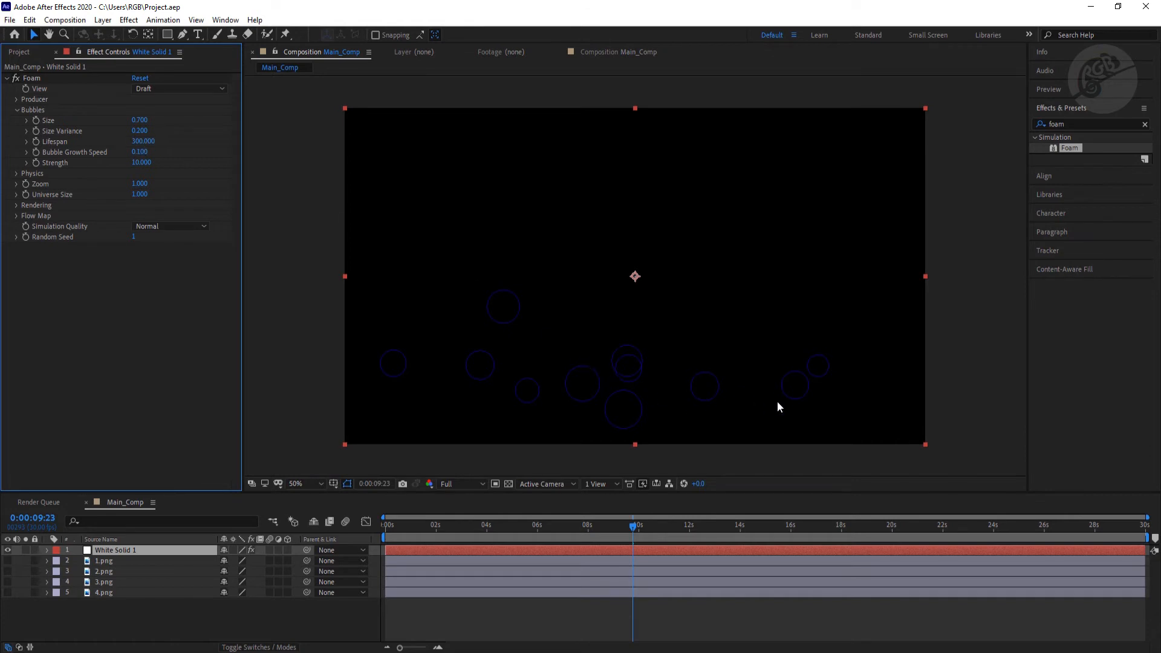
mouse_move(585, 561)
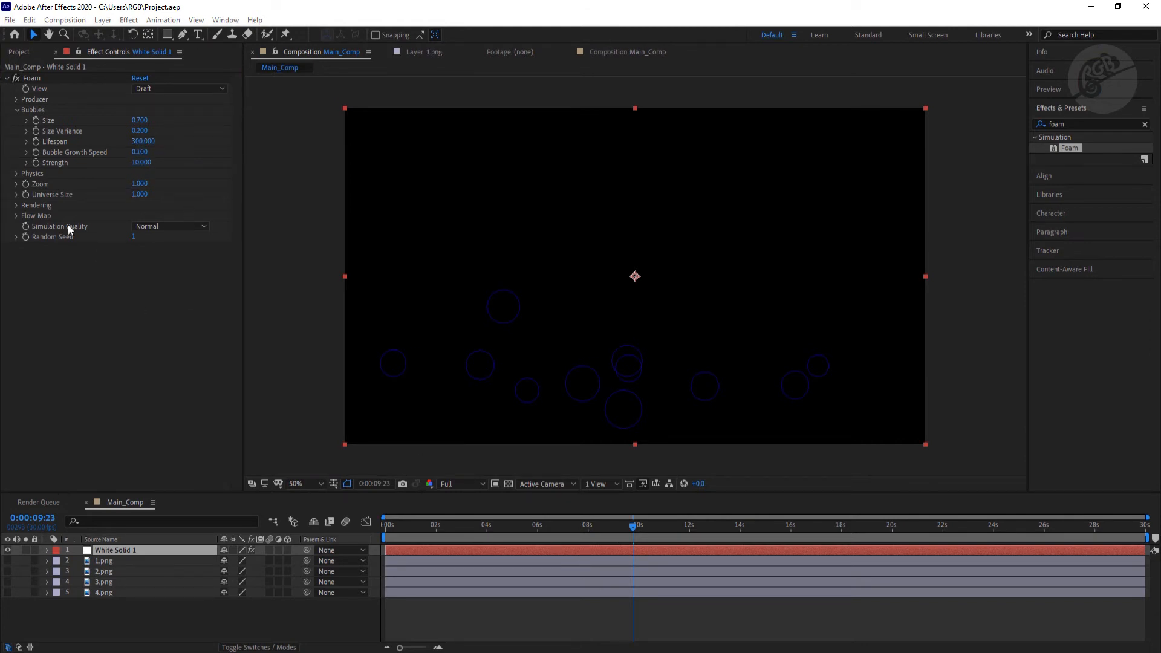
Set Rendering Blend Mode to Solid Old on top and Bubble Texture to User Defined
click(16, 205)
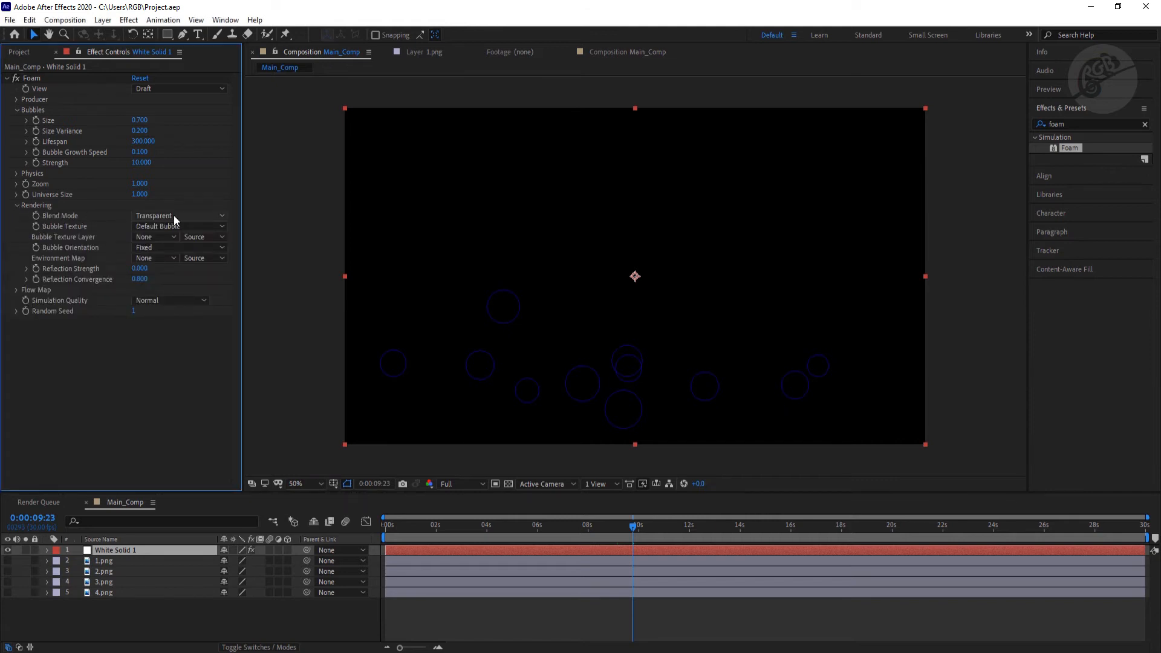
click(178, 215)
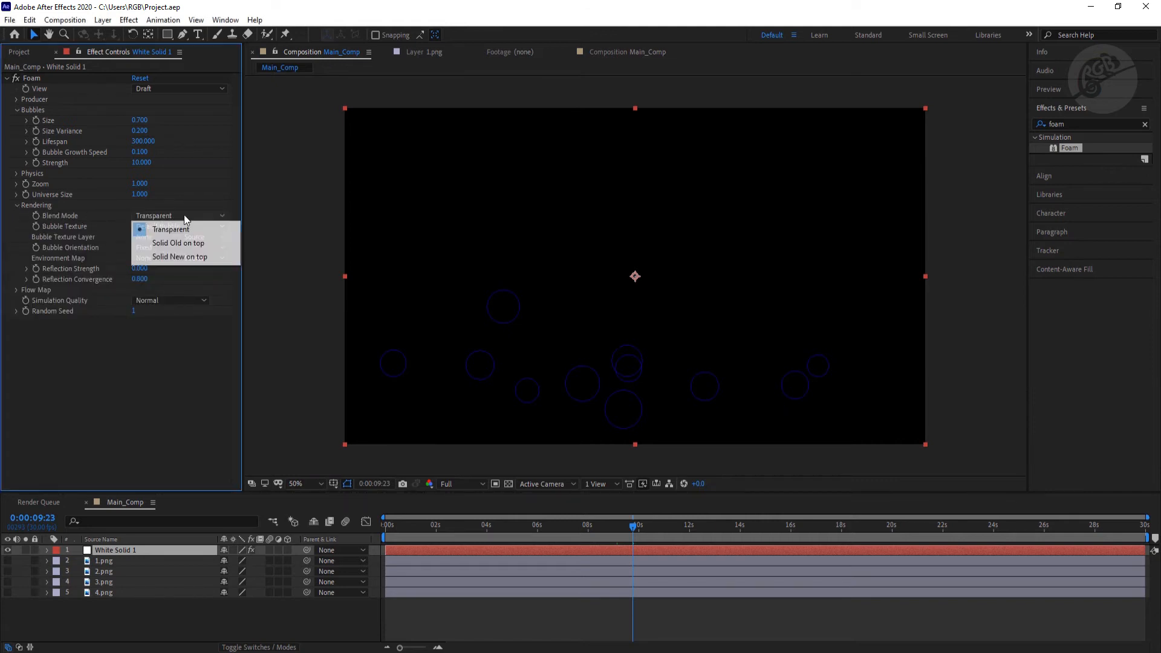
mouse_move(178, 244)
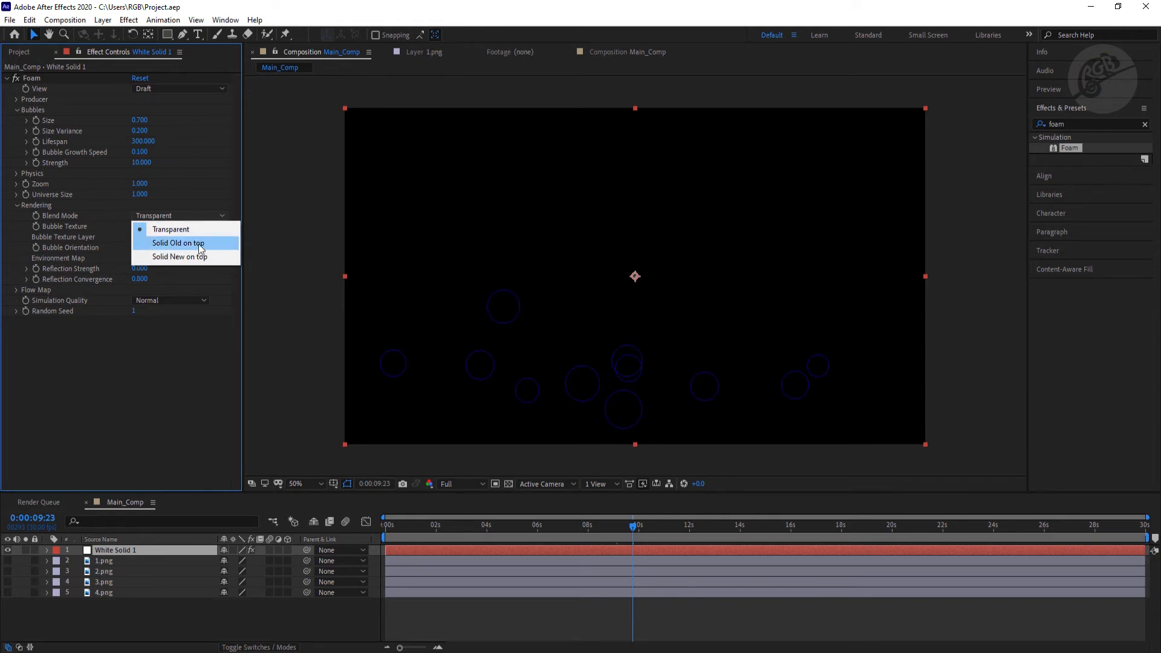
click(177, 243)
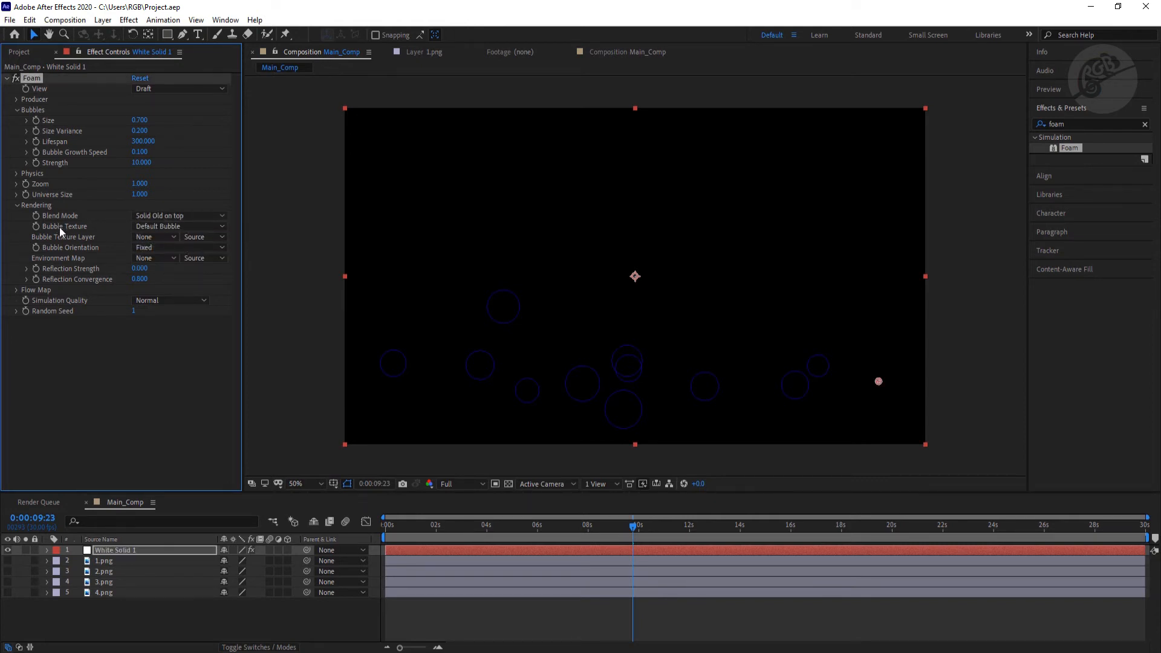
click(178, 226)
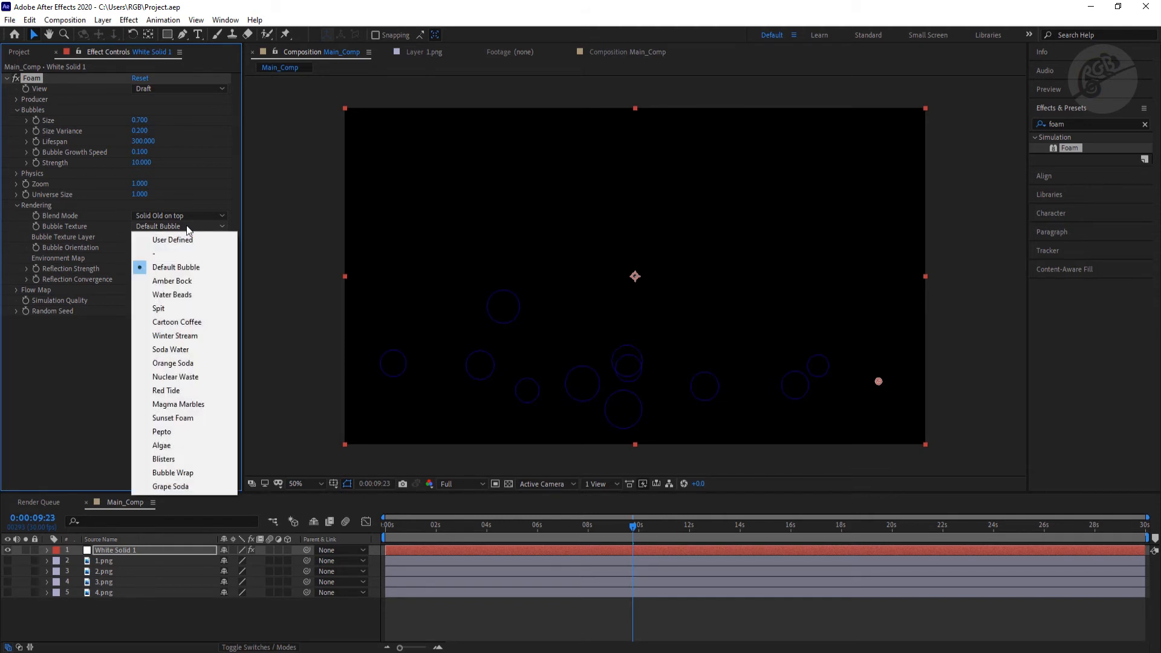
click(173, 240)
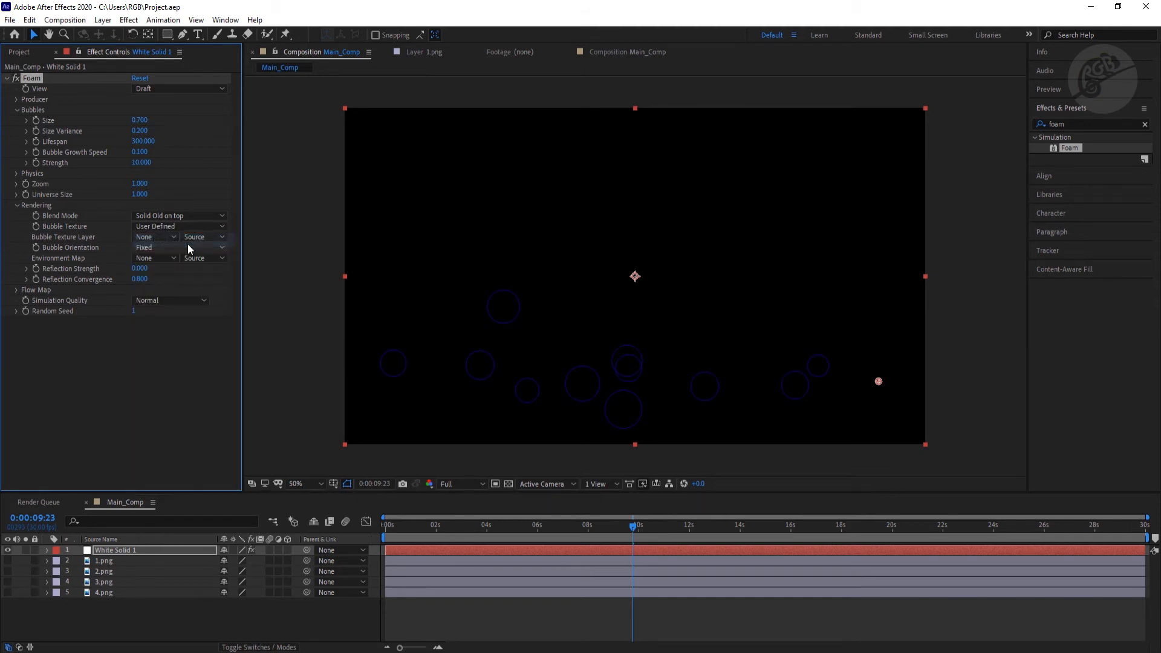
mouse_move(103, 234)
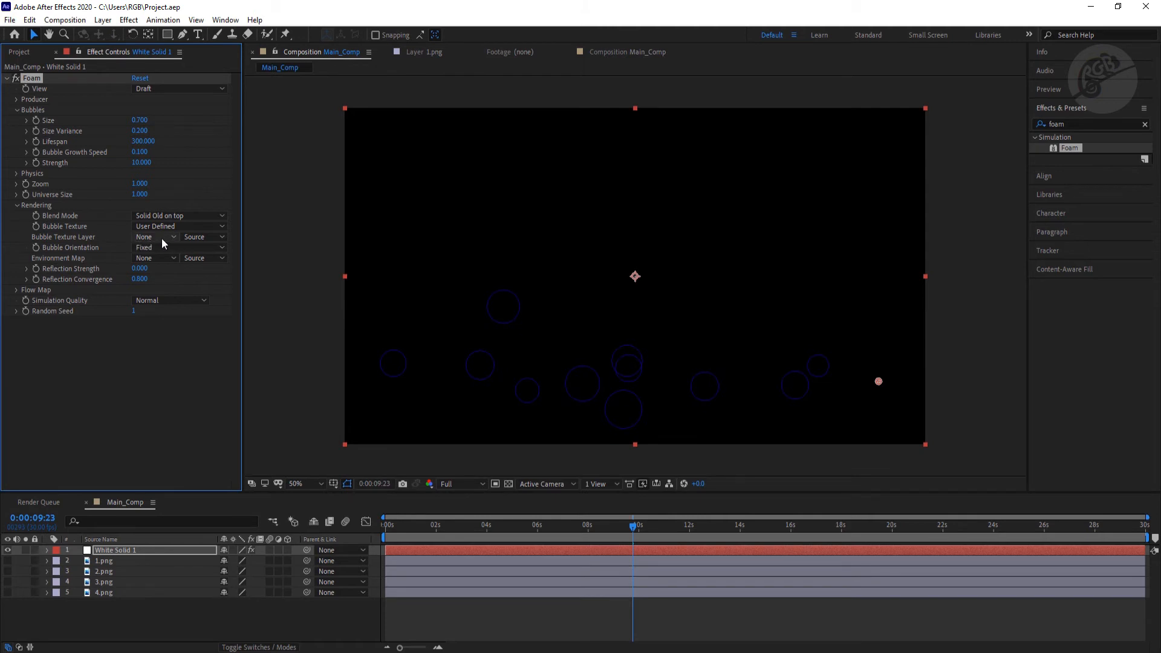
mouse_move(164, 244)
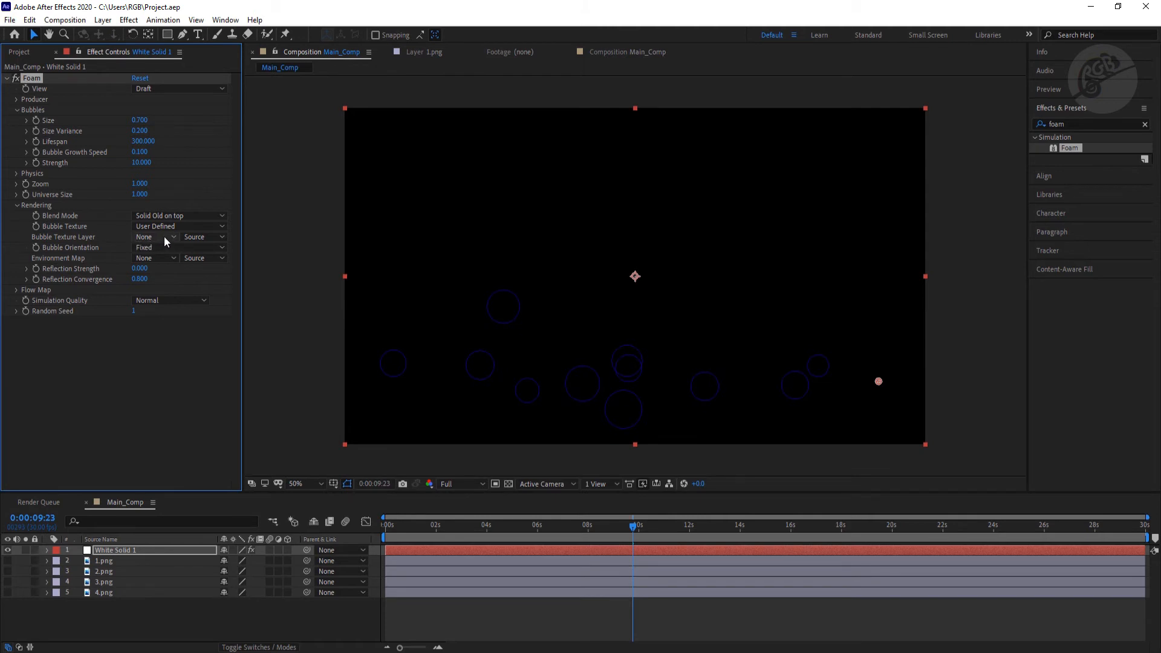
Use 1.png as the Texture Layer and set the Foam View to Rendered
click(155, 237)
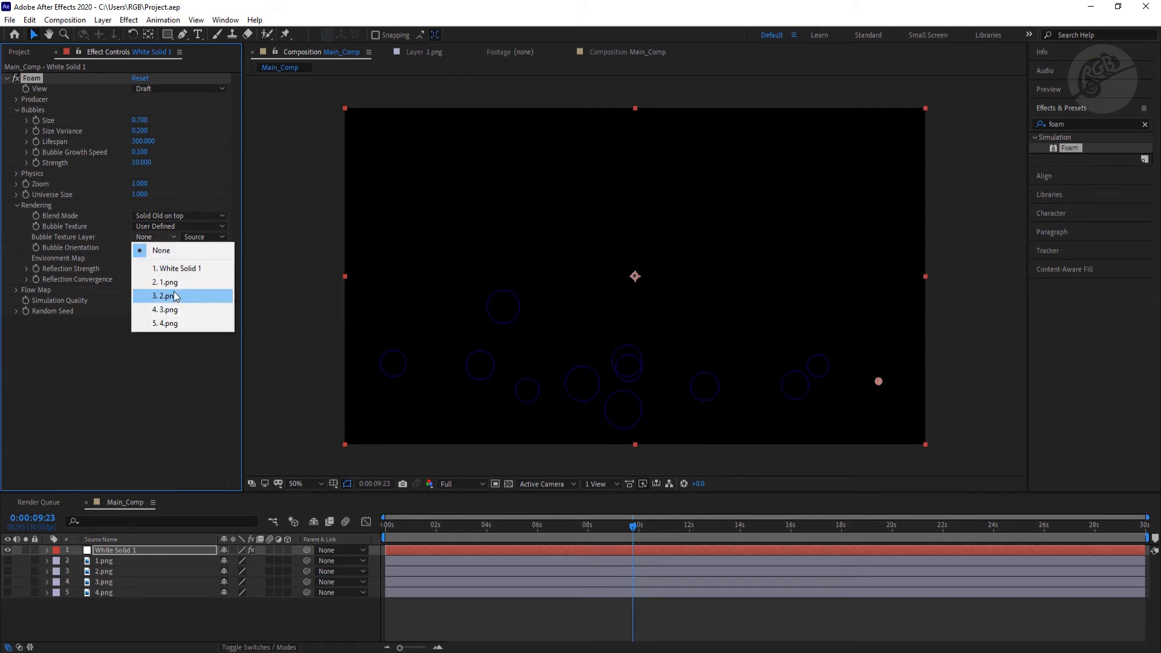
mouse_move(164, 283)
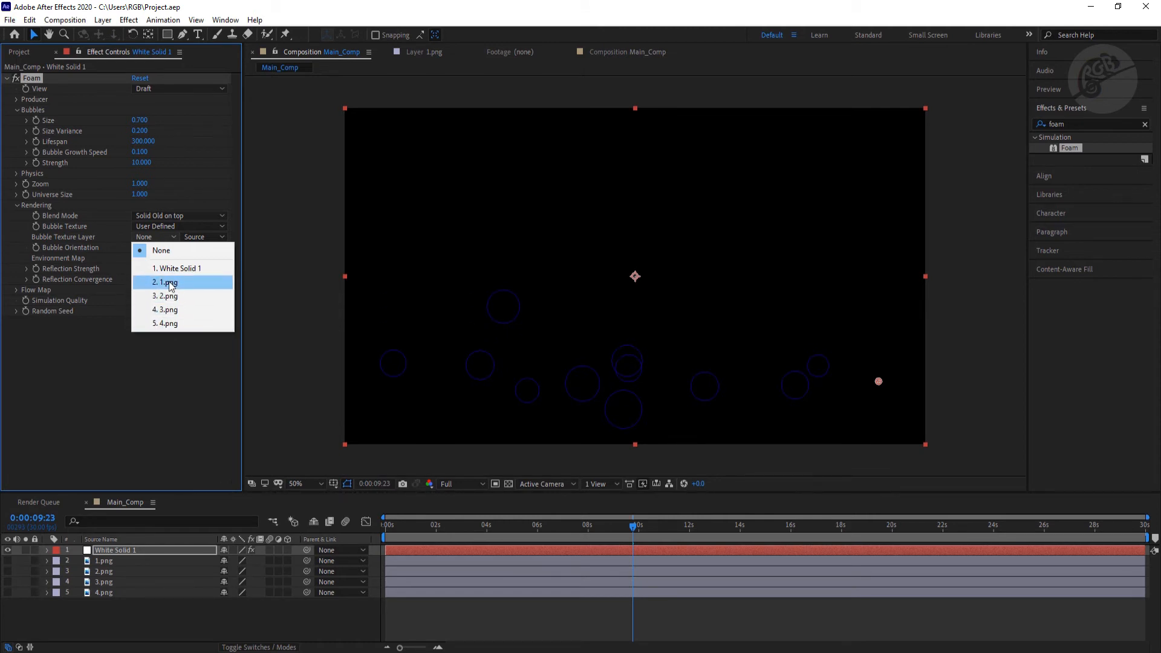
click(164, 283)
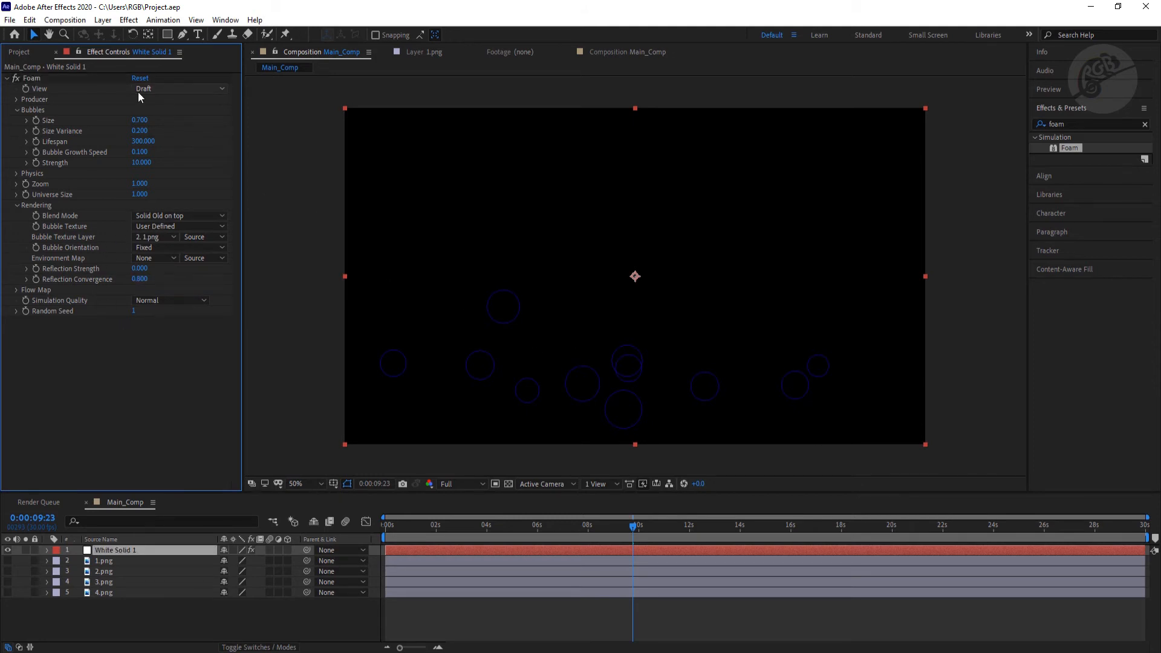
click(178, 89)
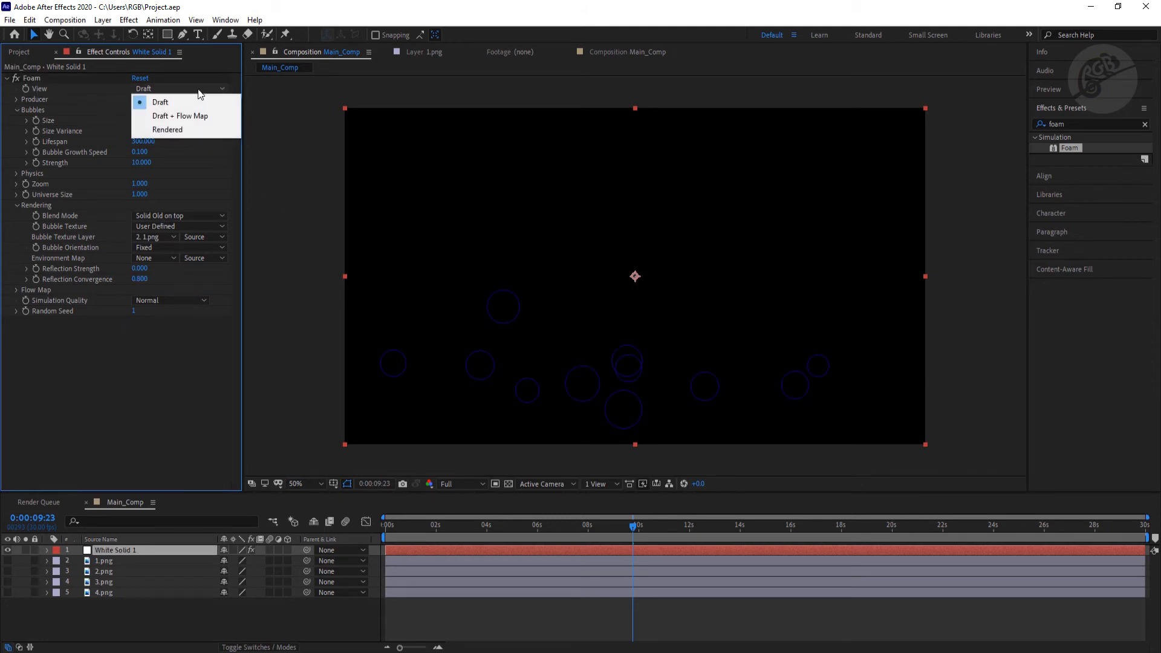
click(167, 129)
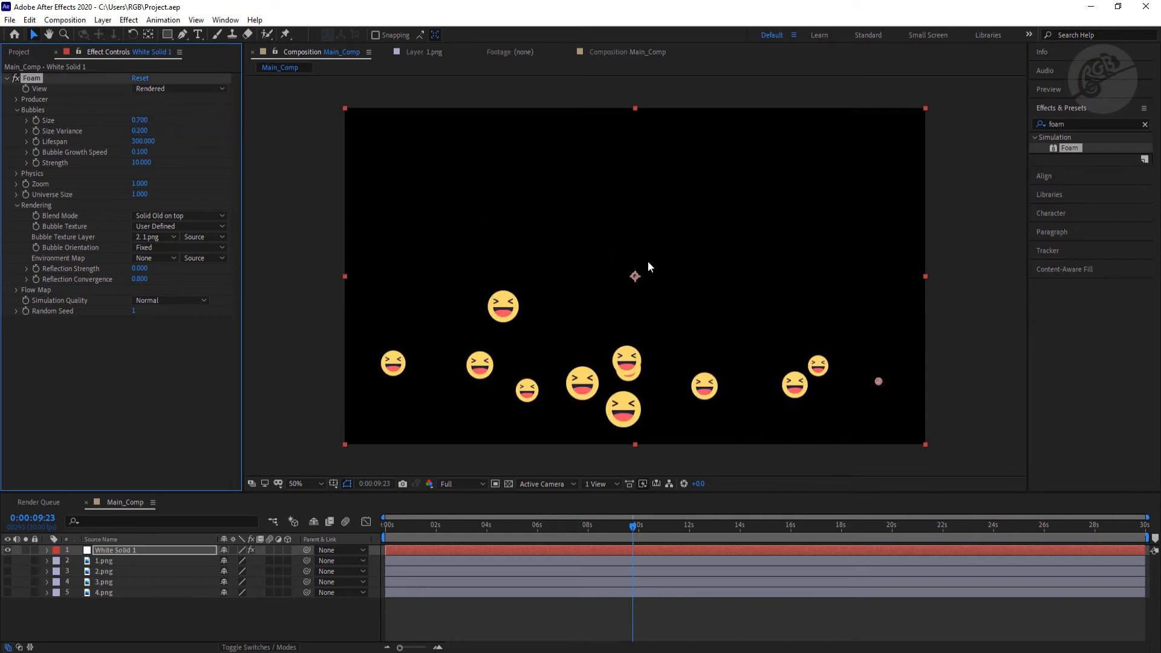
mouse_move(732, 409)
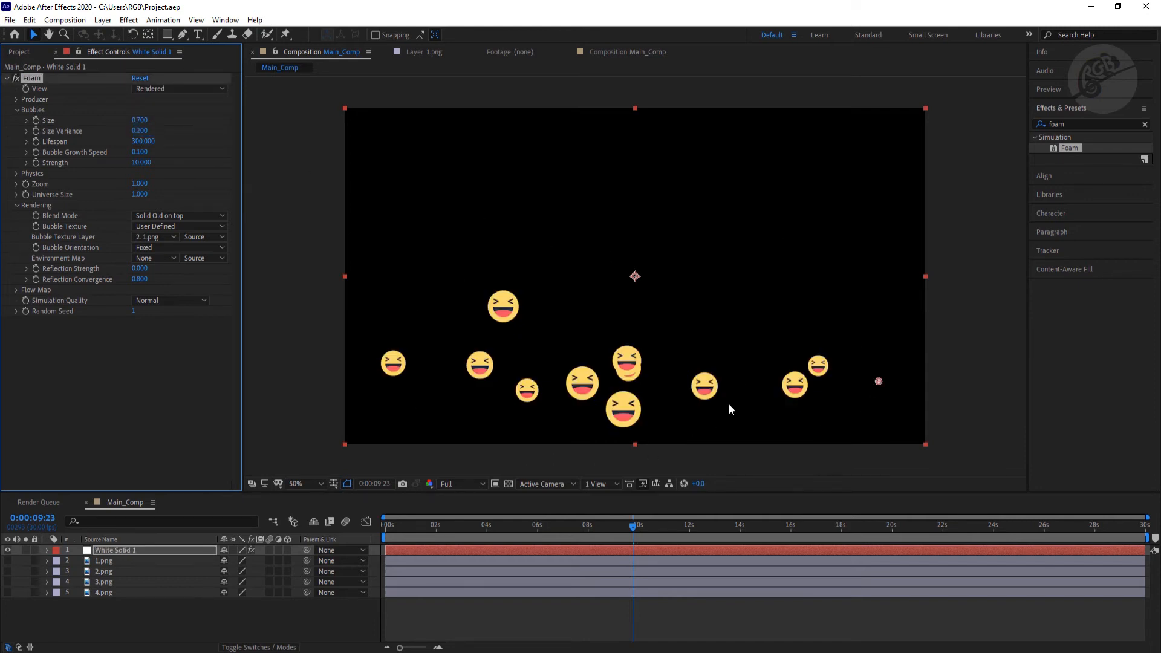
Lower the Foam Producer's Production Rate to 0.010 and preview from the start
click(16, 205)
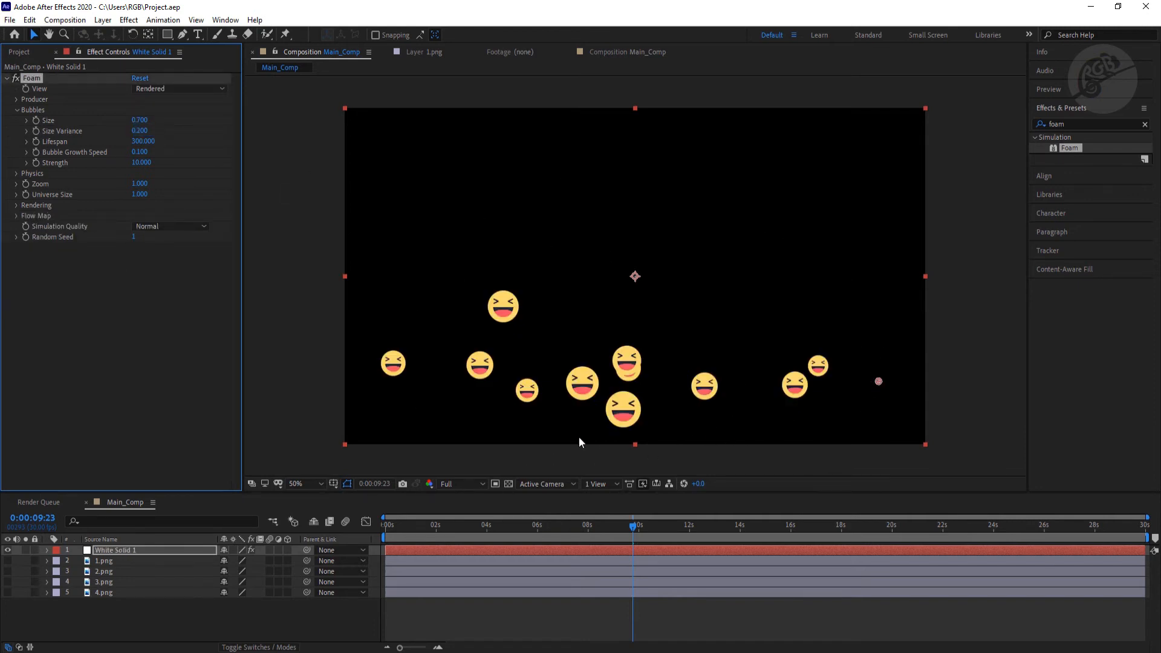
click(16, 99)
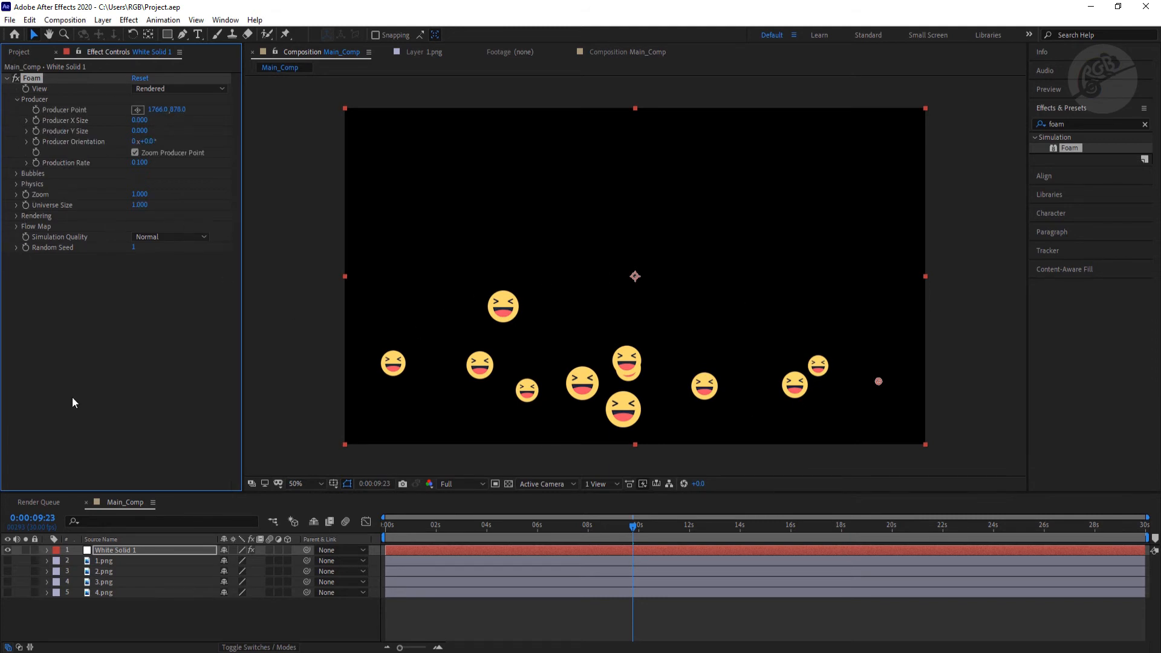
mouse_move(119, 132)
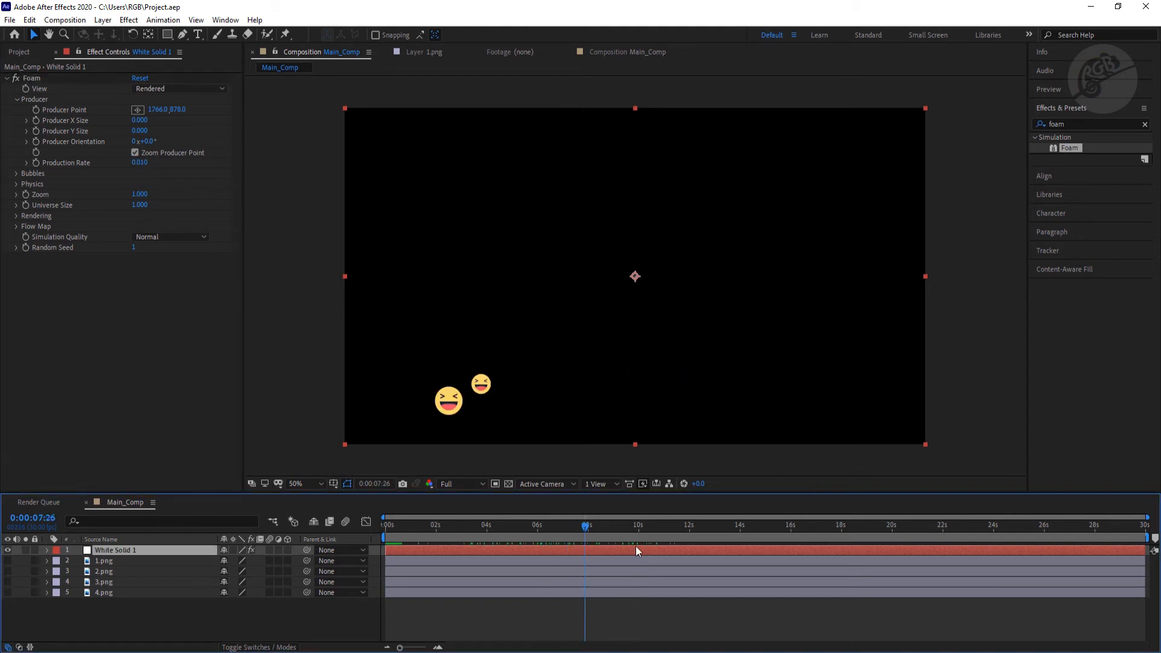
click(948, 528)
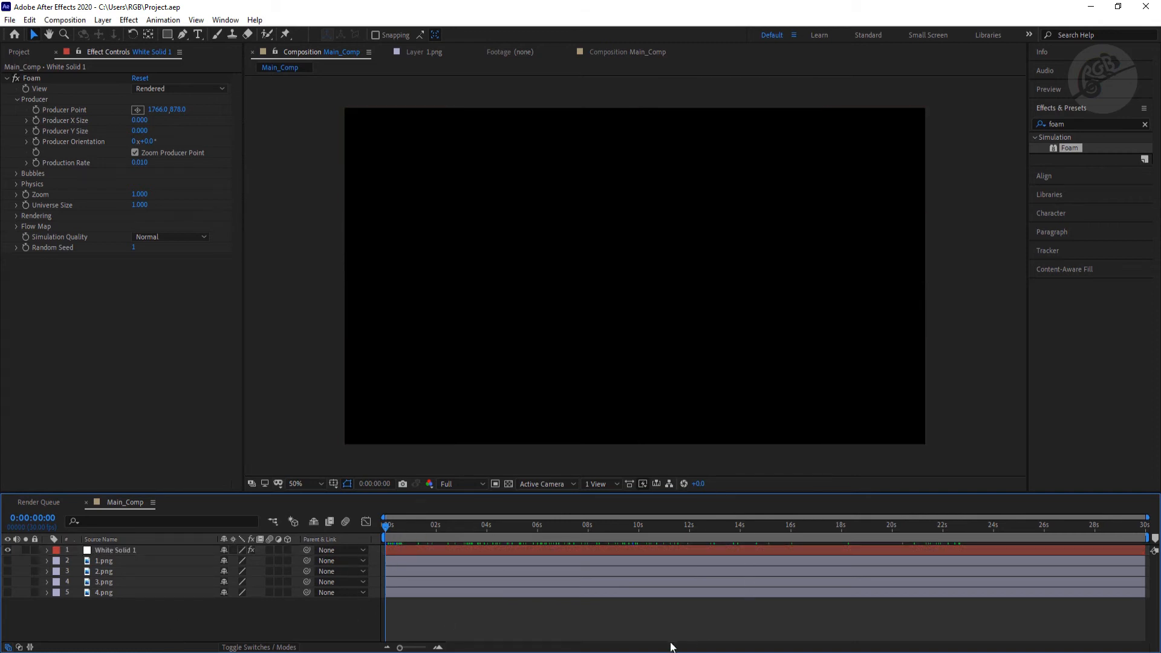
Rename the foam solid Laughter-Emoji, duplicate it as Heart-Emoji, and hide Laughter-Emoji
right_click(115, 549)
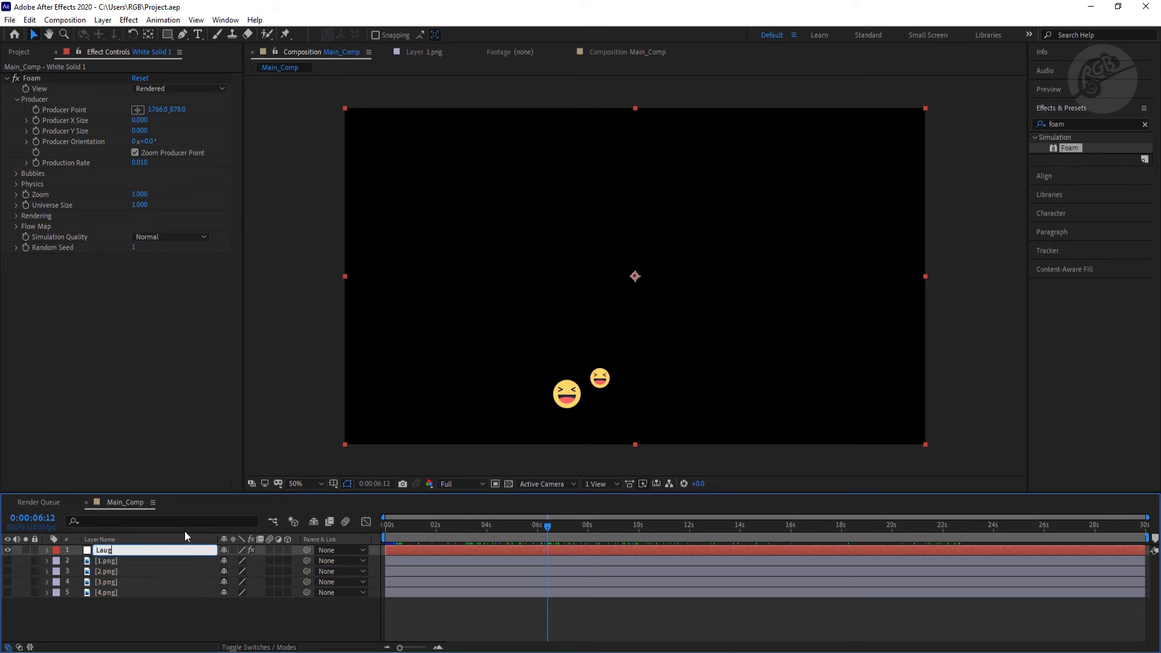
text(Laughter-Emoji 2)
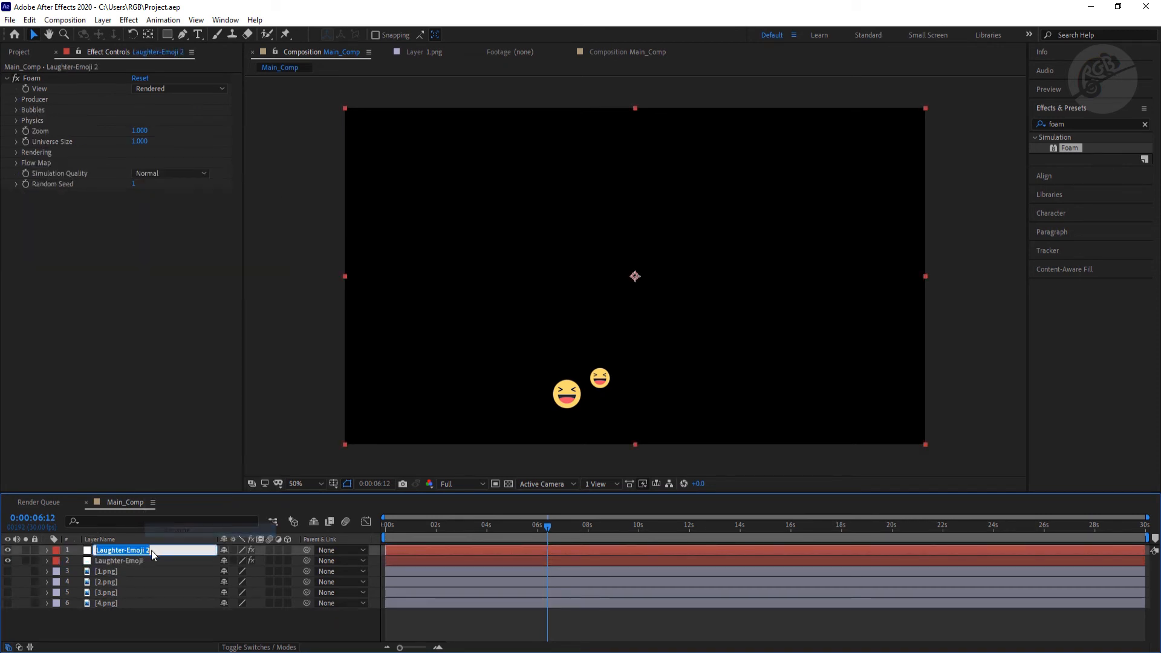
text(Heart)
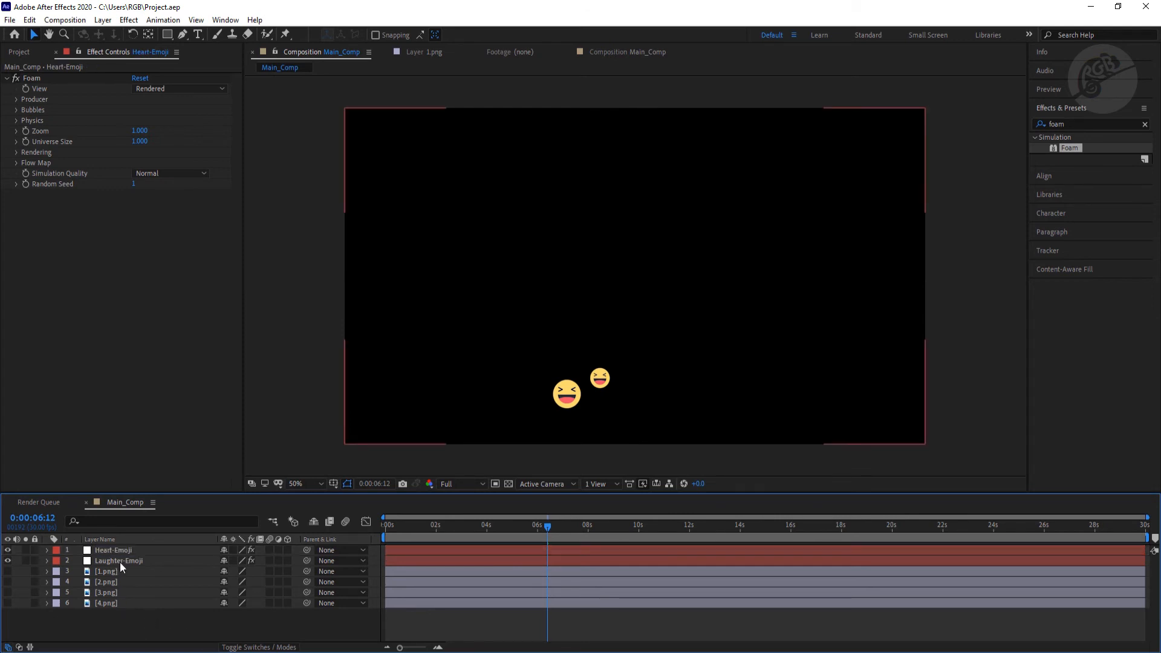
click(118, 560)
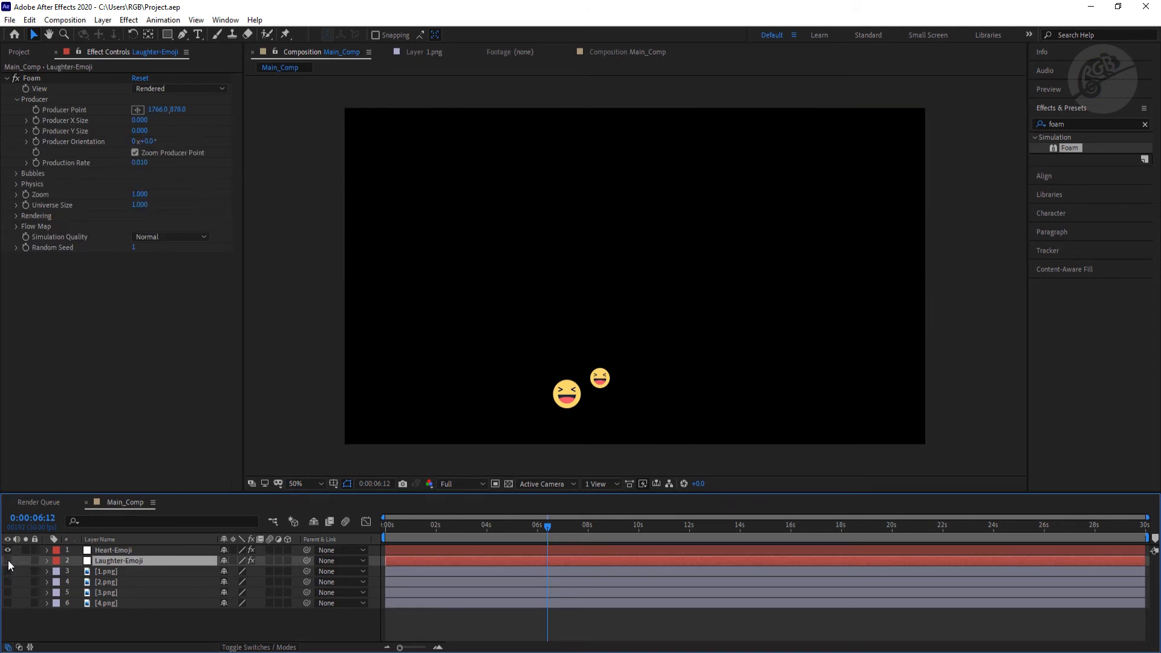
Set Heart-Emoji's Foam Rendering Bubble Texture Layer to the 2.png heart image
click(112, 550)
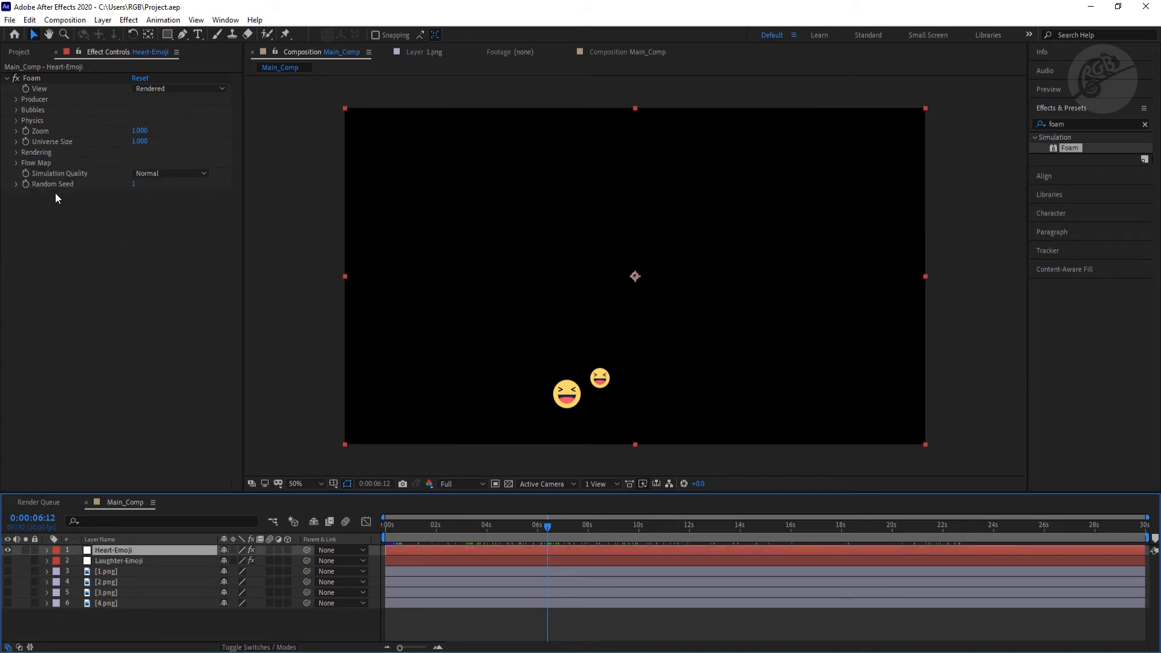
click(16, 153)
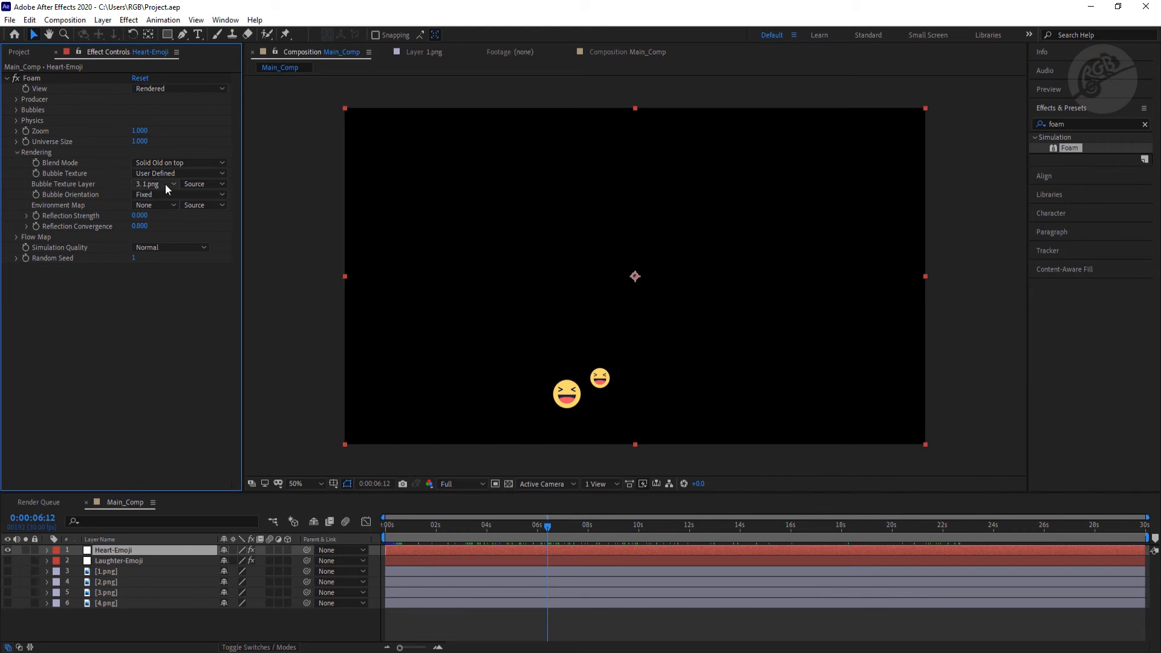
click(155, 184)
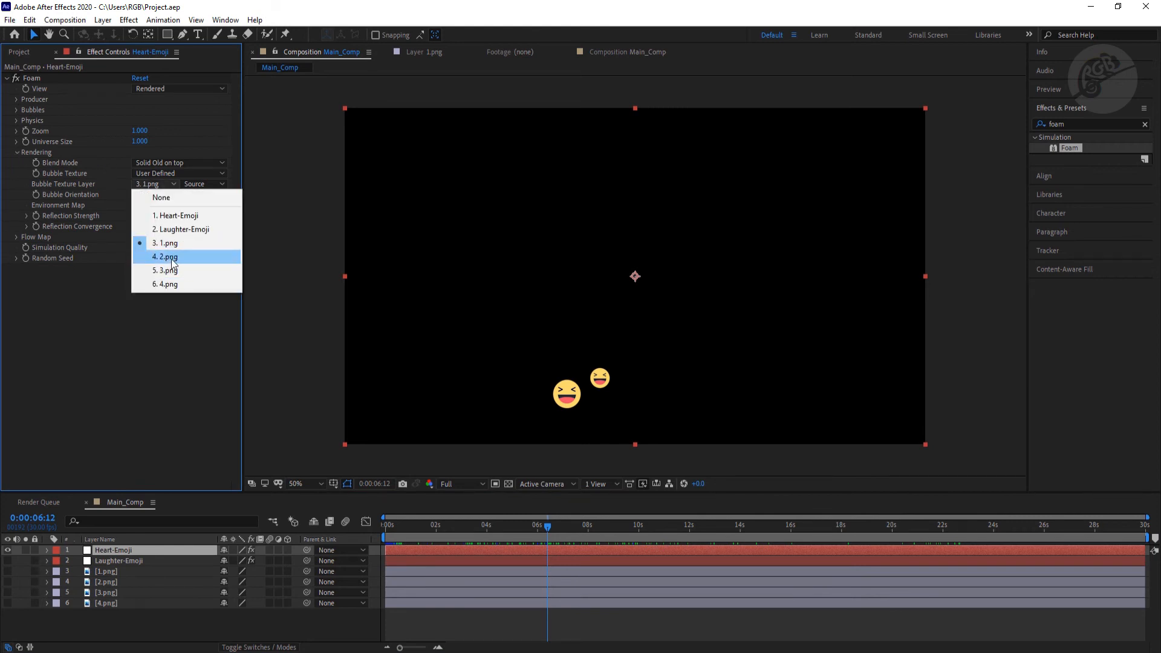
click(164, 257)
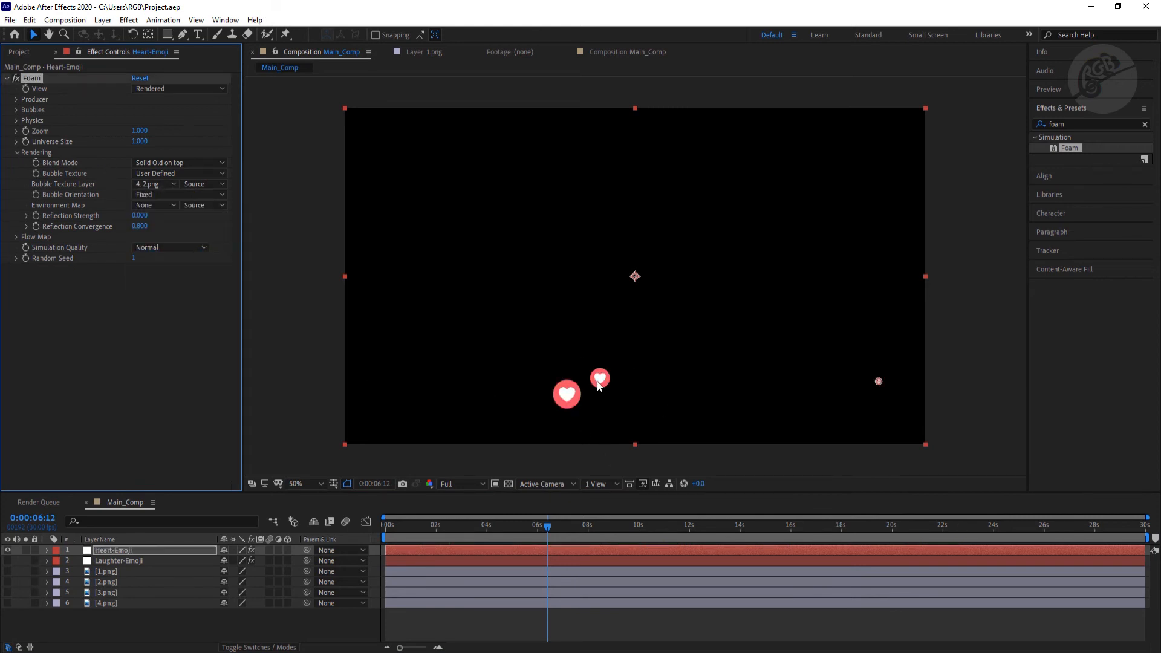
click(134, 257)
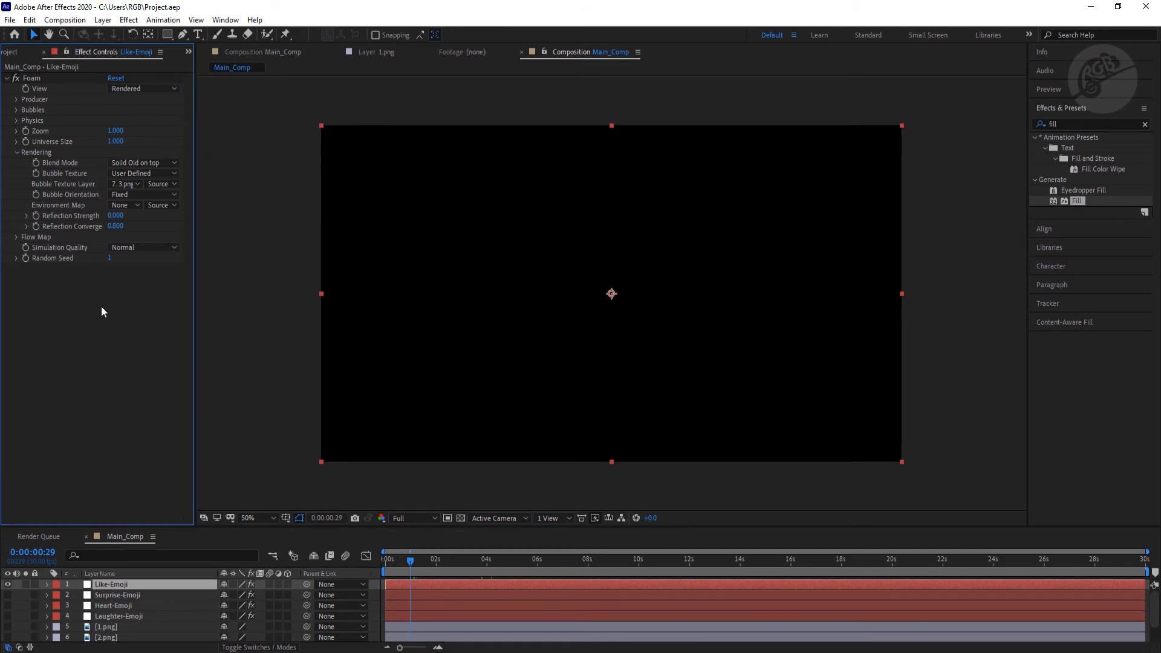
mouse_move(117, 257)
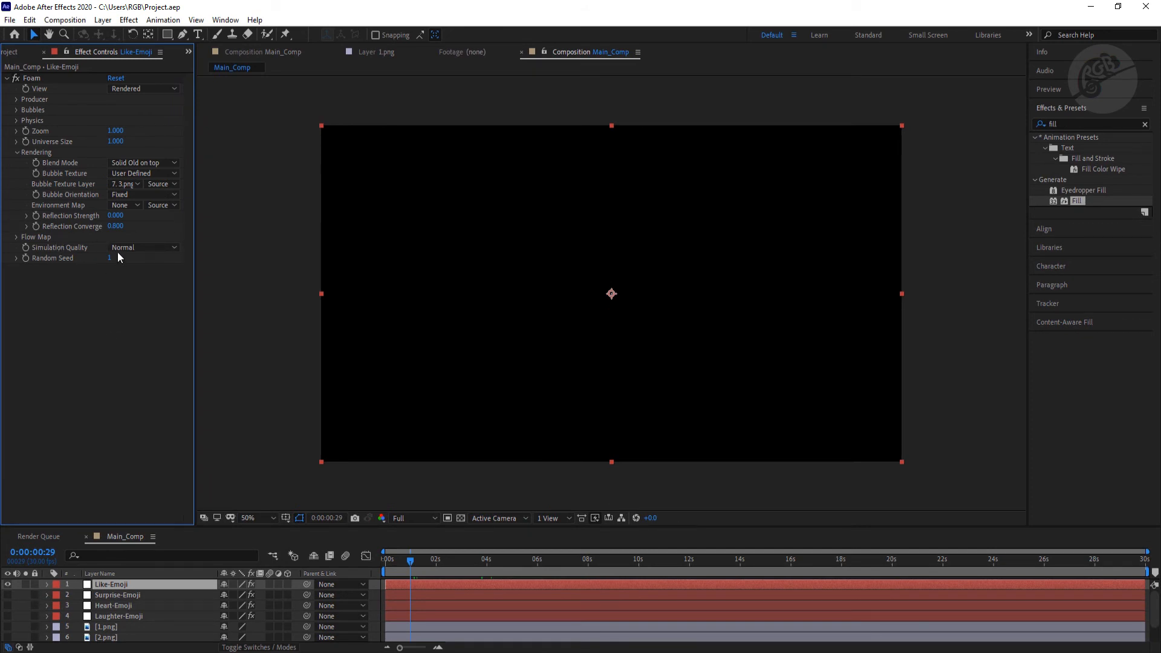
mouse_move(146, 287)
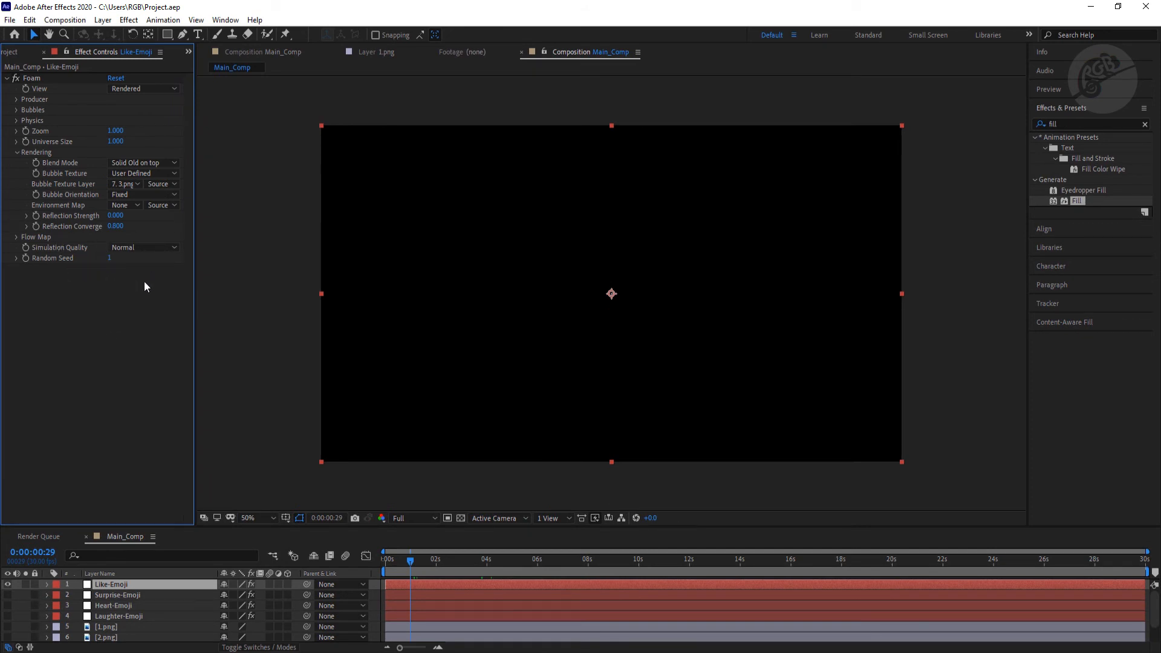
mouse_move(189, 289)
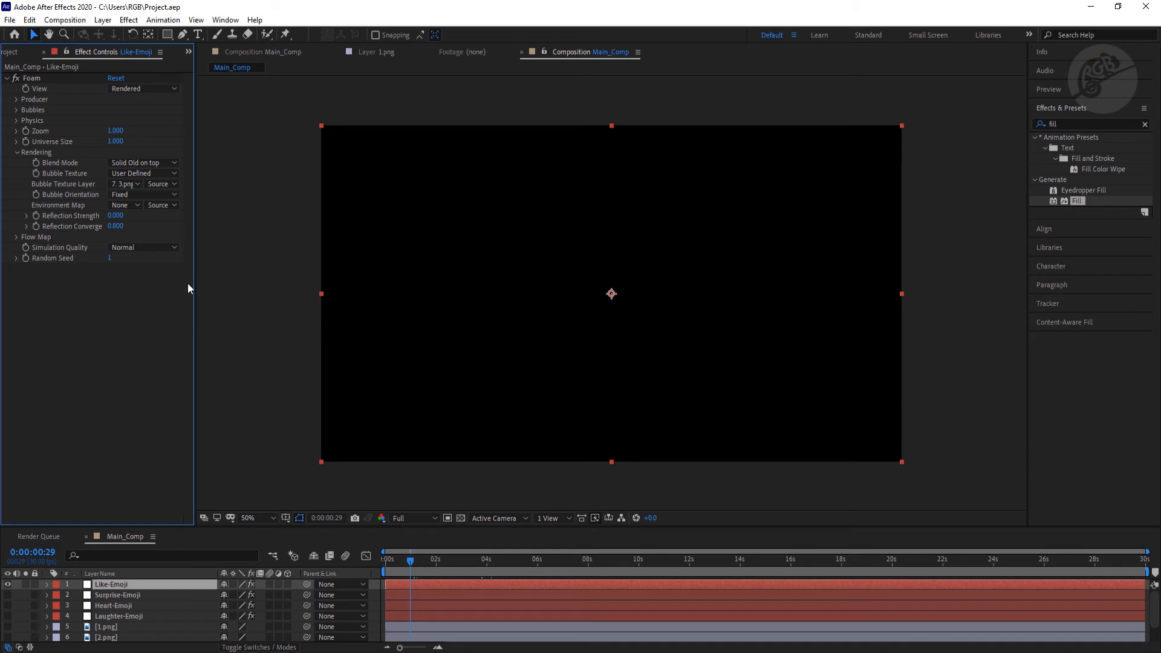
mouse_move(116, 281)
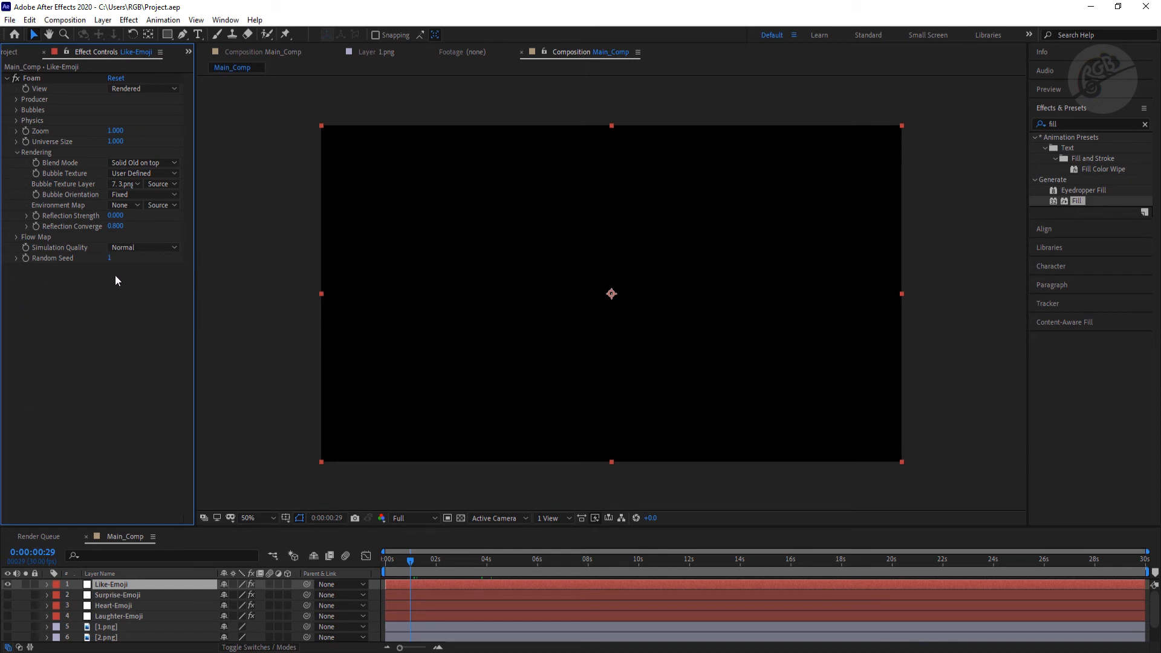
mouse_move(121, 276)
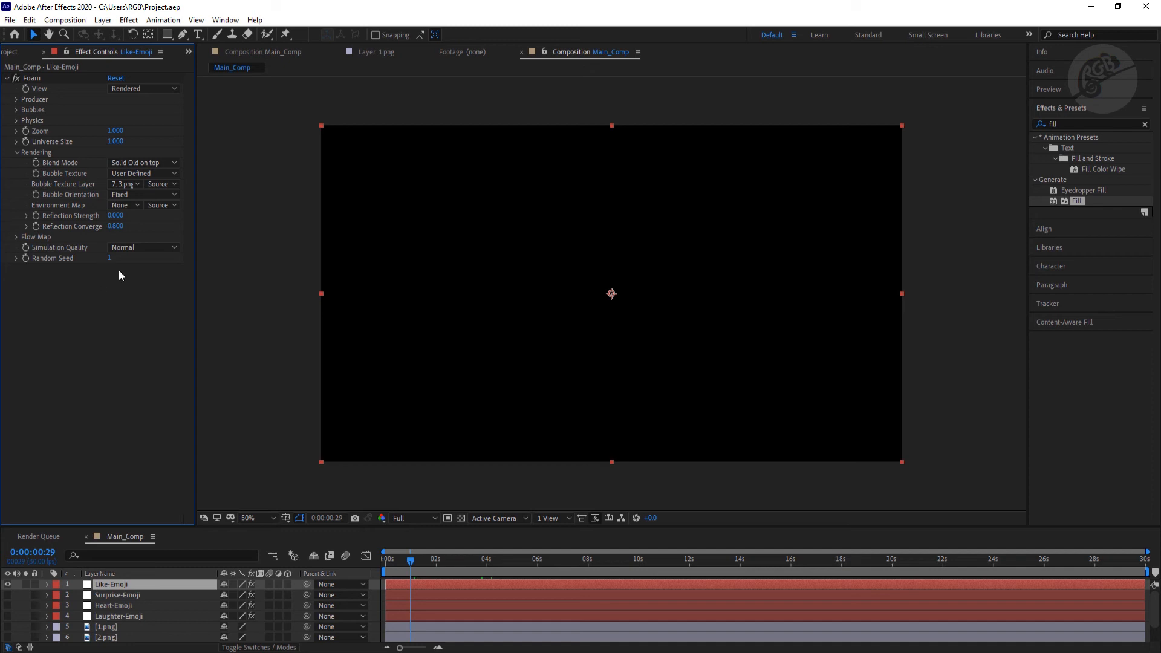
Enter a different Foam Random Seed on the Like, Surprise, Heart and Laughter emoji layers
click(115, 258)
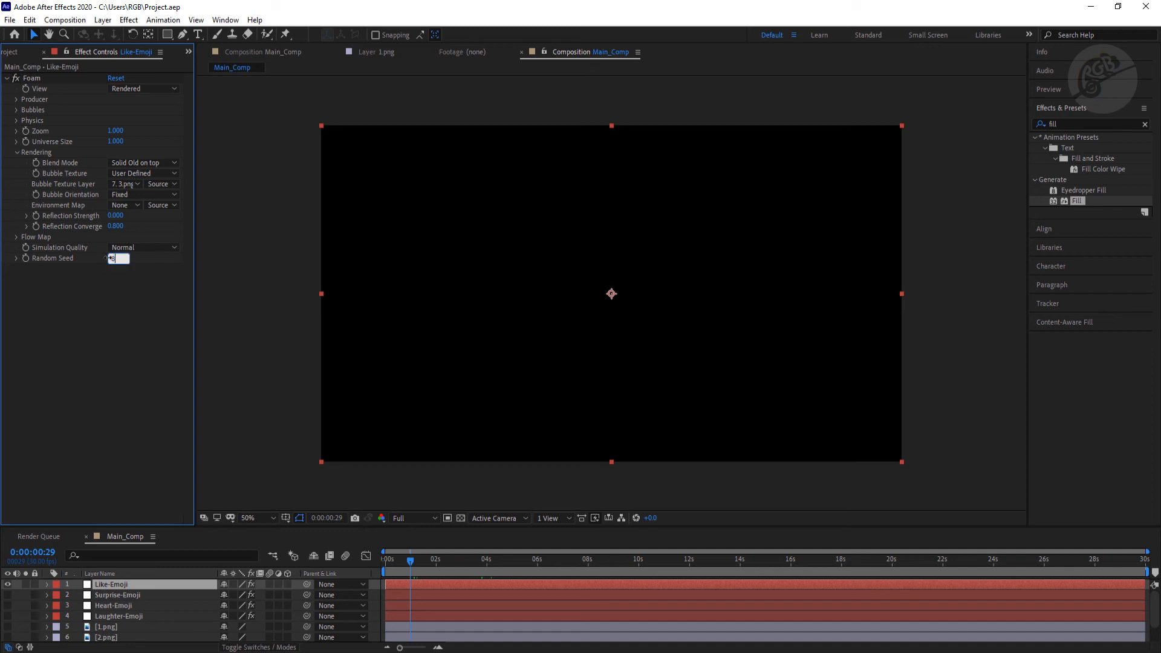
click(116, 594)
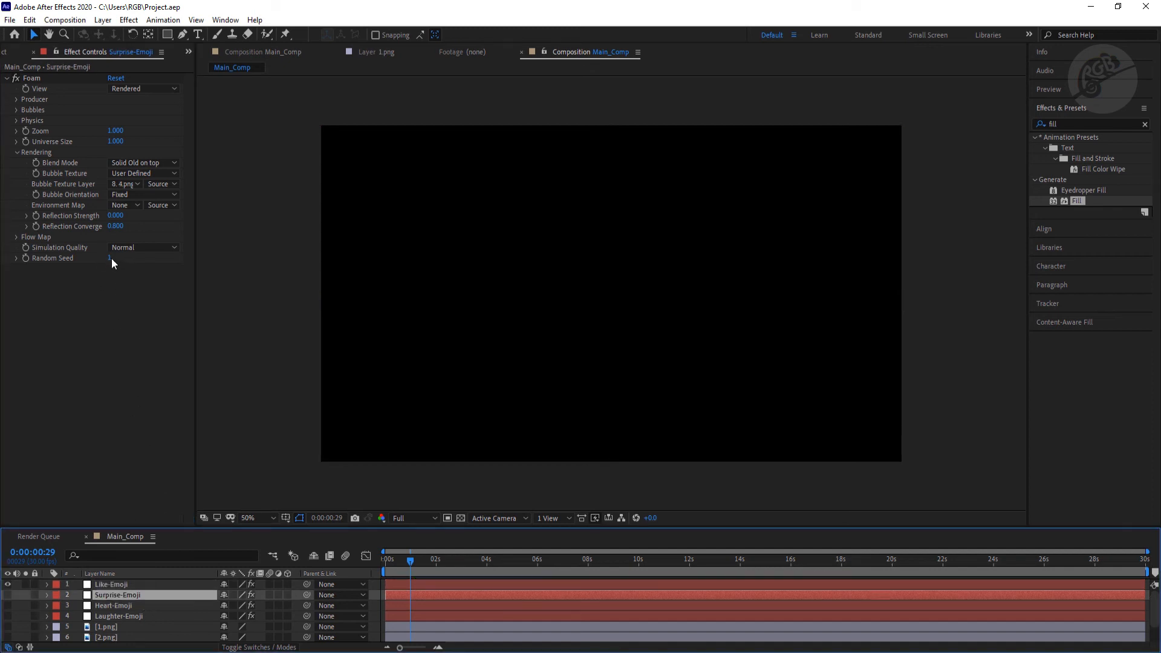
click(111, 258)
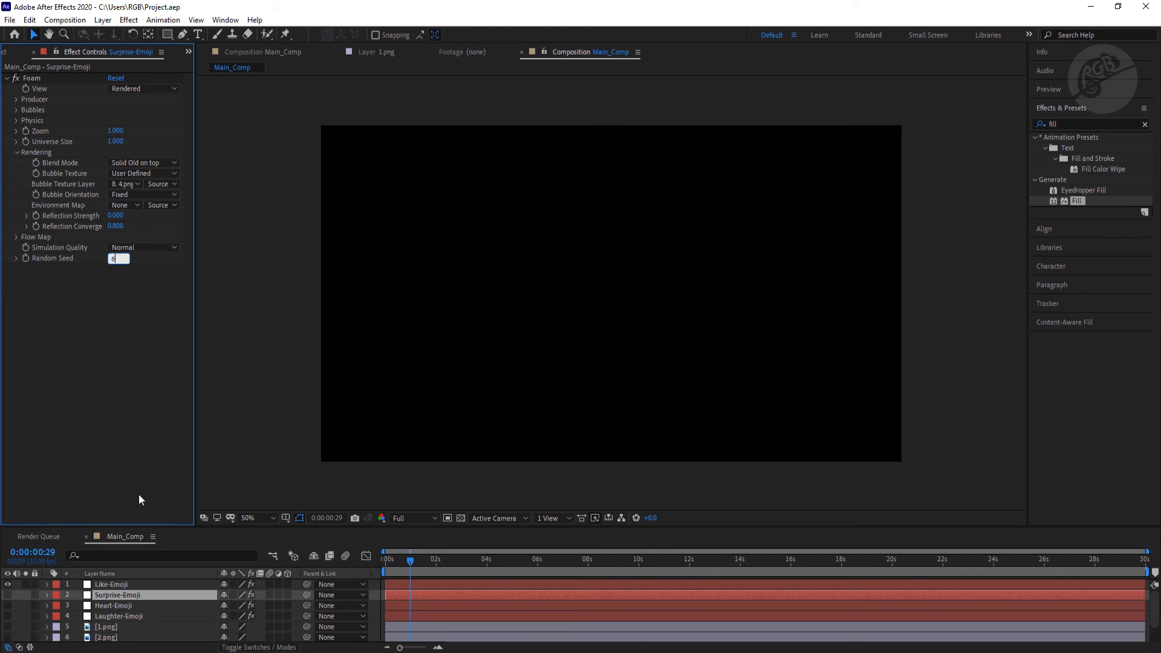
click(113, 604)
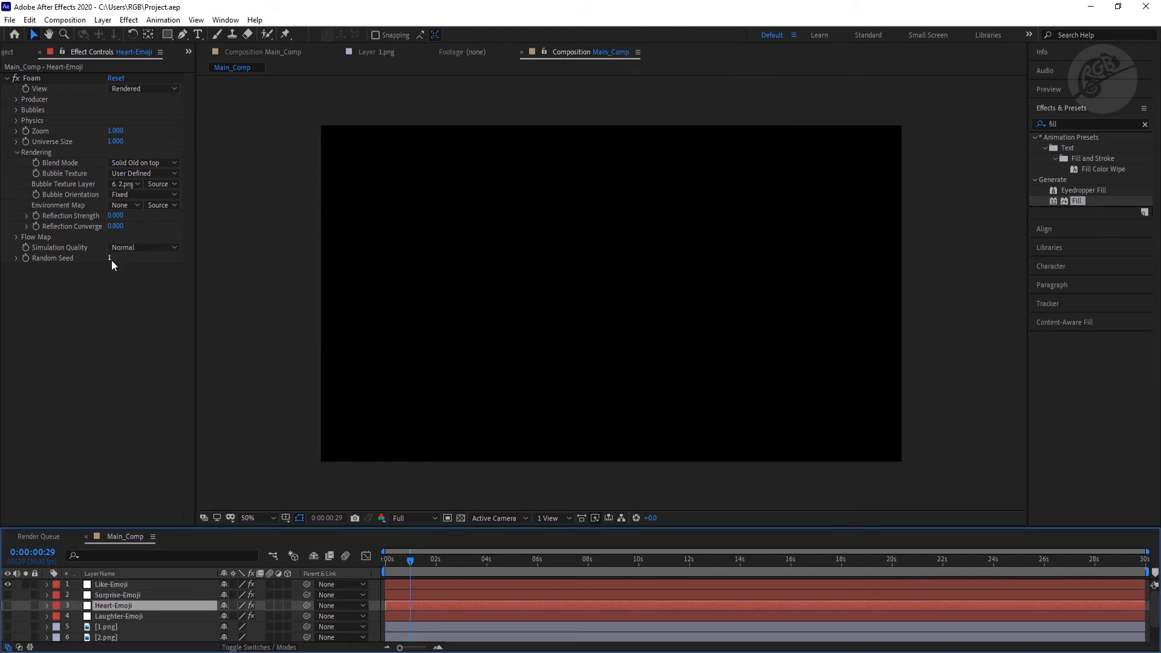
click(114, 258)
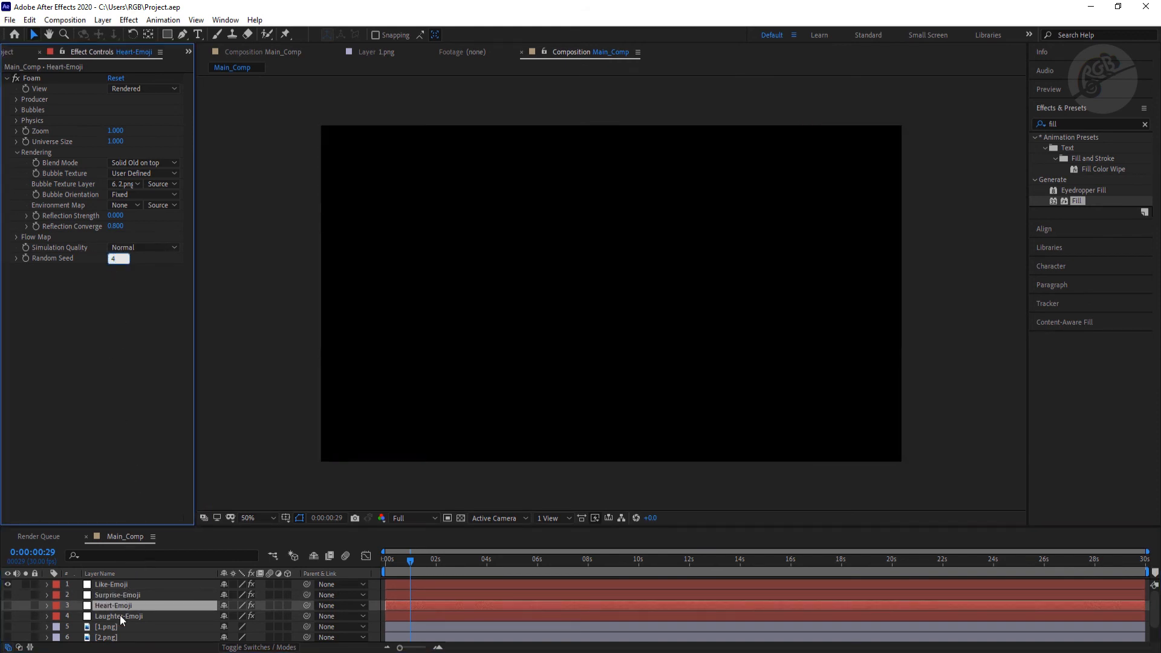
click(119, 616)
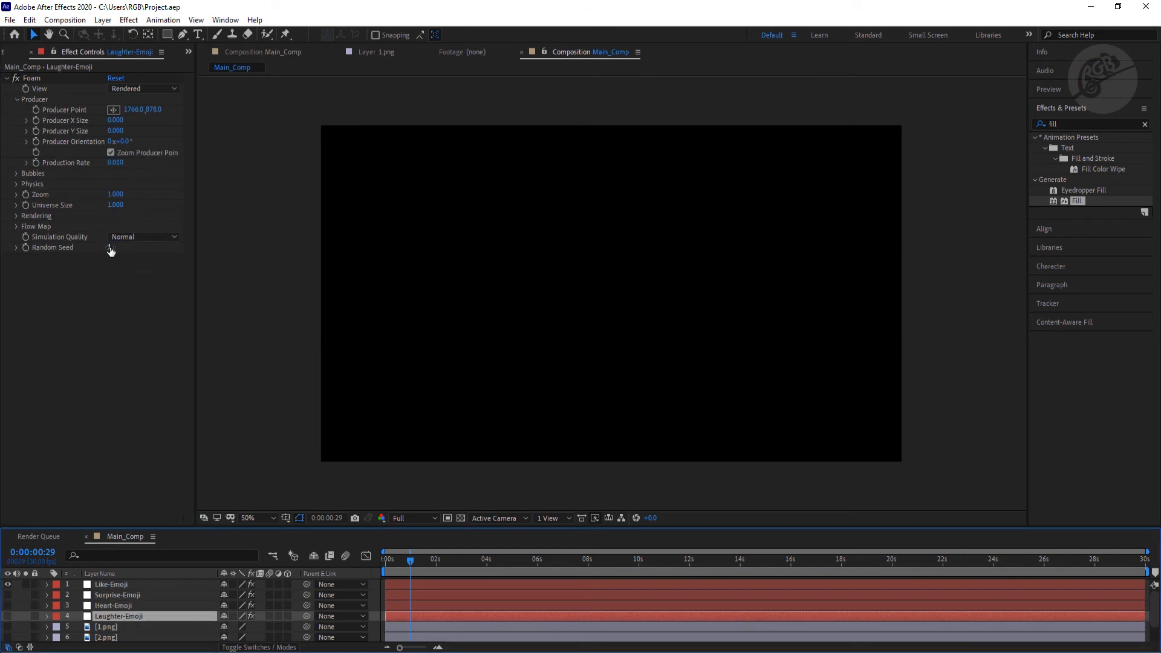
click(110, 247)
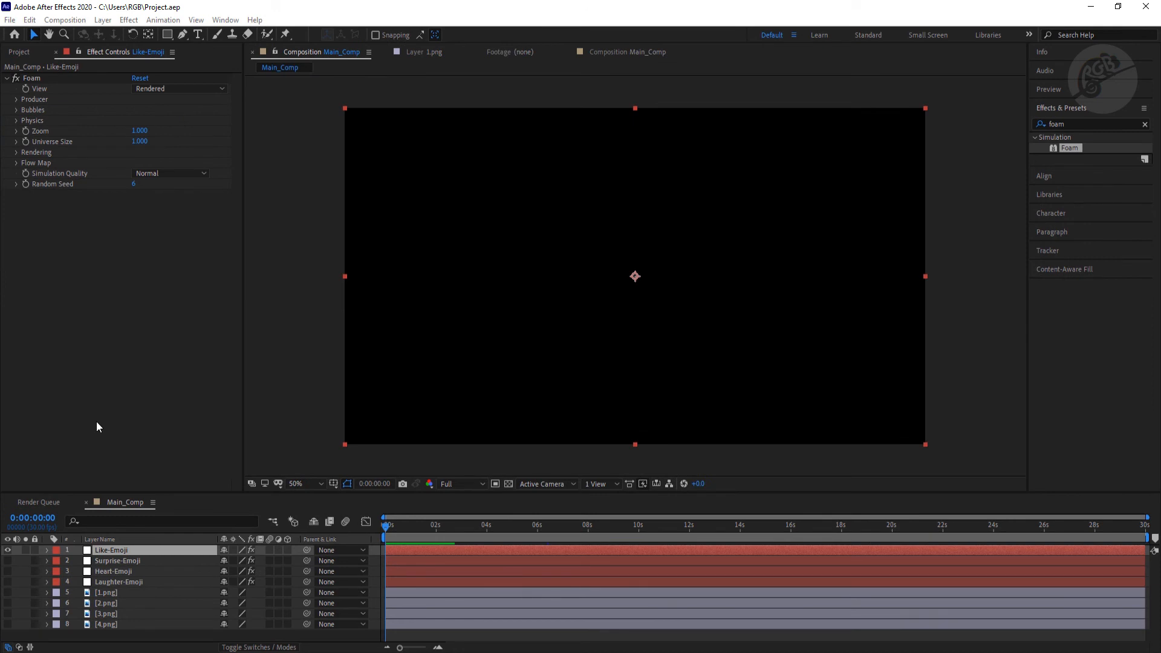
Preview the emojis near five seconds and expand Surprise-Emoji's Foam Physics for Turbulence 0.500
click(116, 560)
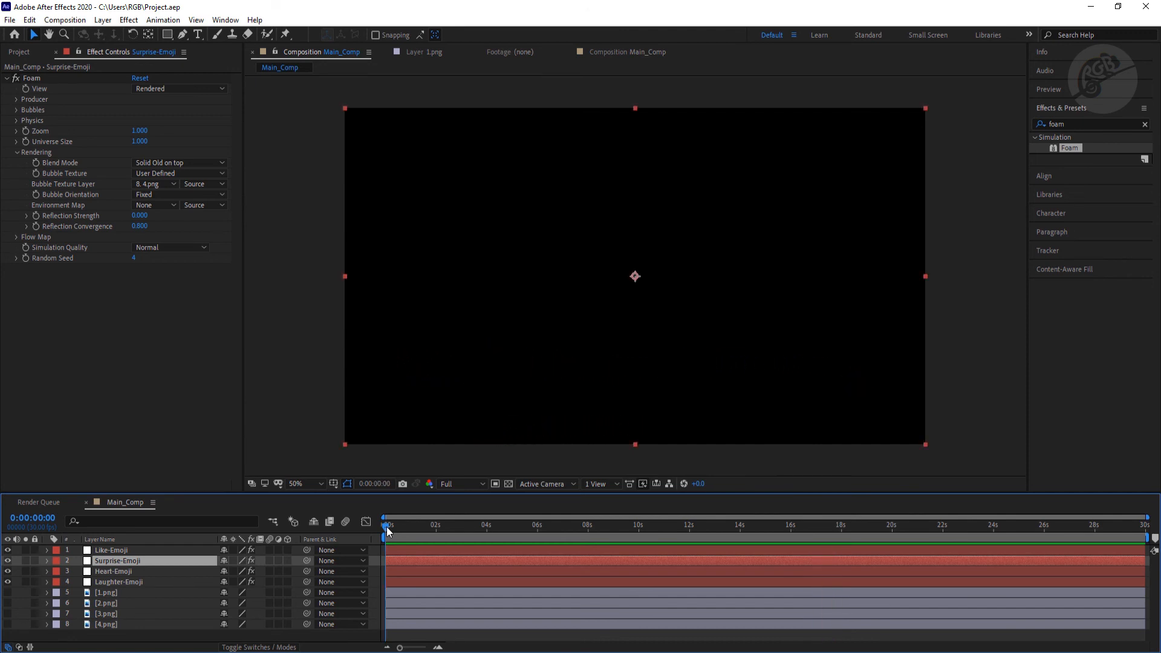
drag(385, 530, 506, 530)
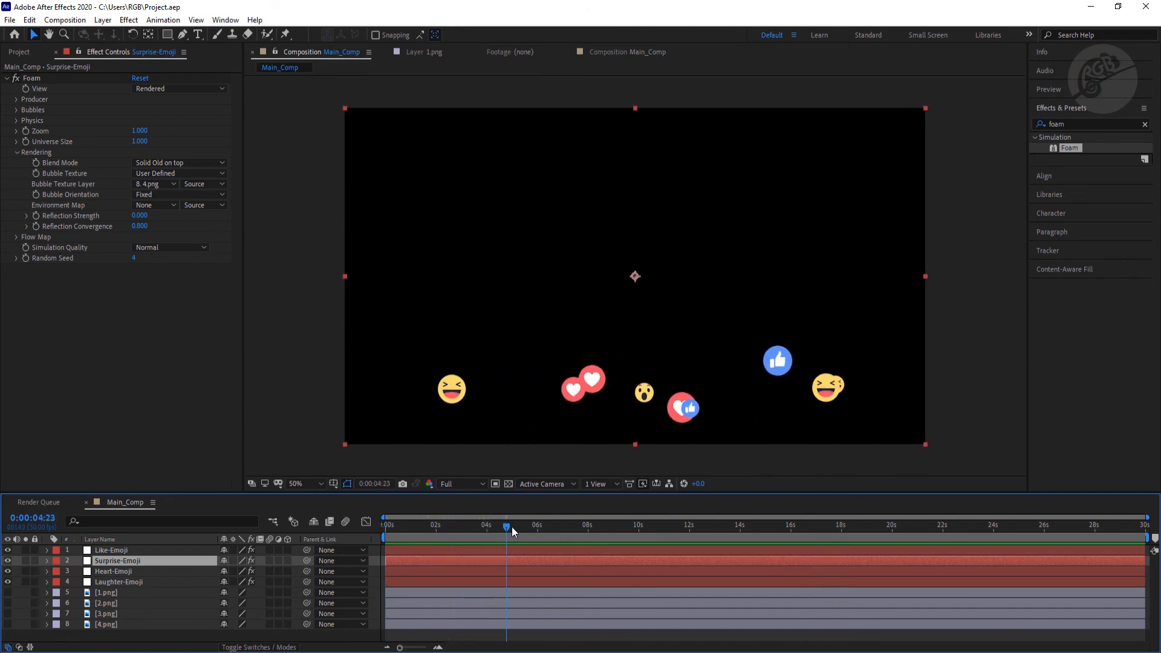
drag(508, 525, 527, 525)
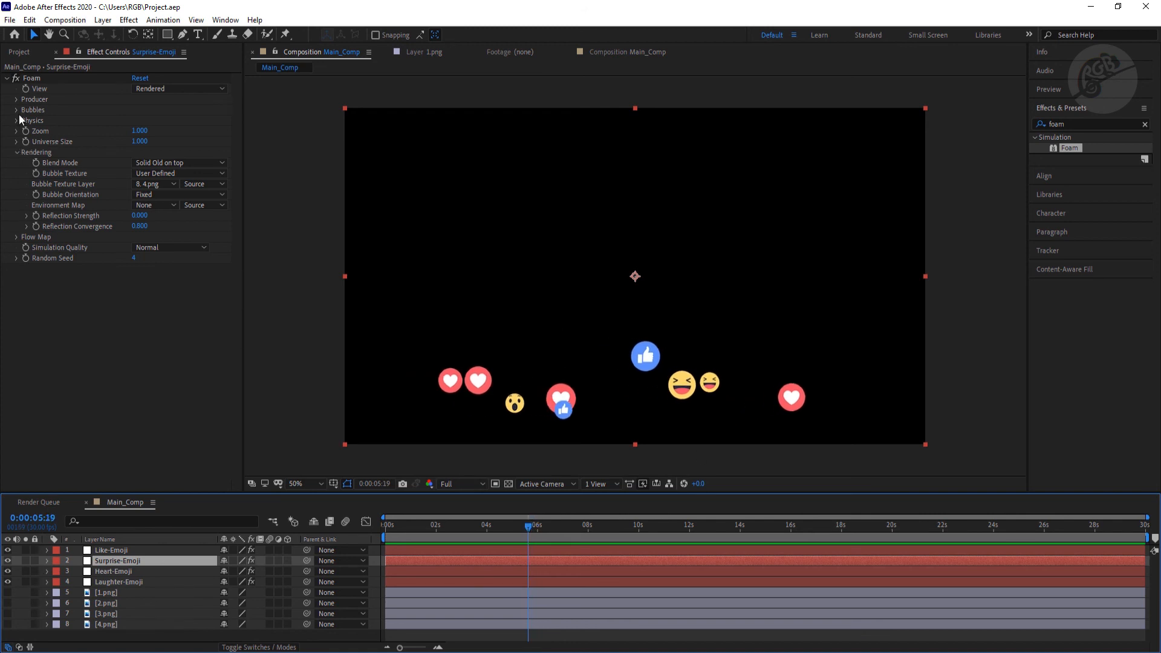
click(16, 120)
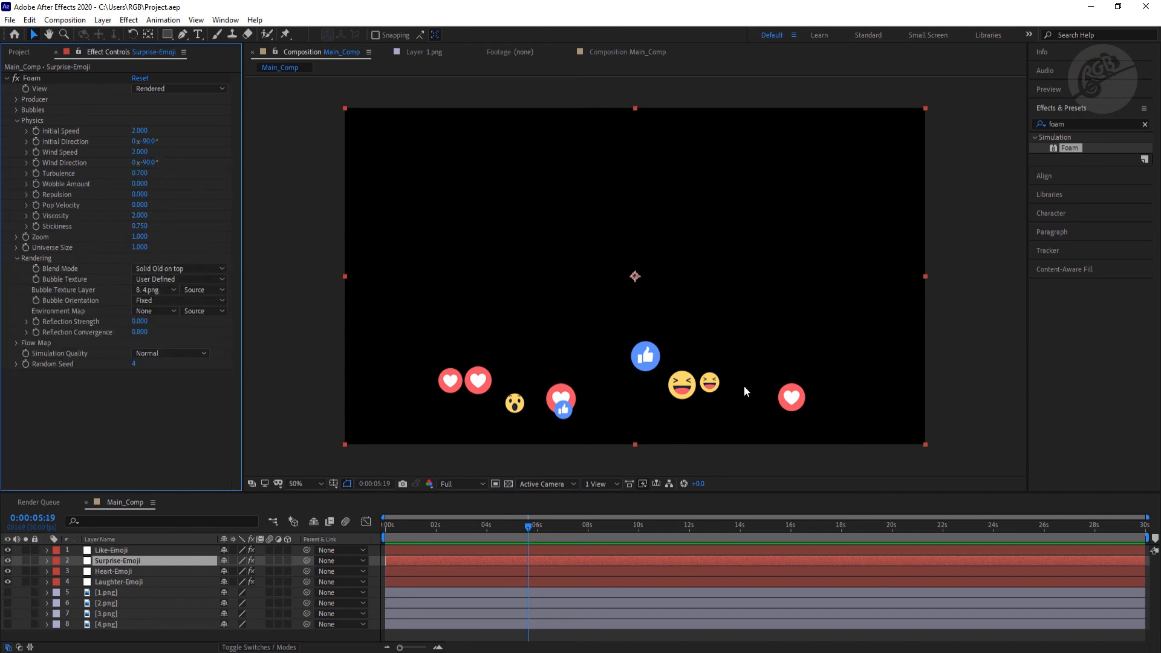
mouse_move(923, 382)
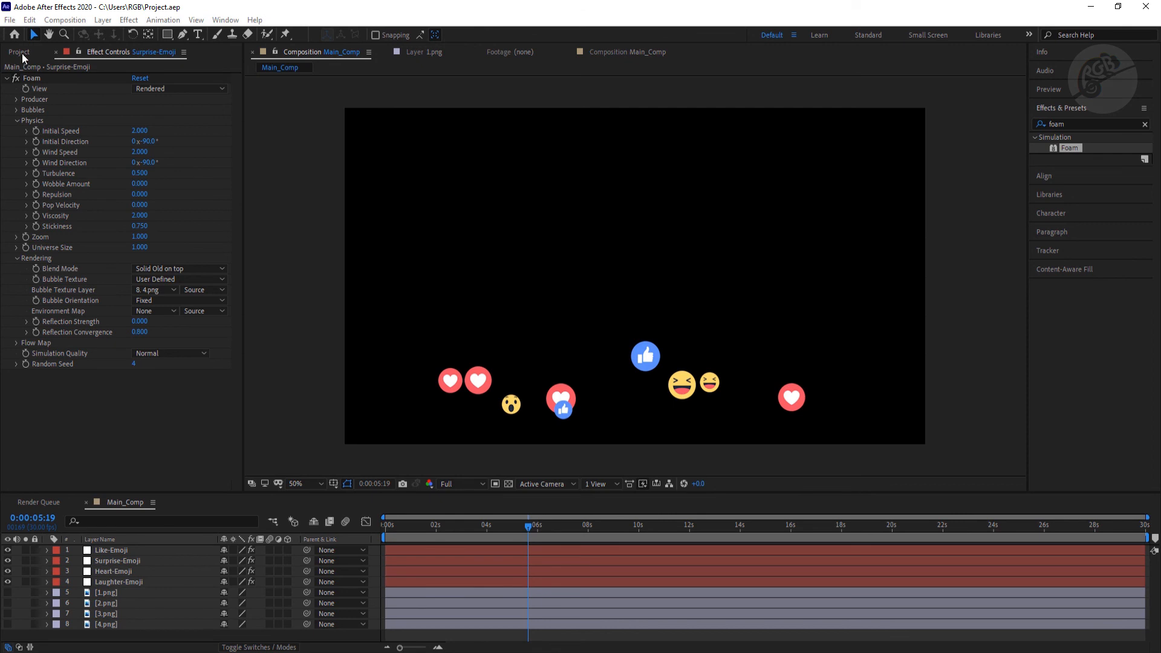
Import footage.mp4 from the Graphics folder through the Project panel
click(19, 53)
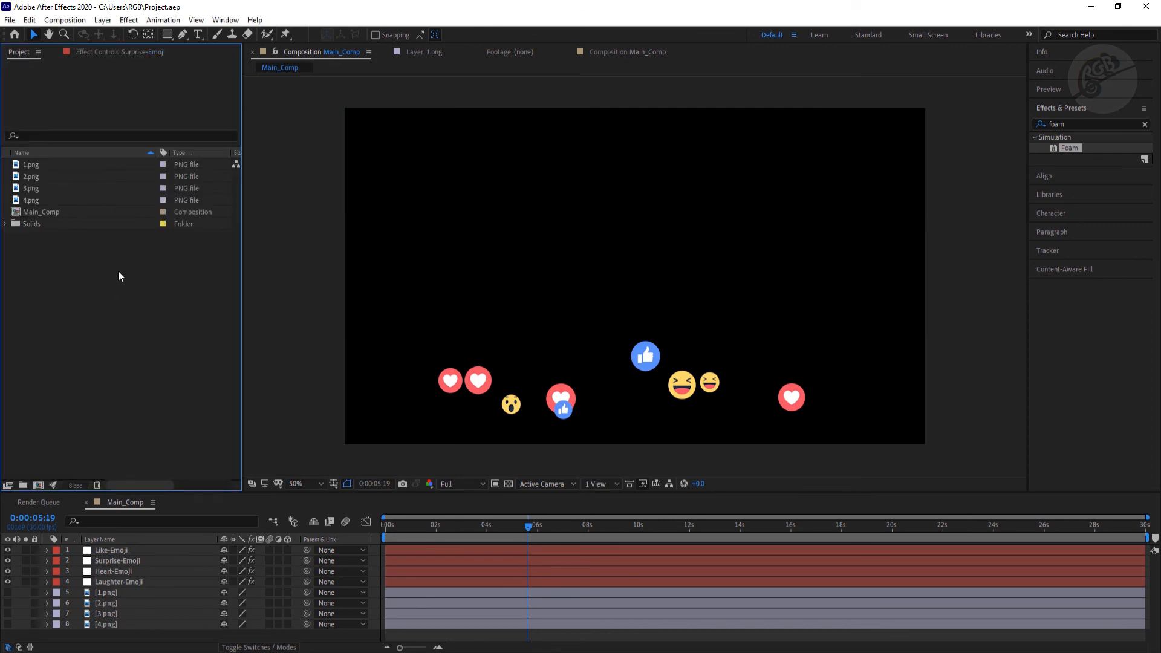
mouse_move(94, 328)
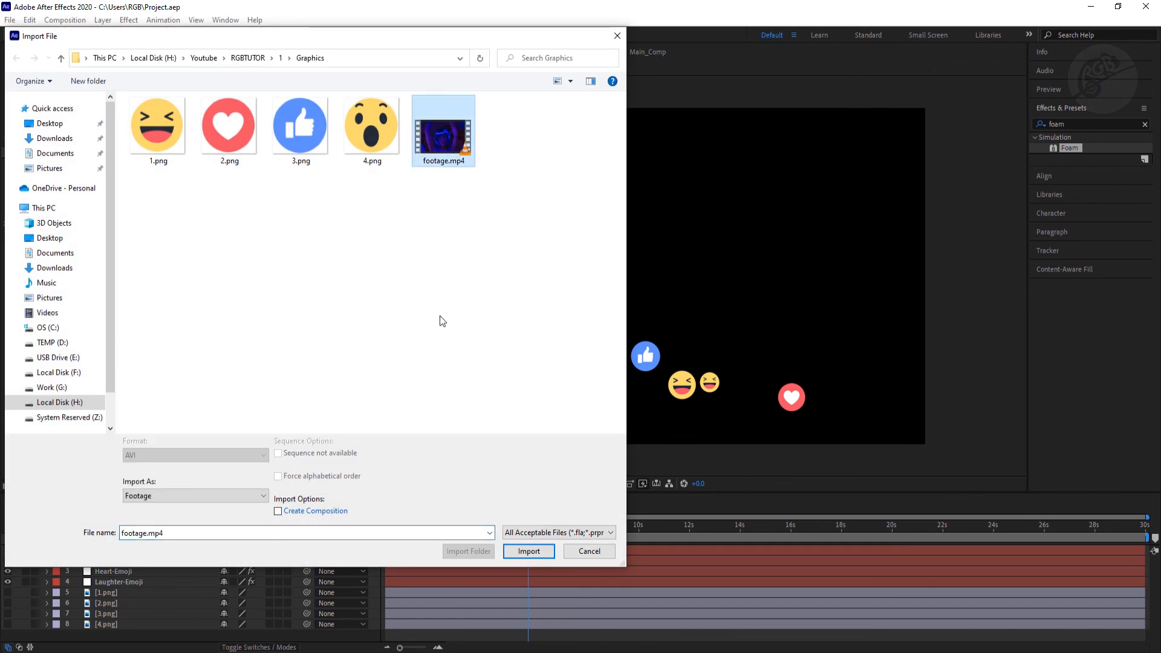
click(528, 551)
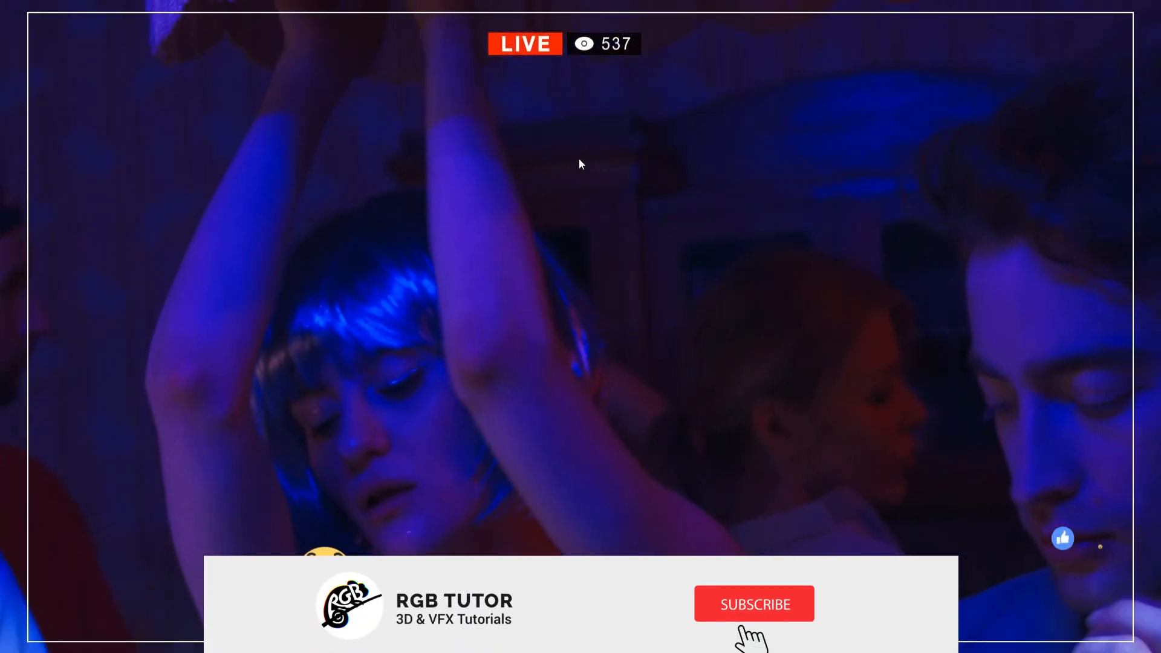
Play the final composition showing emojis rising over the live-stream party footage
click(754, 604)
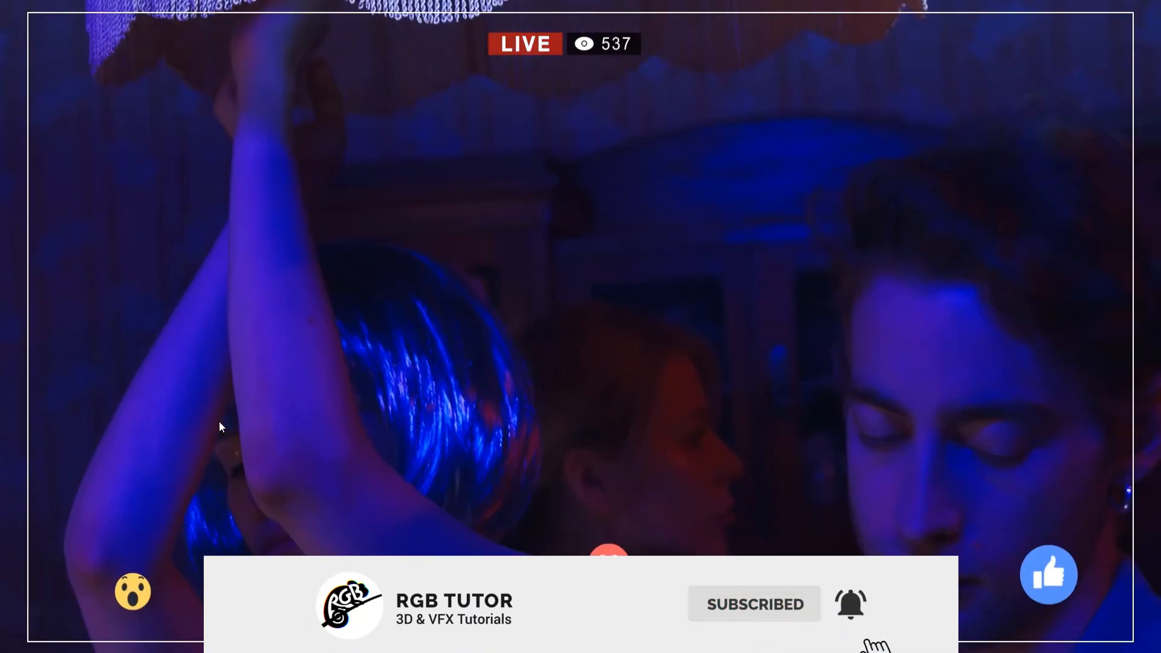